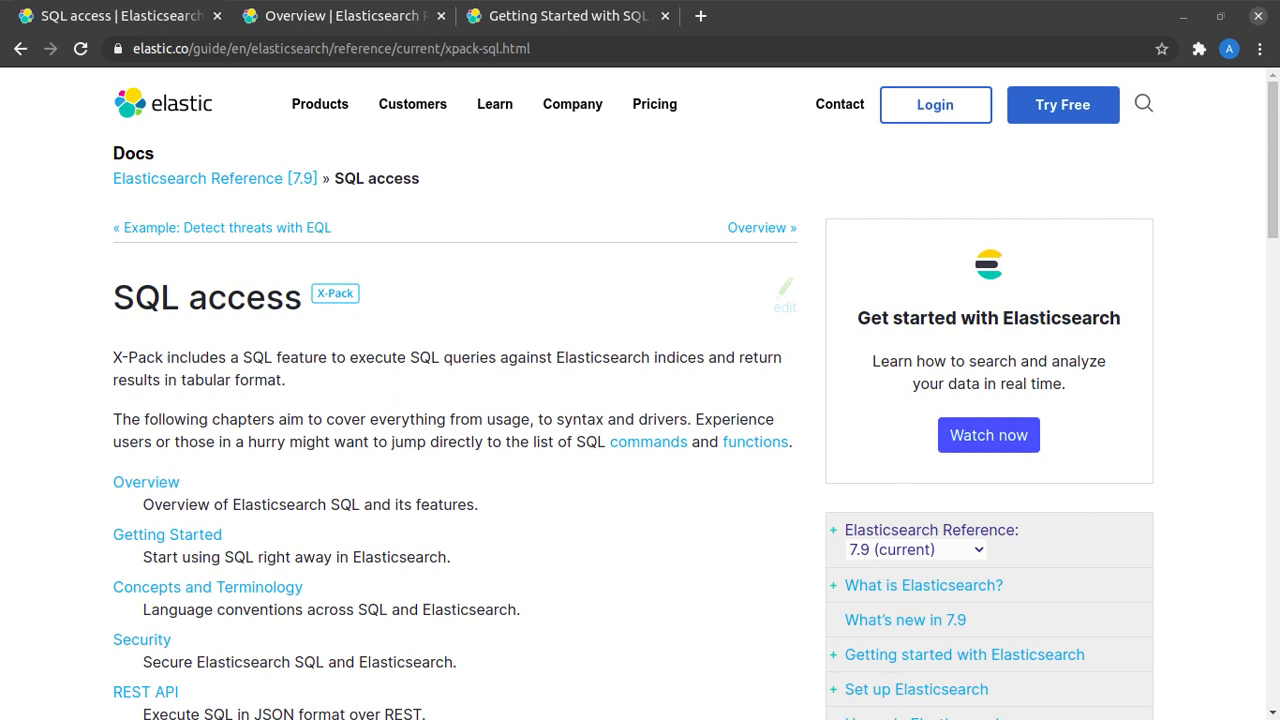
mouse_move(262, 378)
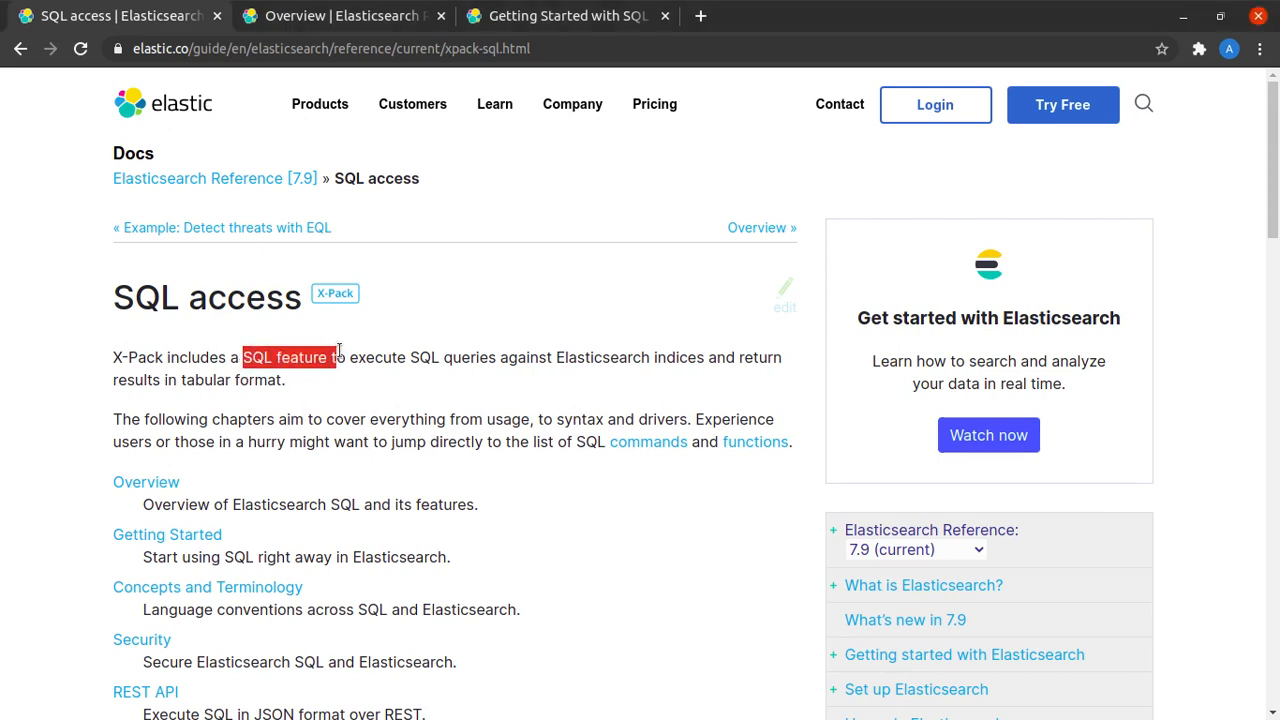
- Highlight the sentence about the SQL feature executing SQL queries on Elasticsearch indices, then clear it
drag(338, 357, 470, 357)
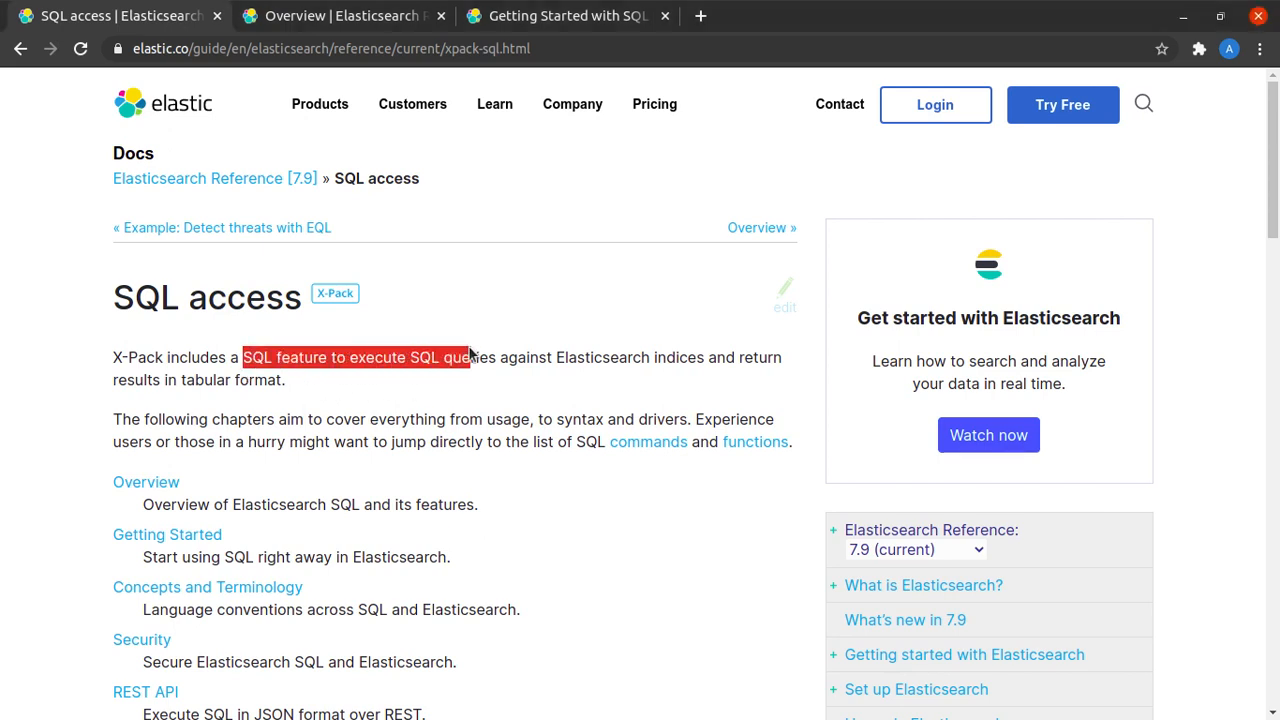
drag(470, 357, 650, 357)
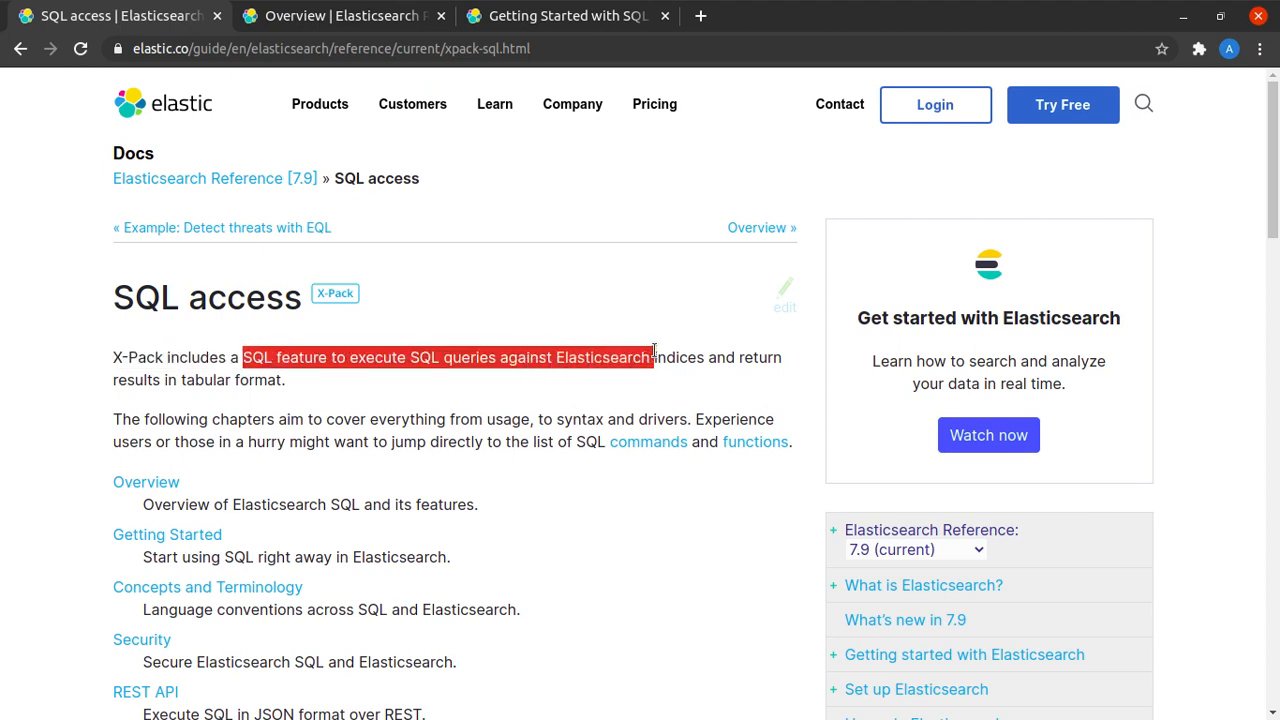
drag(650, 357, 718, 357)
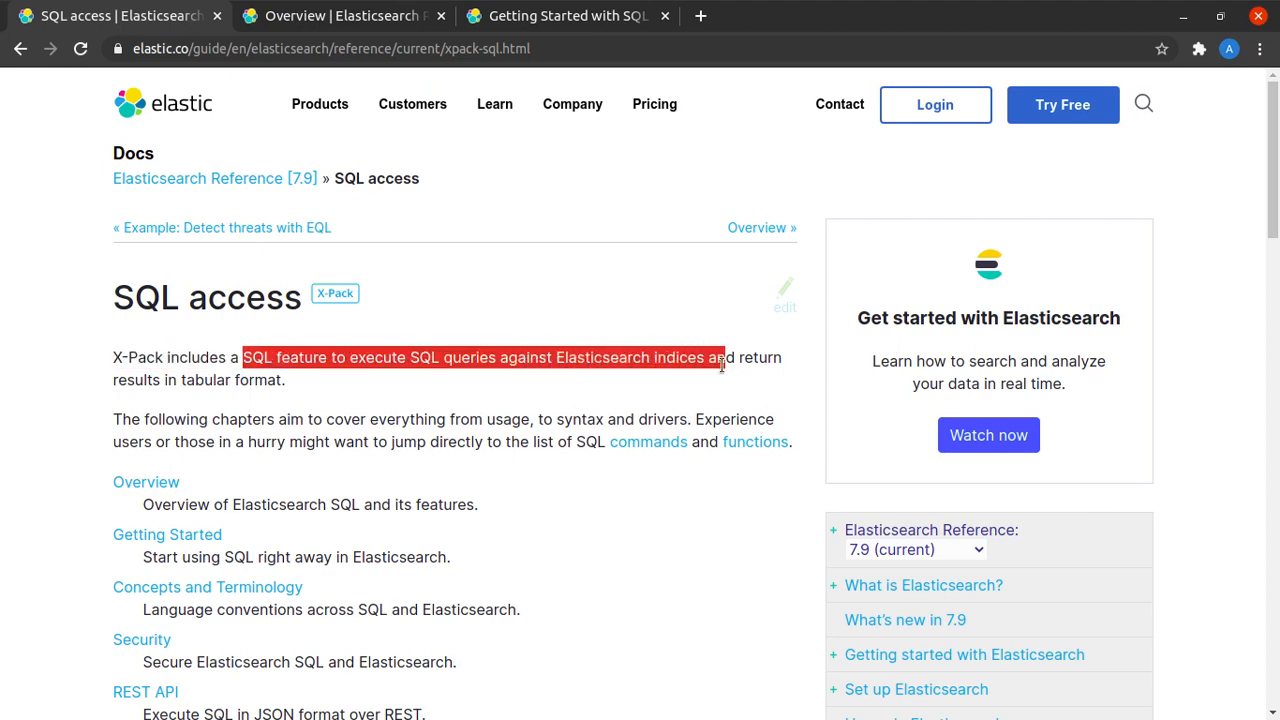
click(400, 402)
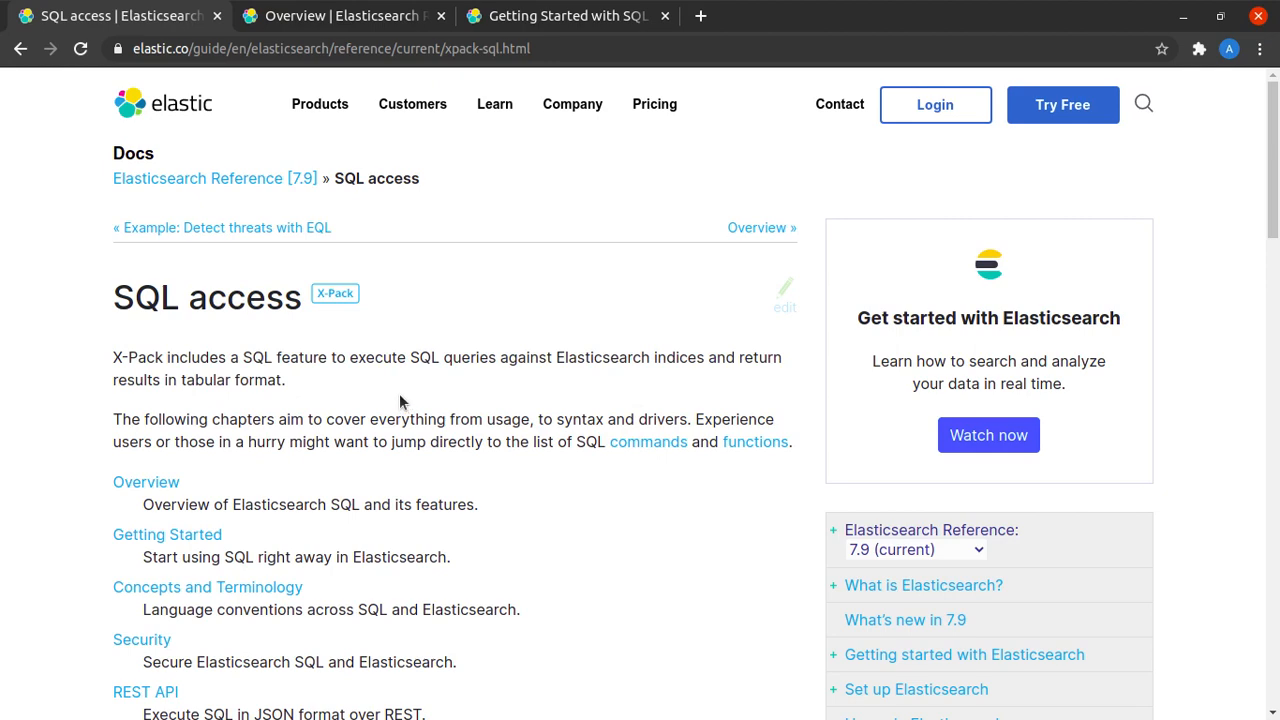
- Go to the SQL Overview page's Introduction and highlight the phrase about real-time SQL-like queries
click(145, 481)
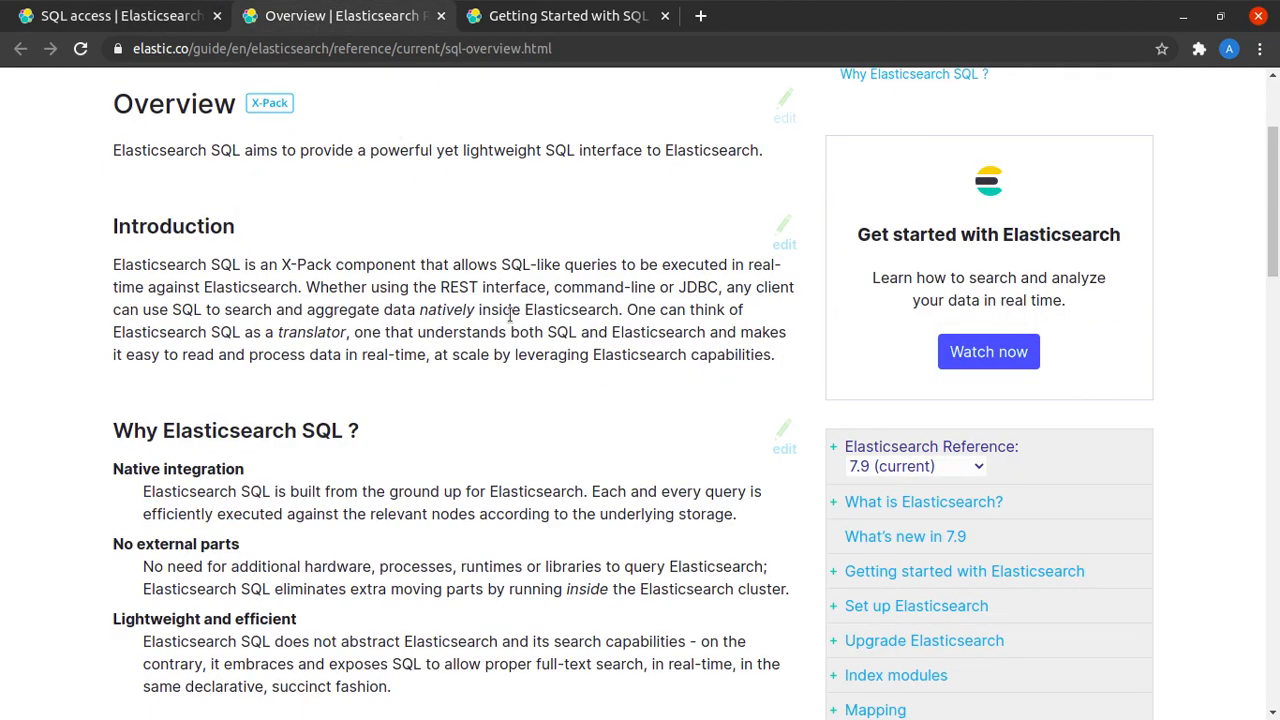
scroll(down, 3)
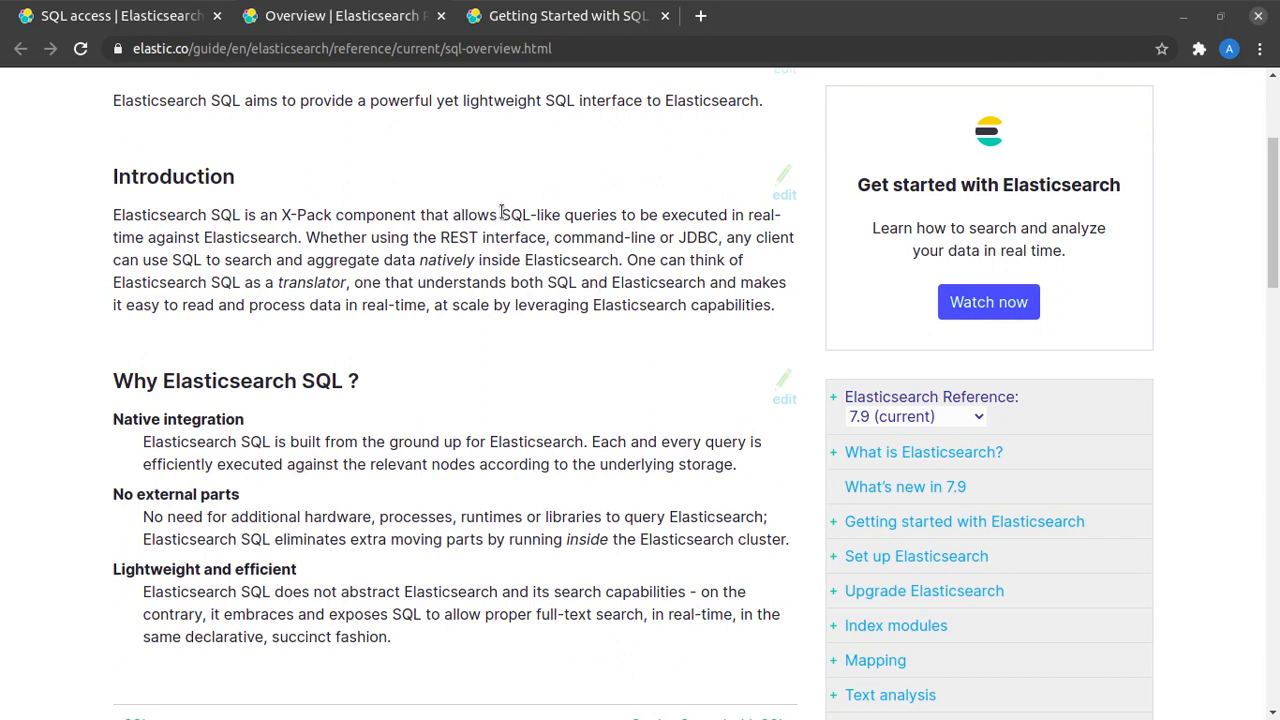
drag(501, 214, 298, 237)
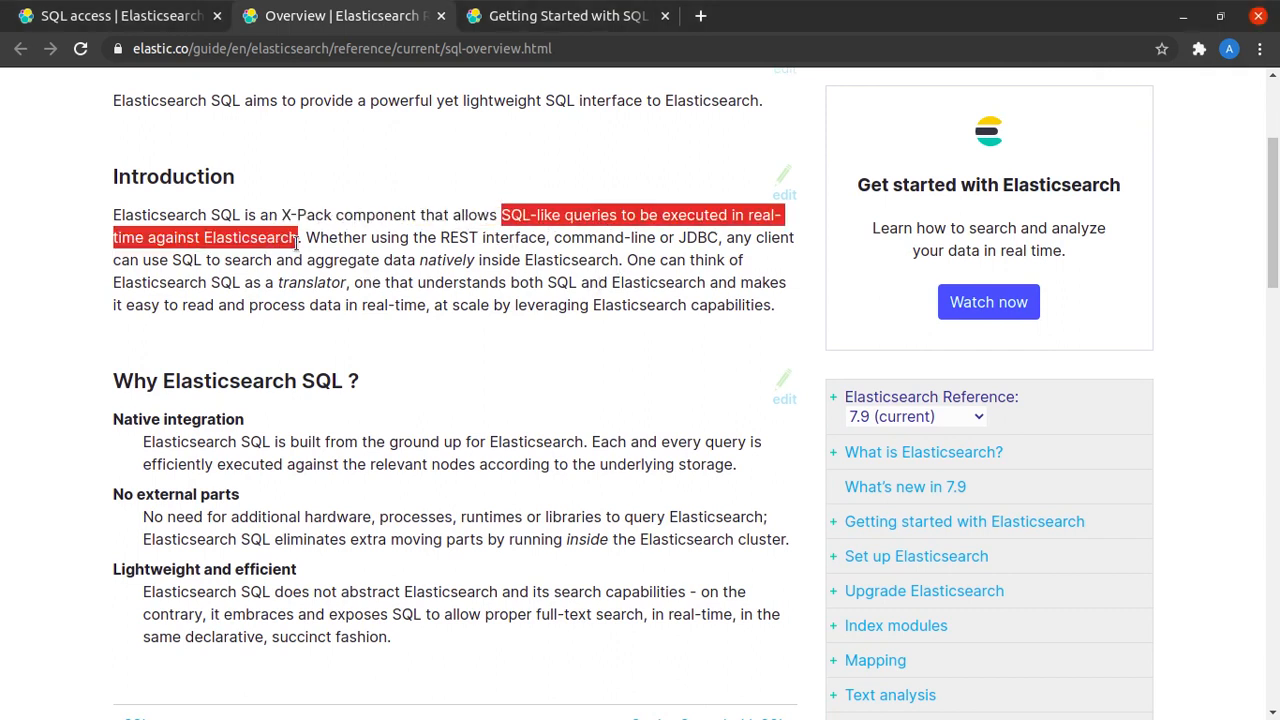
click(450, 237)
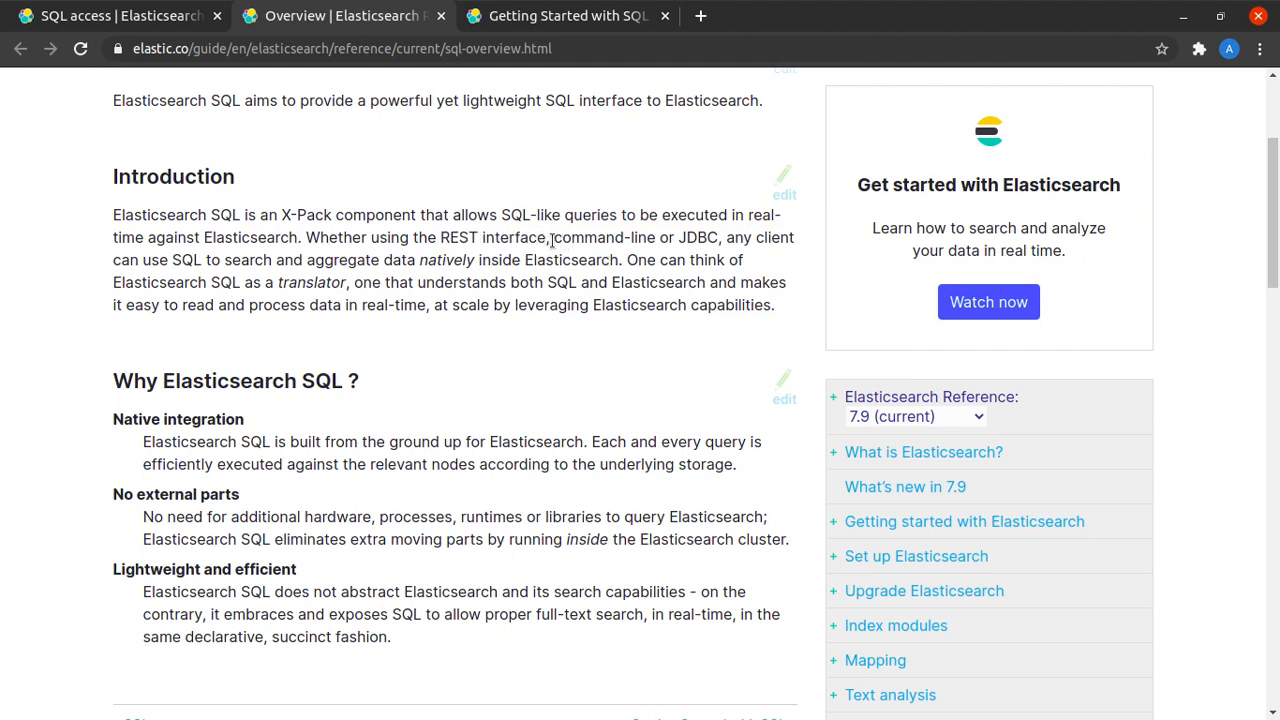
double_click(697, 237)
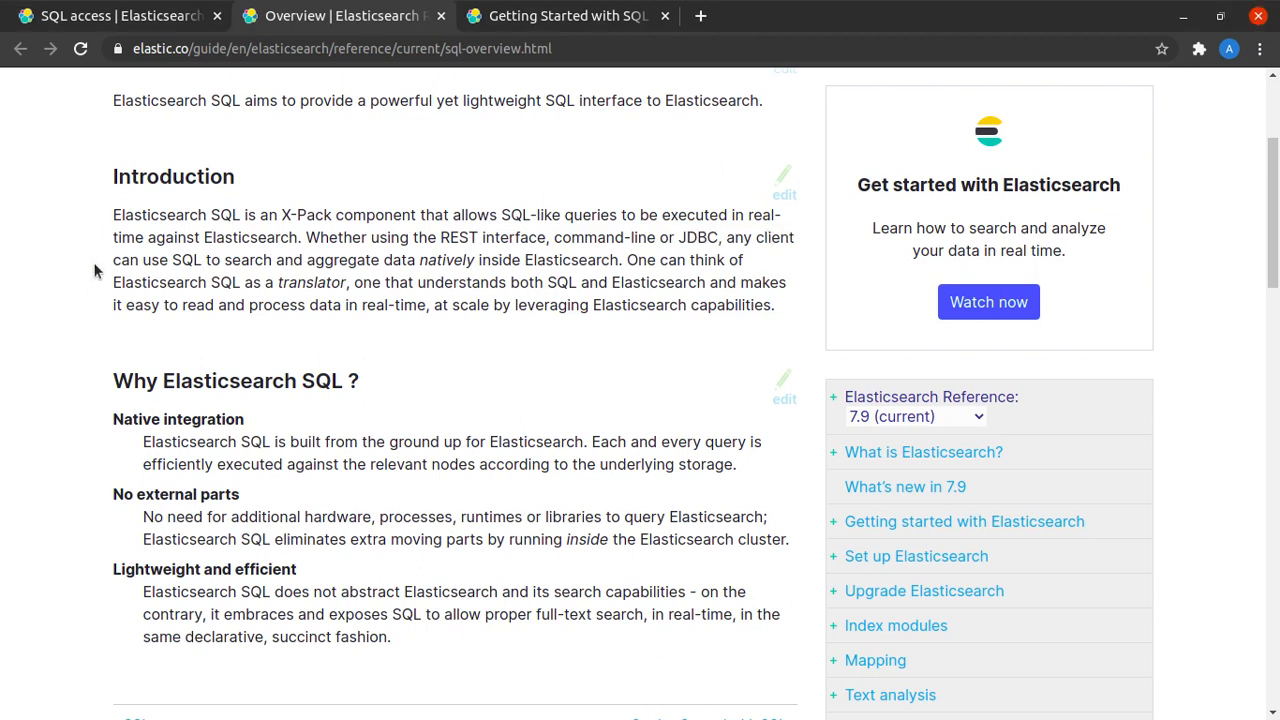
- Highlight the Introduction phrases about searching and aggregating natively and leveraging Elasticsearch capabilities
drag(171, 260, 595, 260)
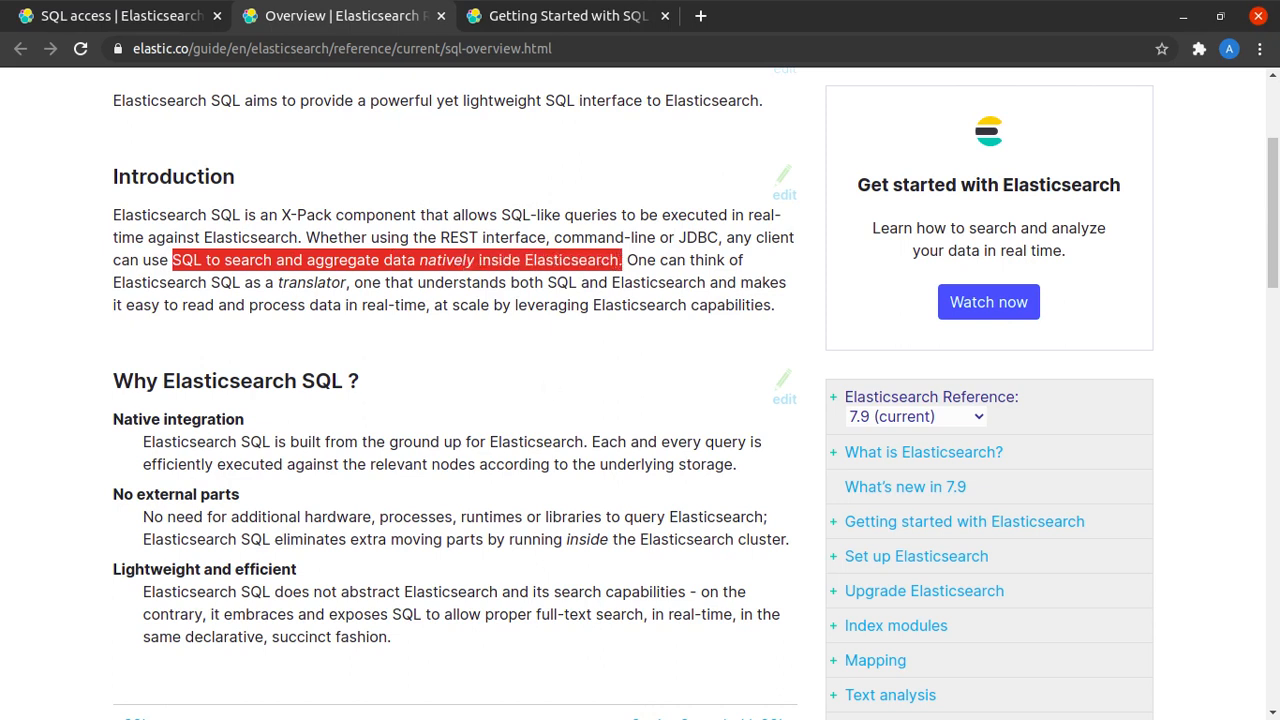
click(100, 290)
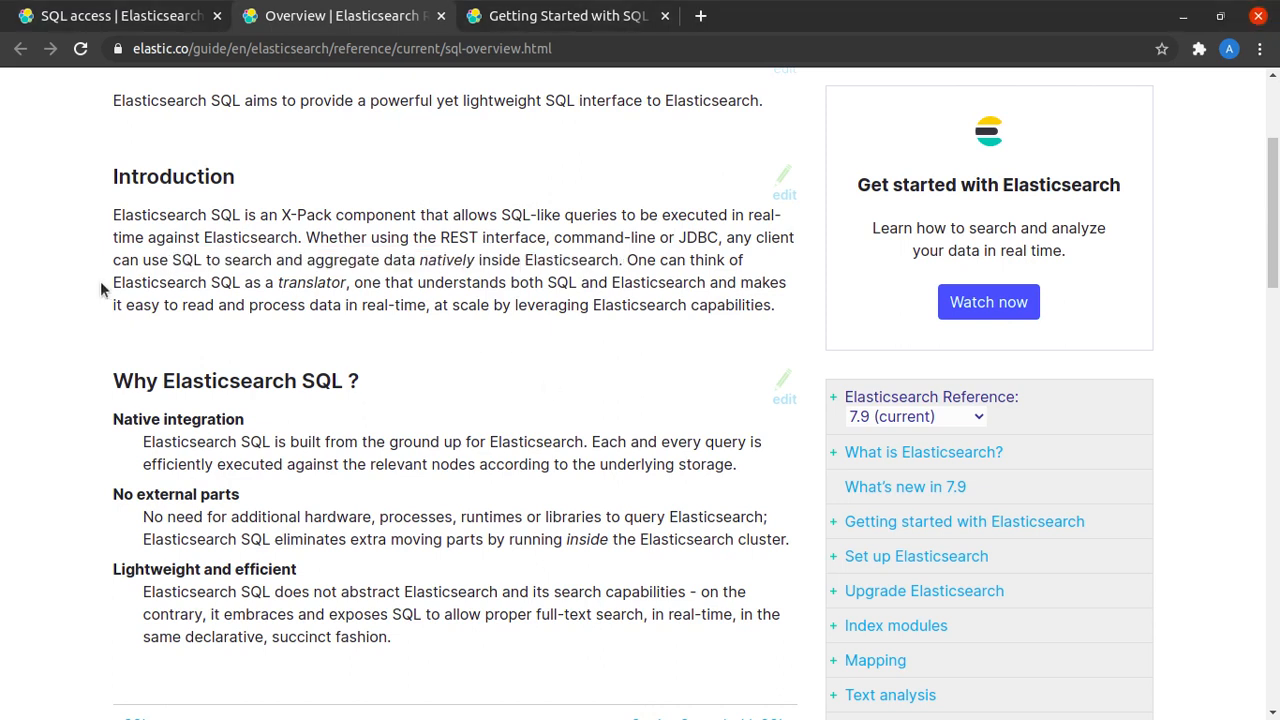
drag(112, 282, 310, 282)
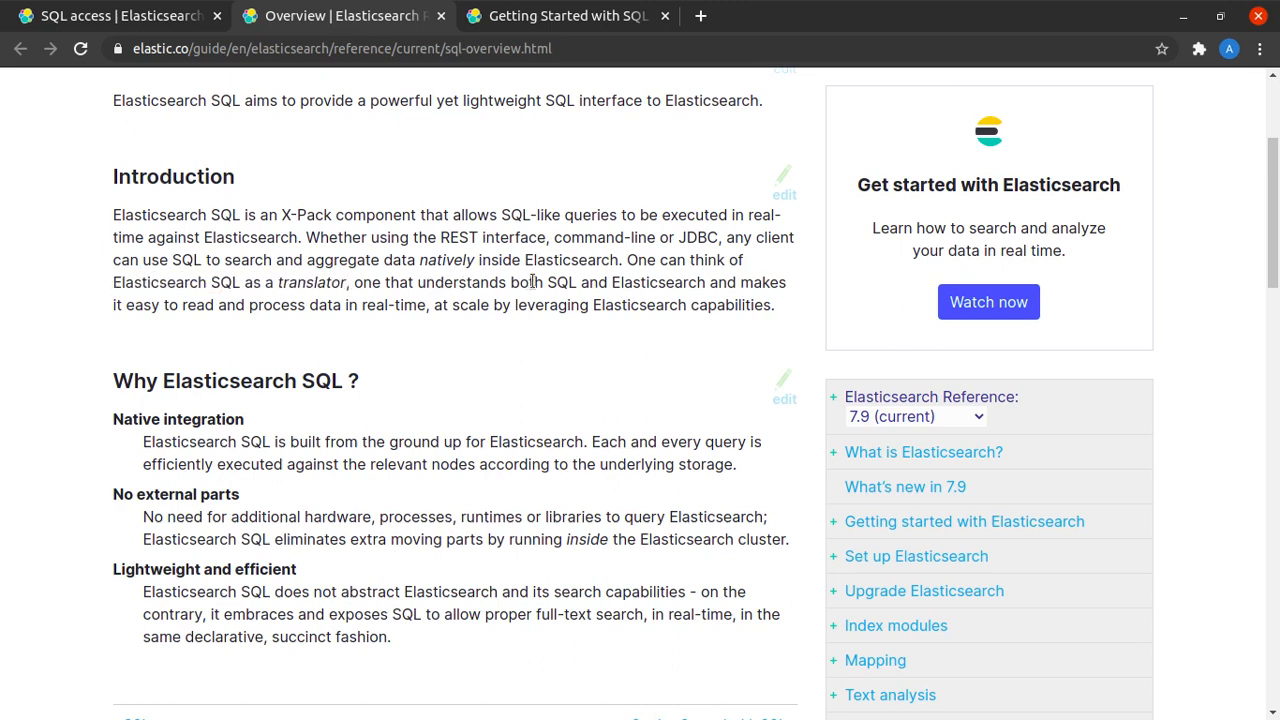
drag(520, 282, 735, 282)
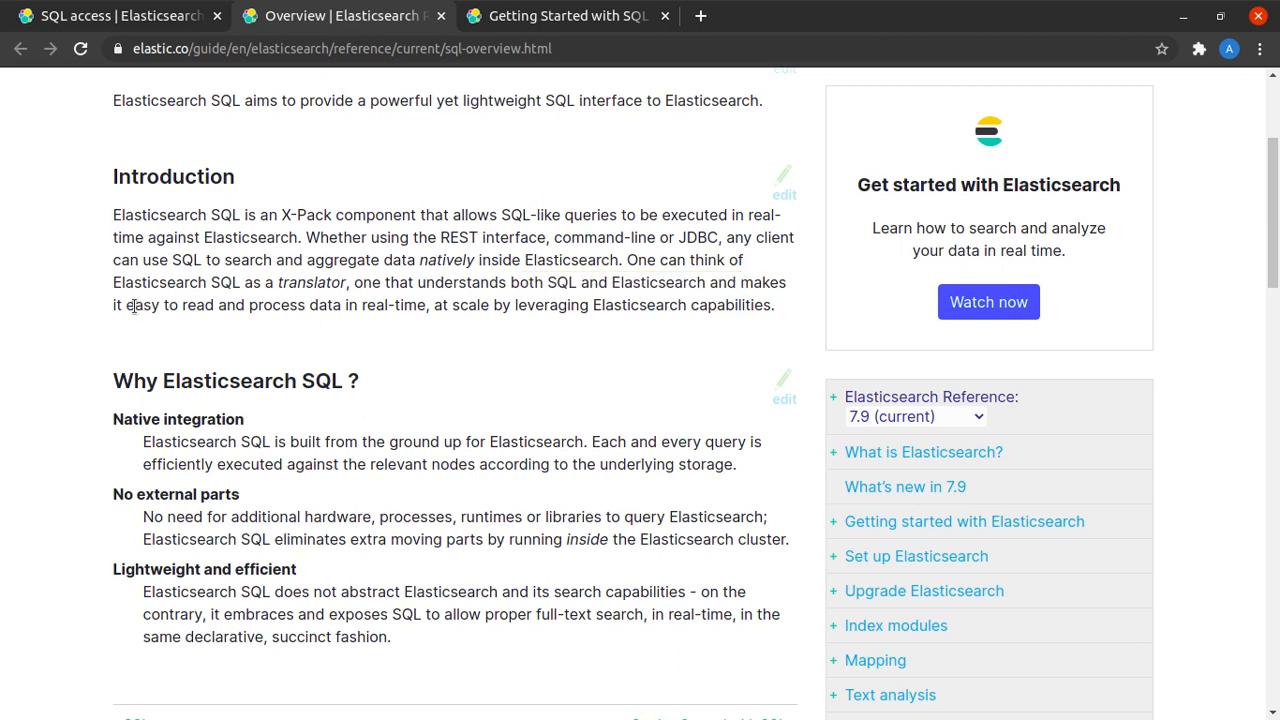
drag(127, 305, 432, 305)
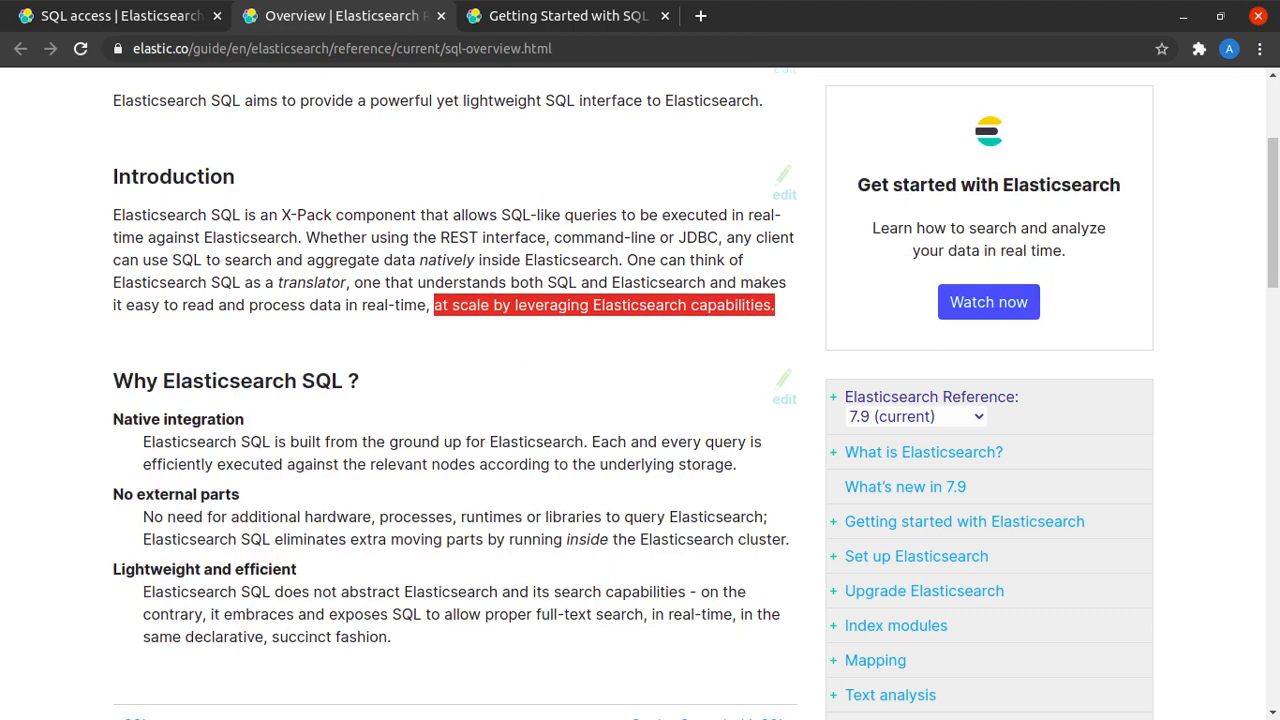
mouse_move(515, 447)
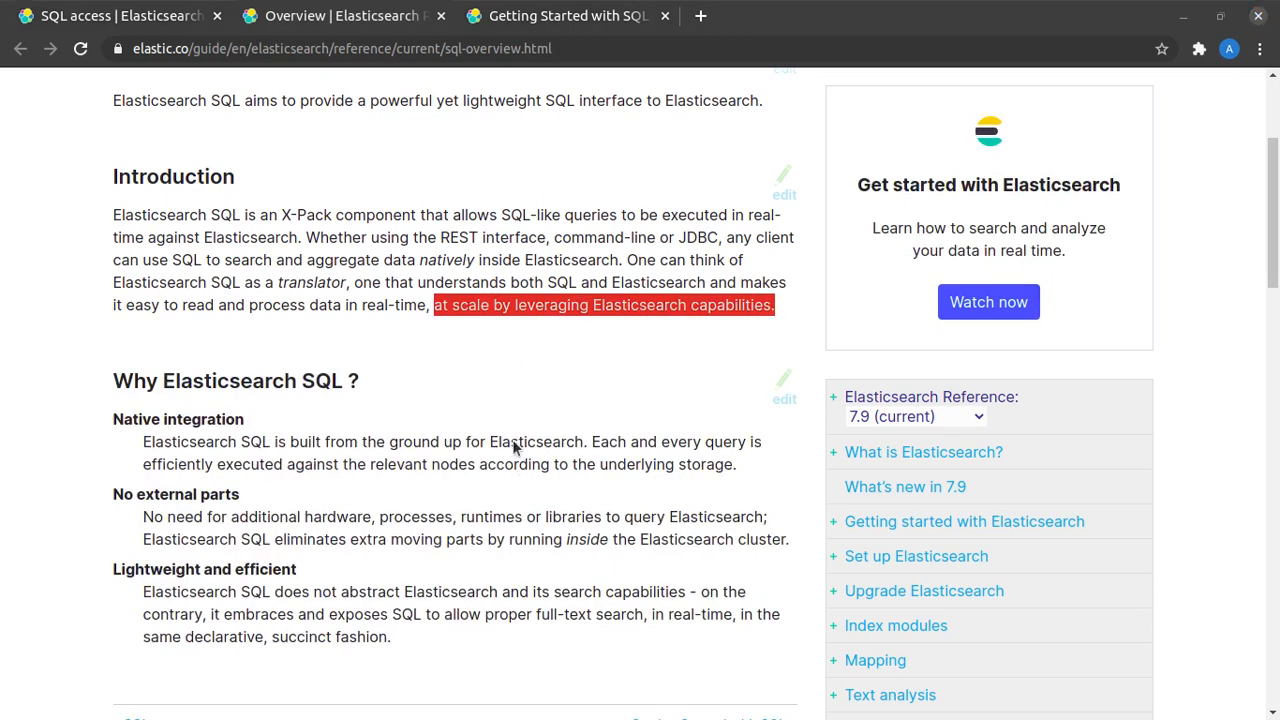
- Browse the Getting Started with SQL page, scrolling through its example requests and results
click(567, 15)
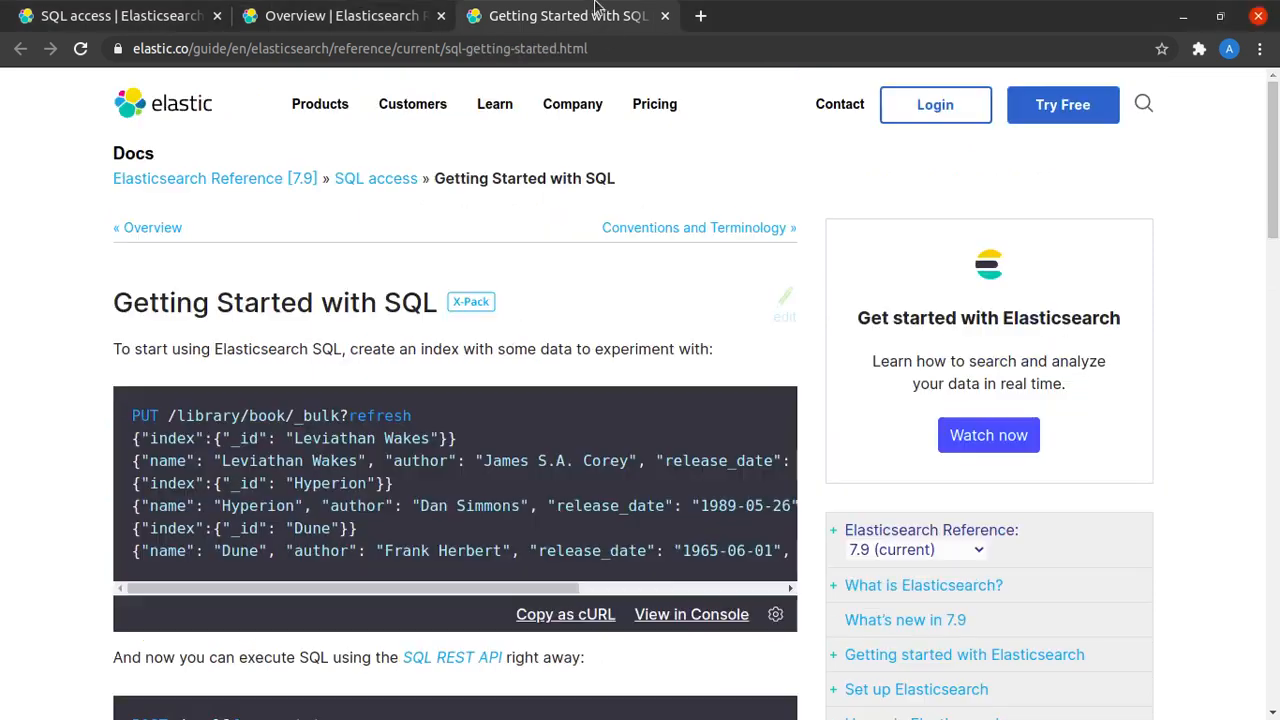
scroll(down, 3)
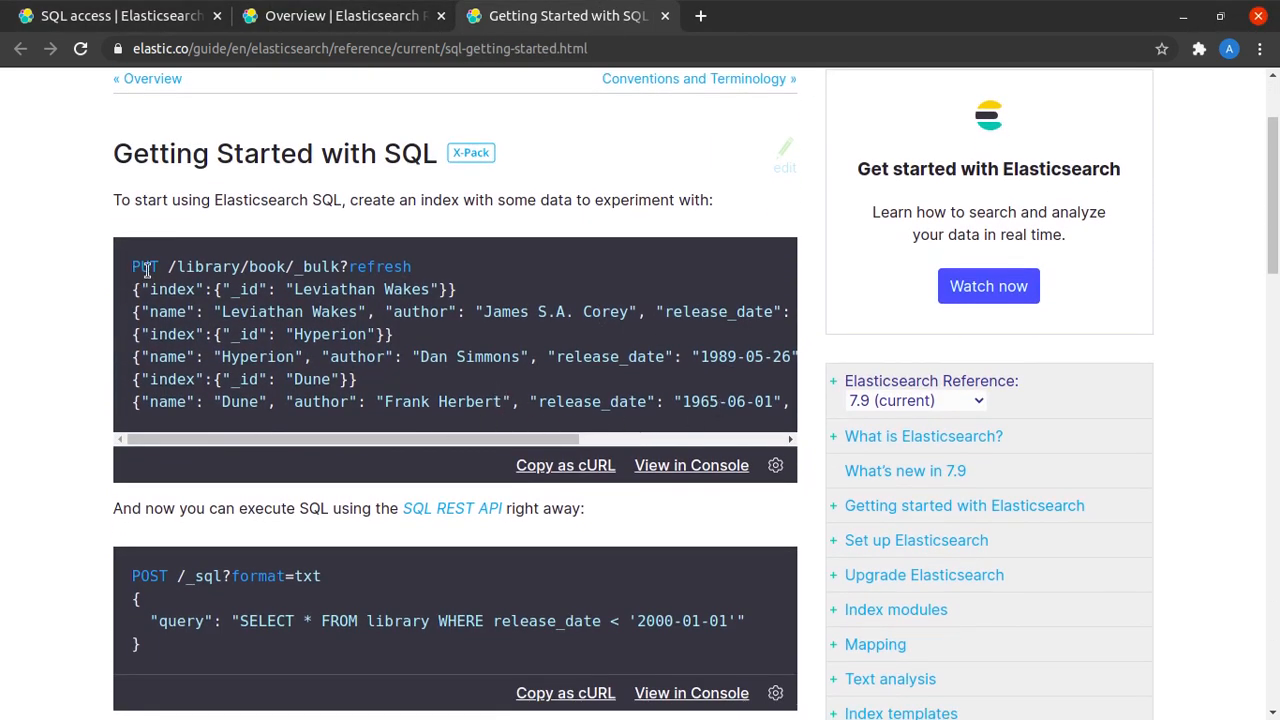
scroll(right, 3)
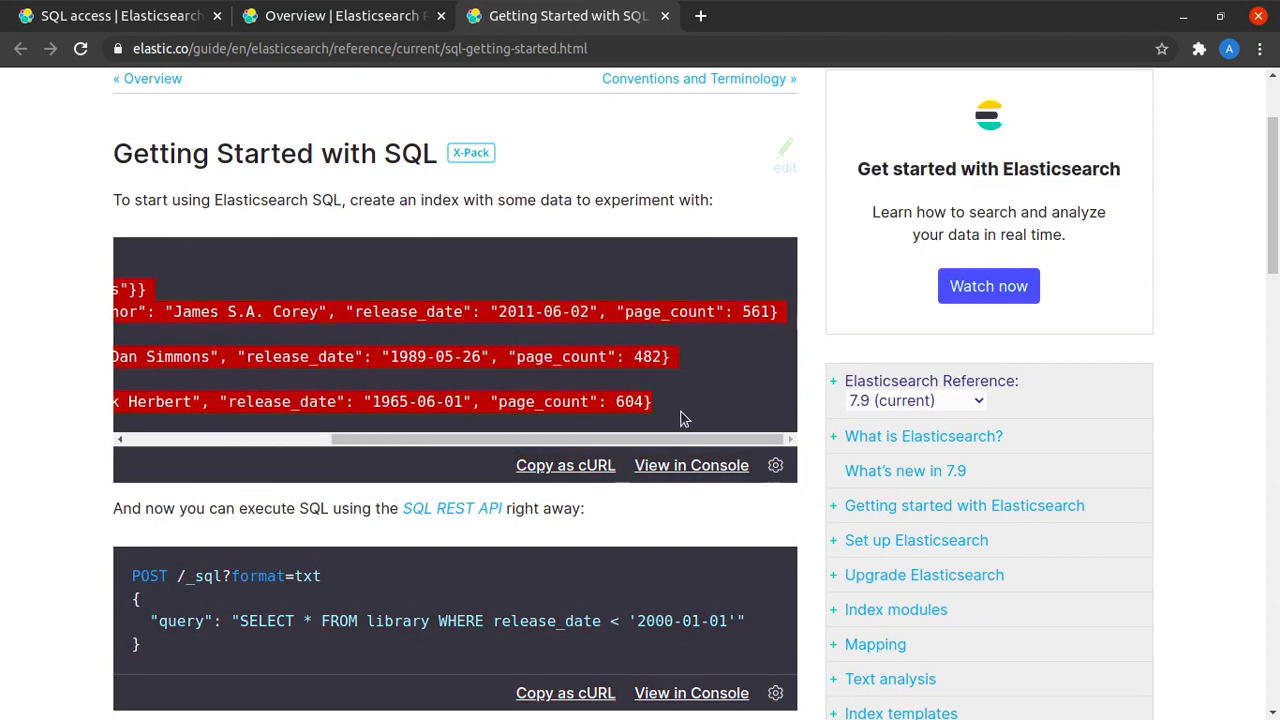
scroll(down, 3)
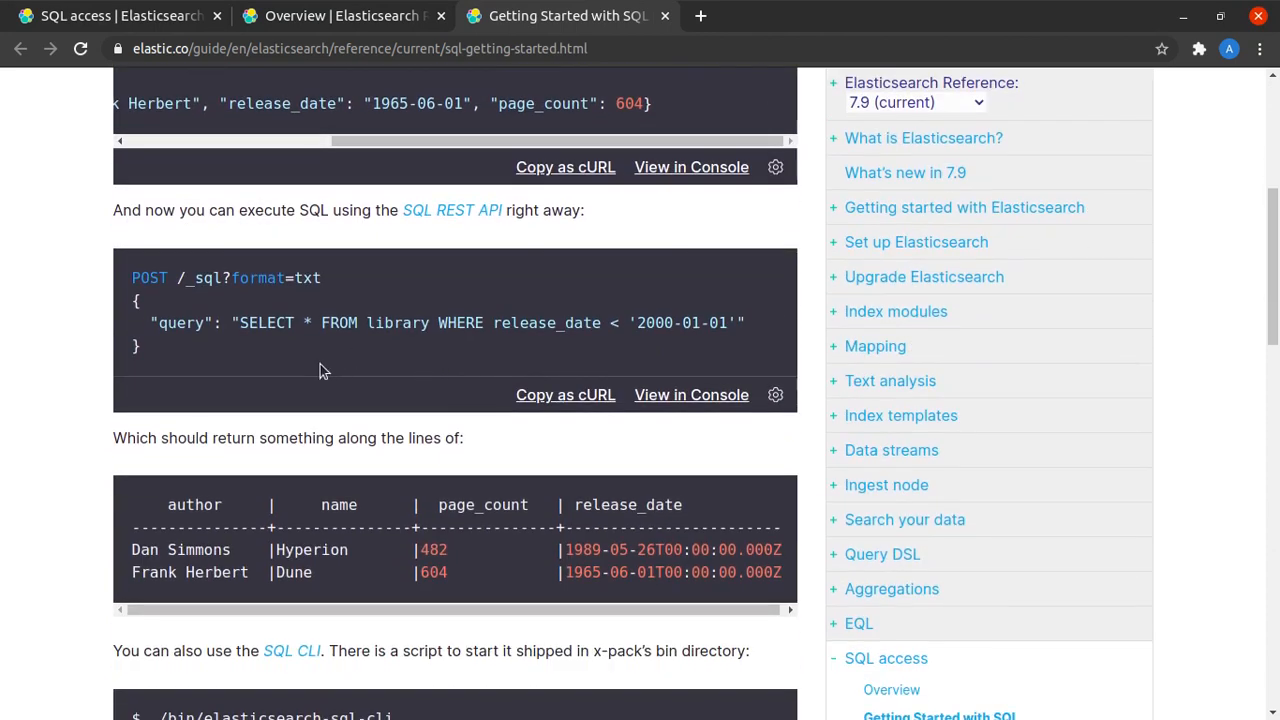
mouse_move(253, 387)
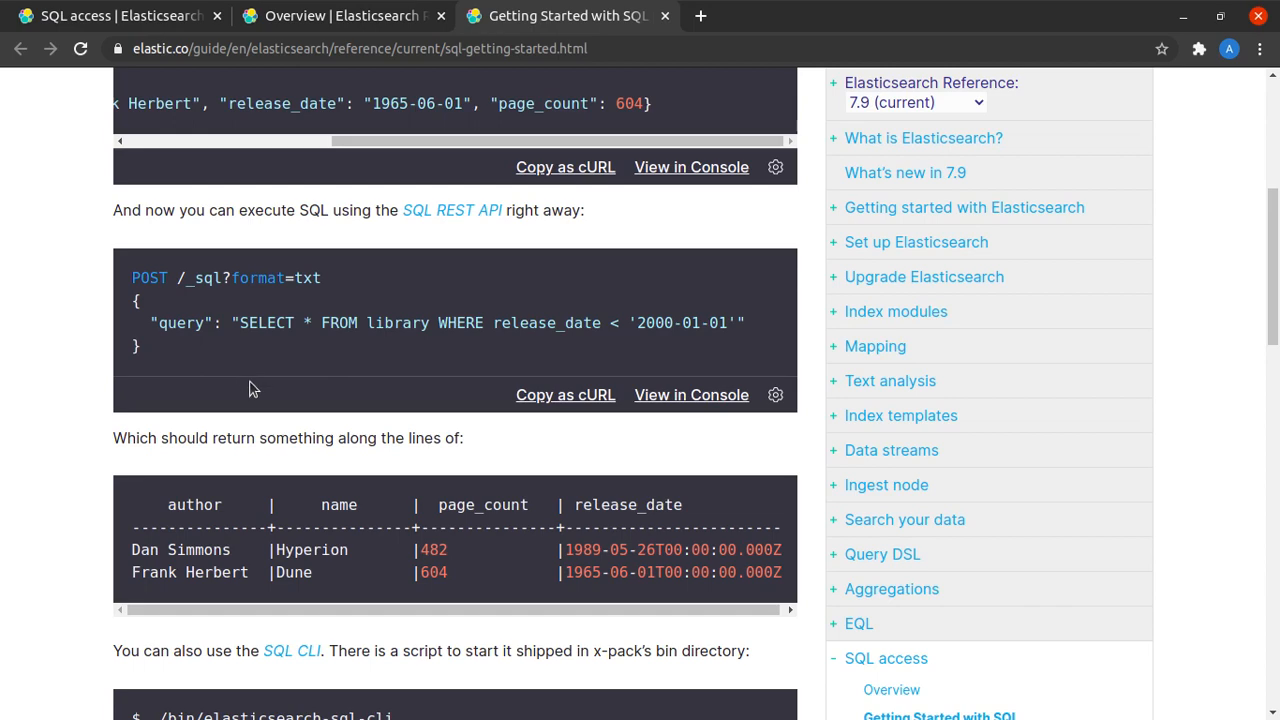
mouse_move(275, 378)
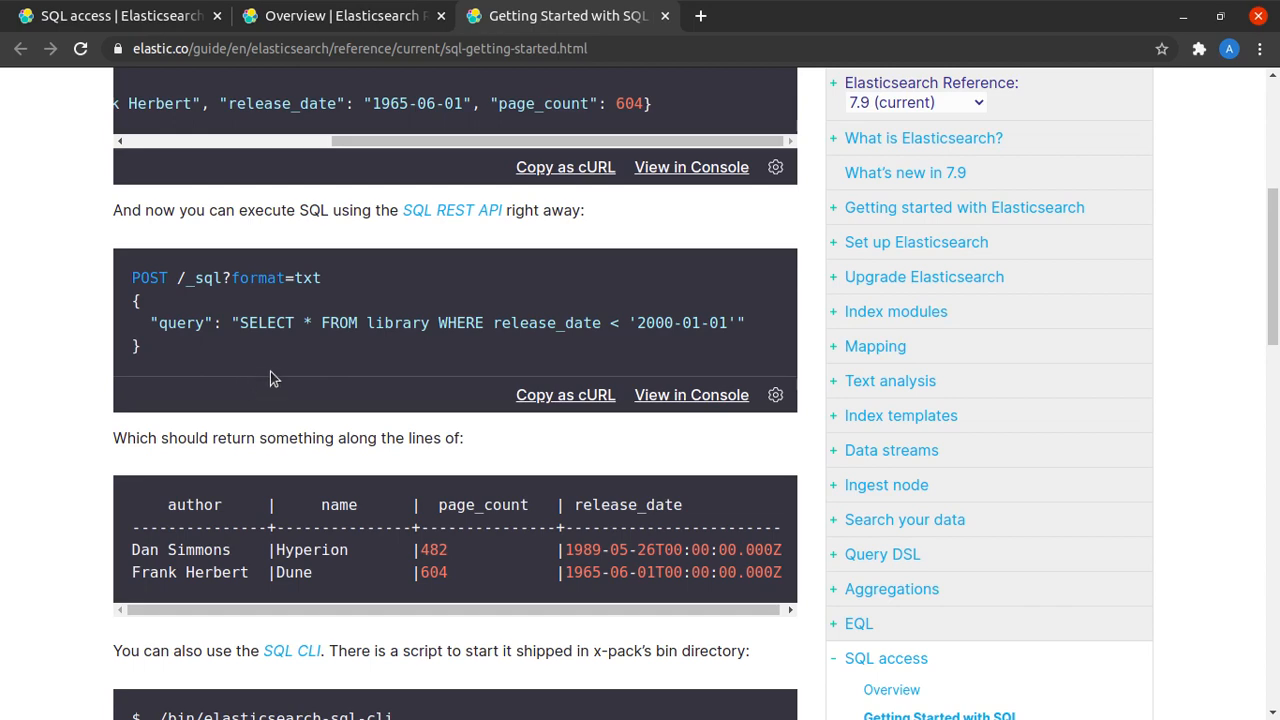
scroll(up, 3)
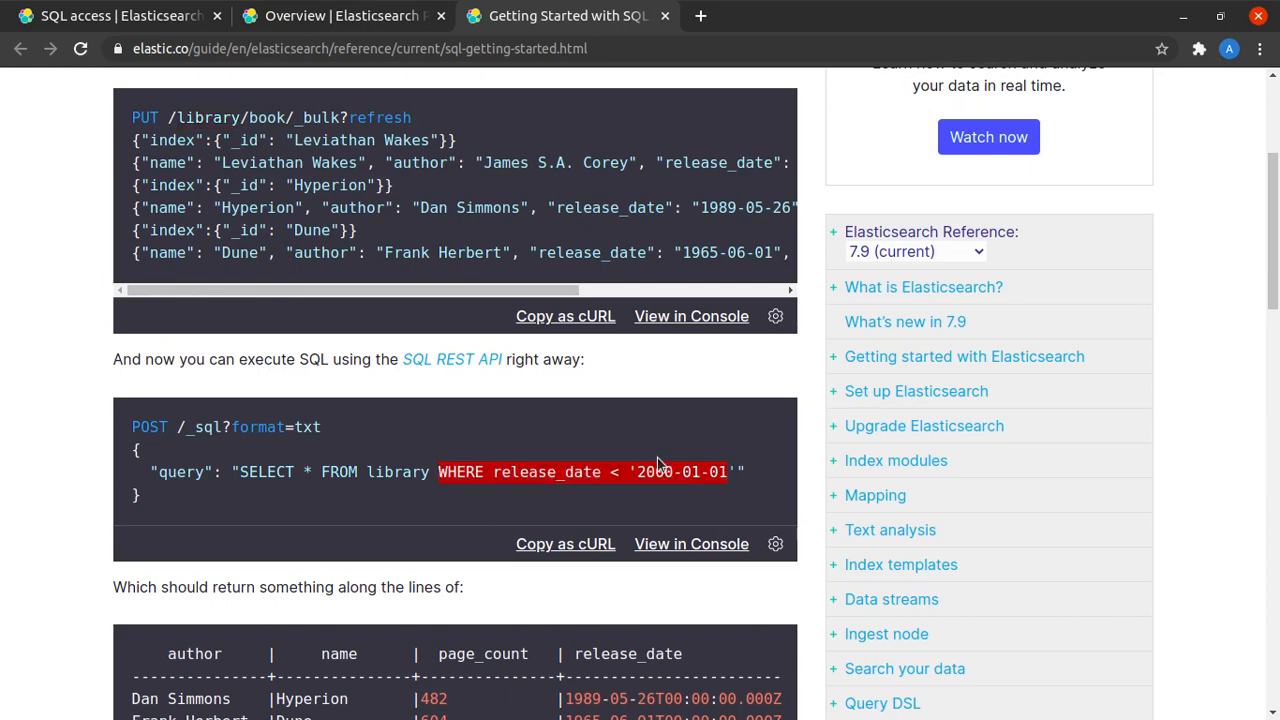
scroll(down, 3)
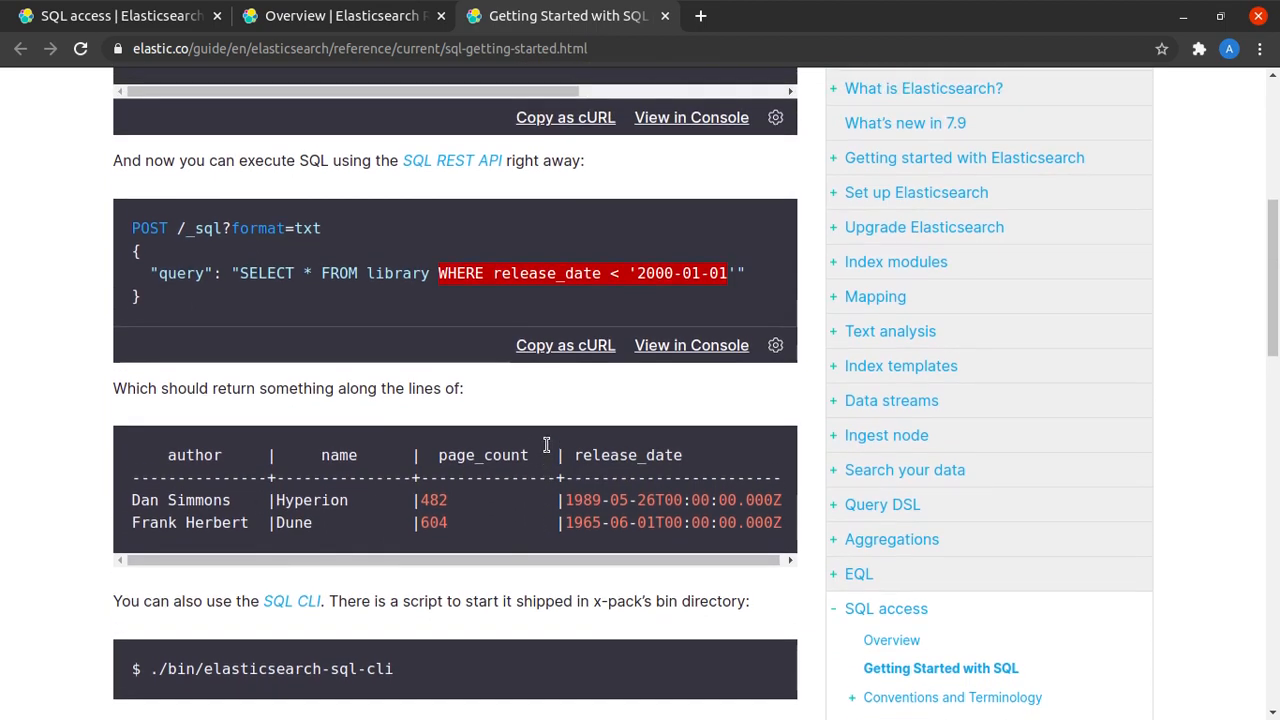
scroll(up, 3)
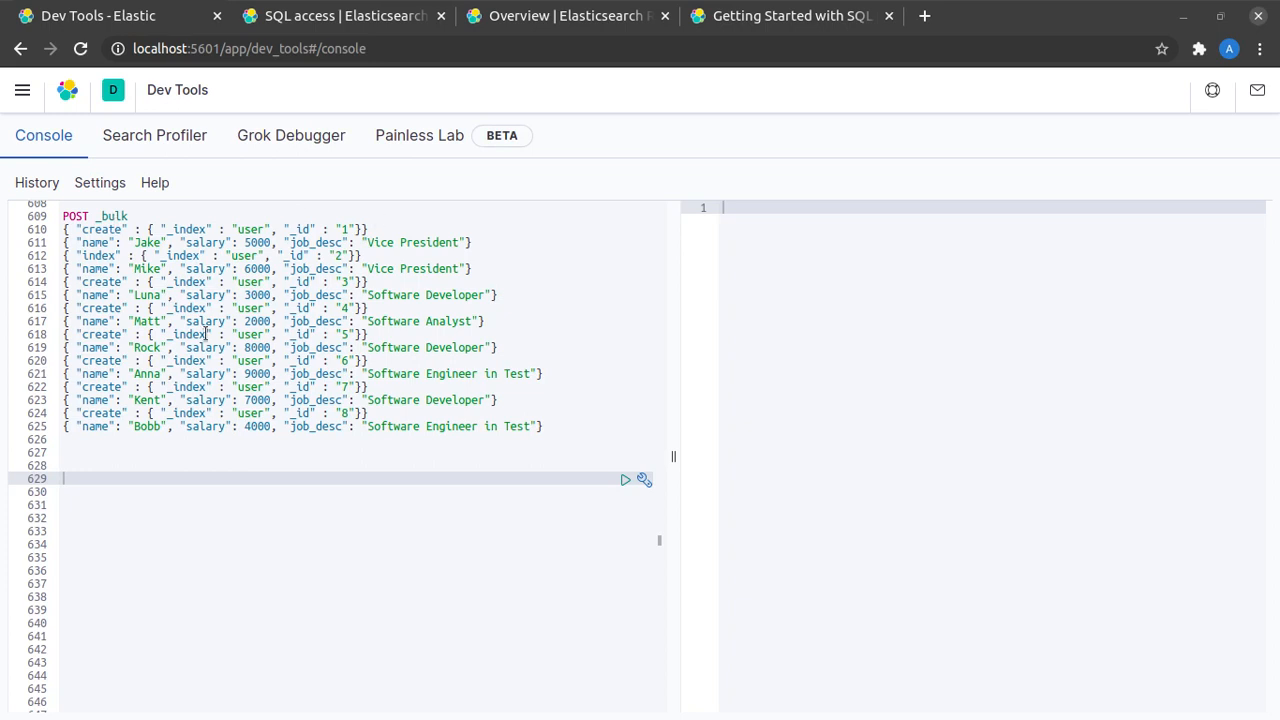
- Select the POST _bulk request holding the user data, then return to the Getting Started with SQL page
click(561, 426)
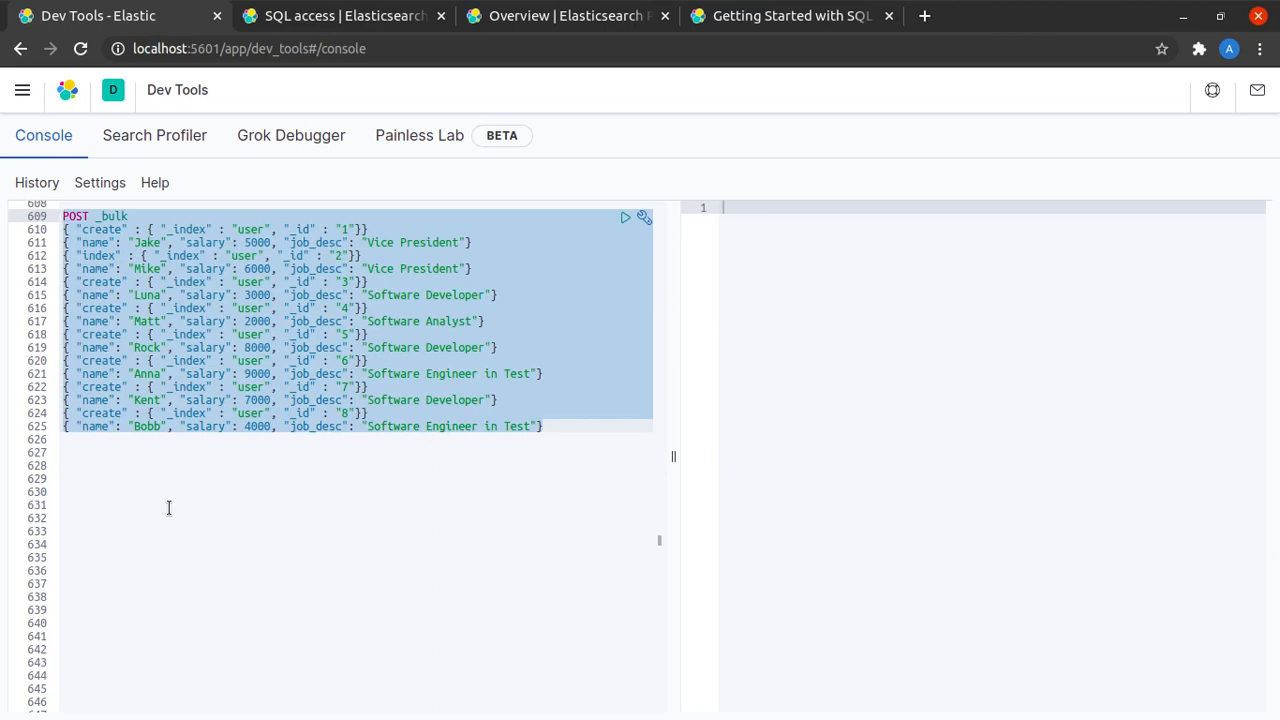
click(240, 281)
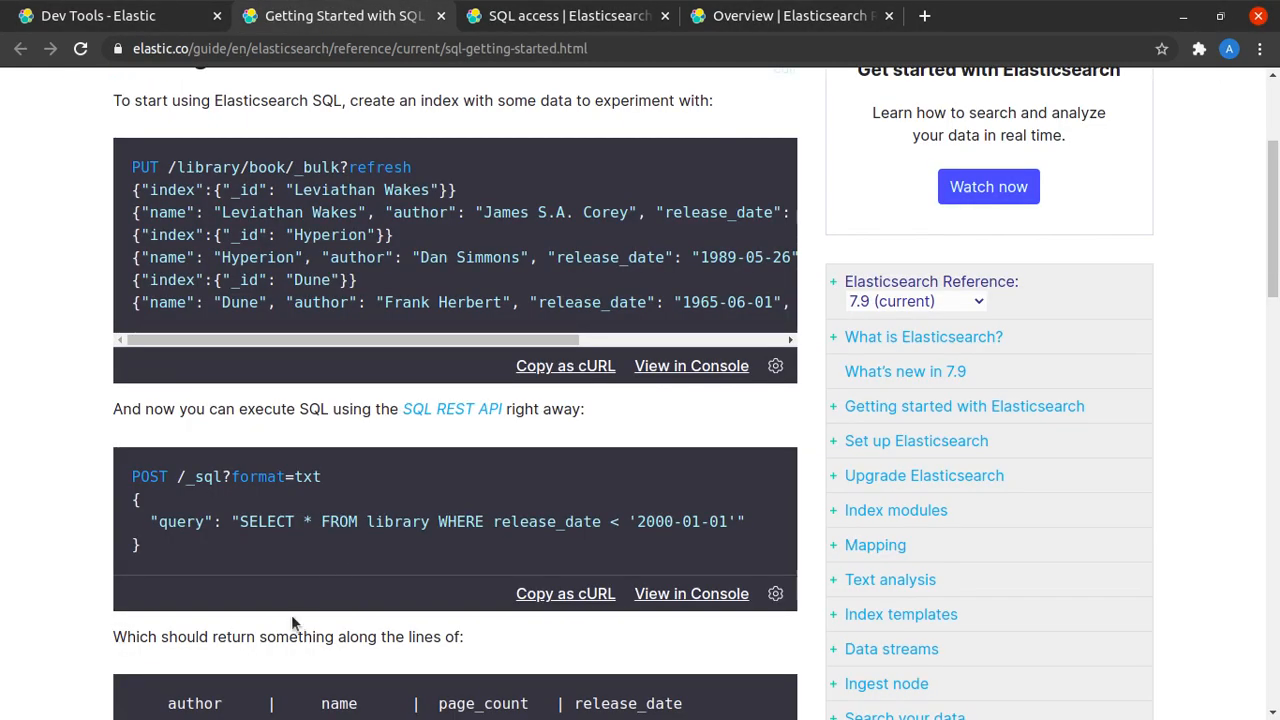
right_click(145, 475)
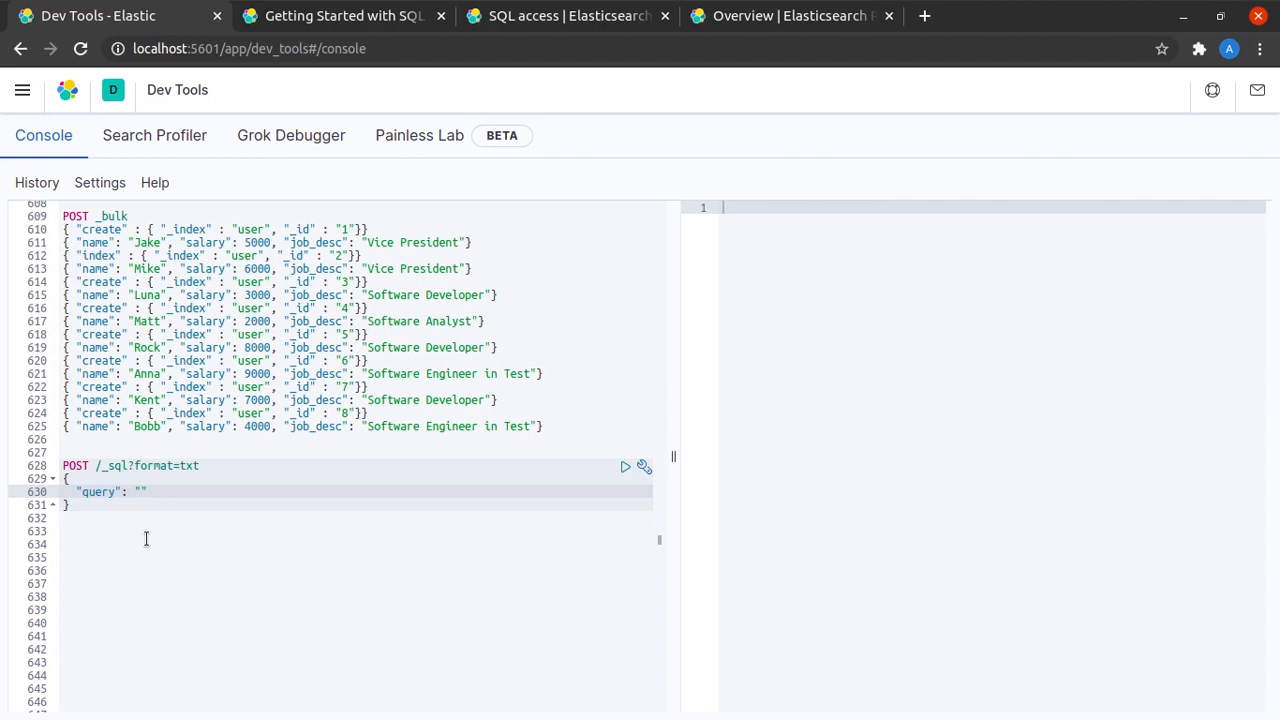
- Send 'select * from users', correct it to user and resend, getting a 400 unknown index [user] error
text(select *)
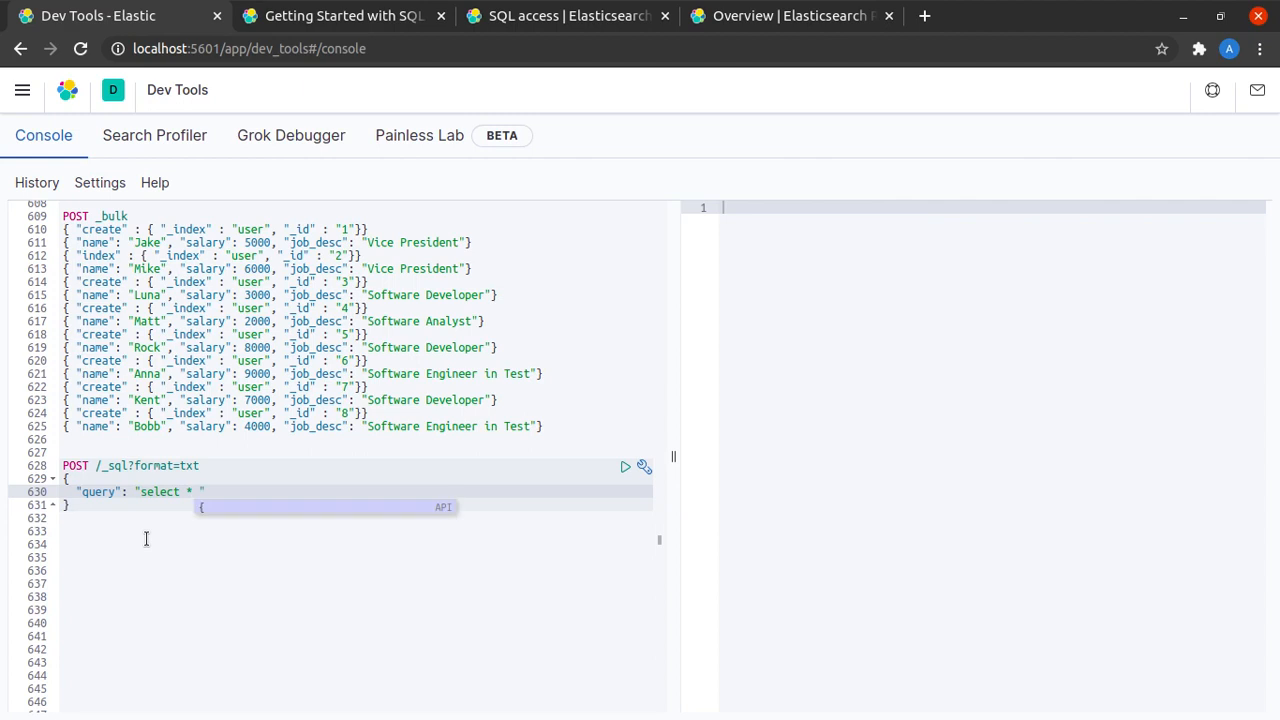
text(from users)
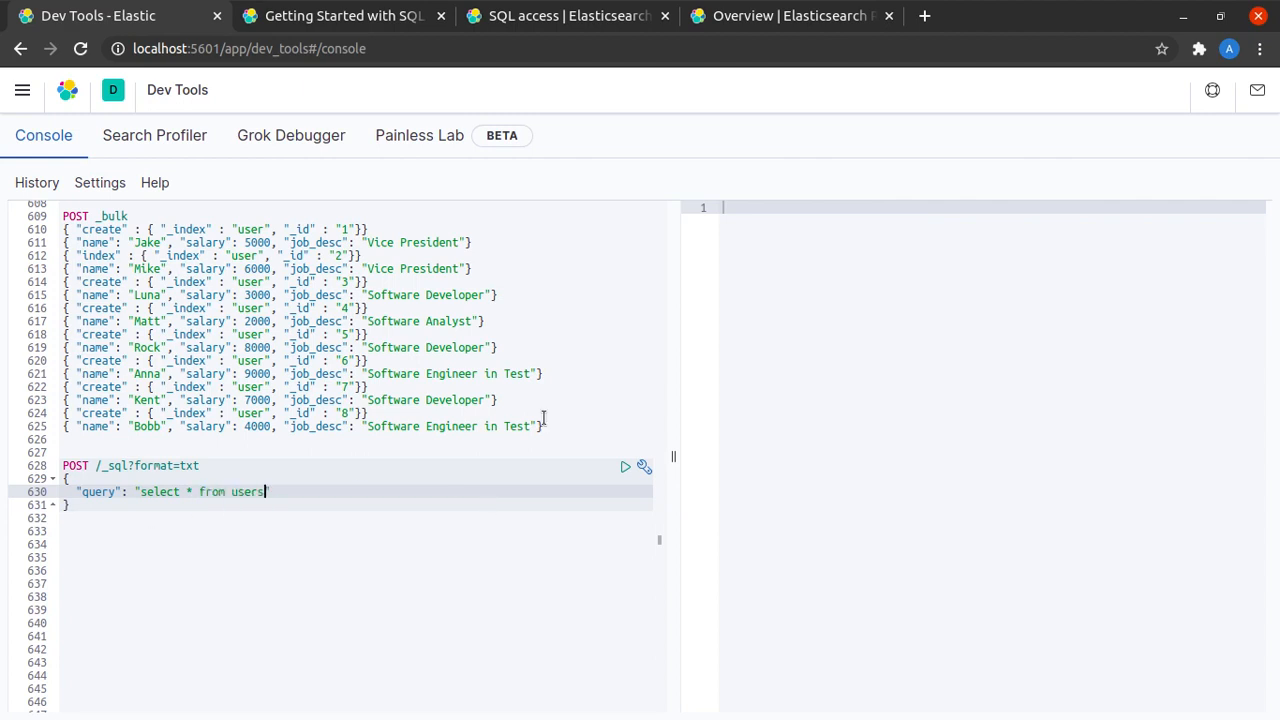
click(625, 467)
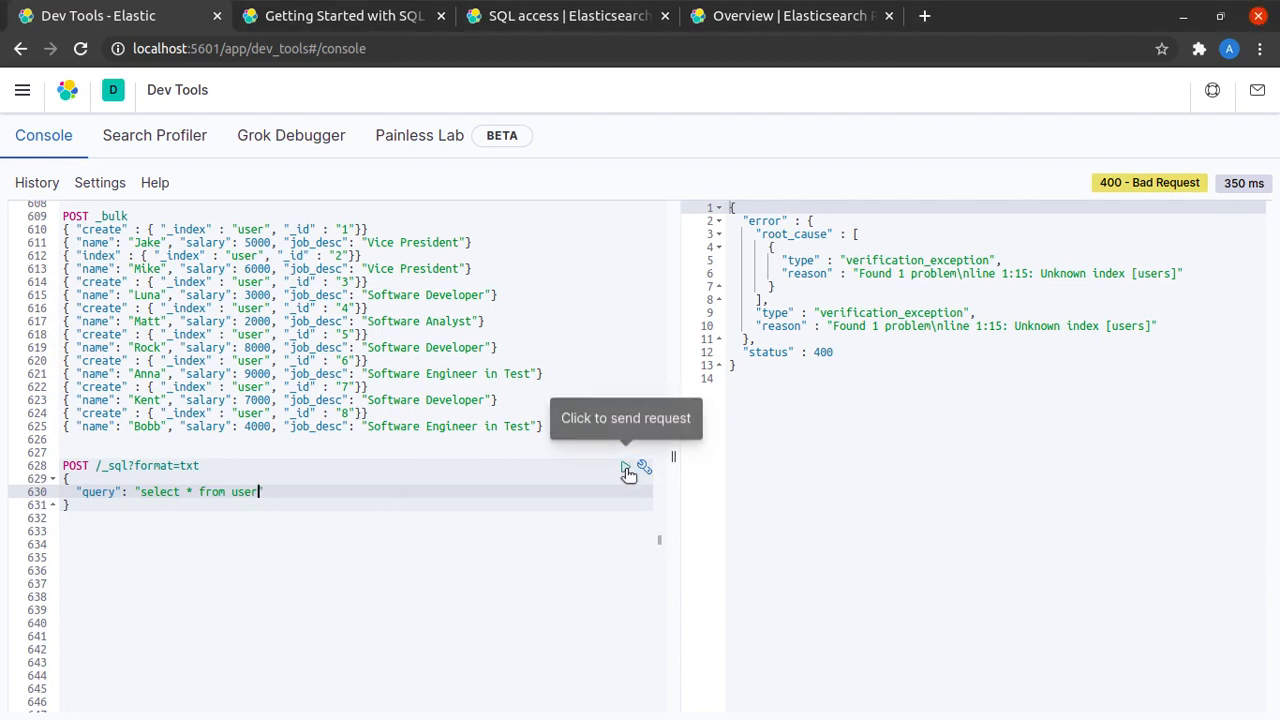
click(625, 466)
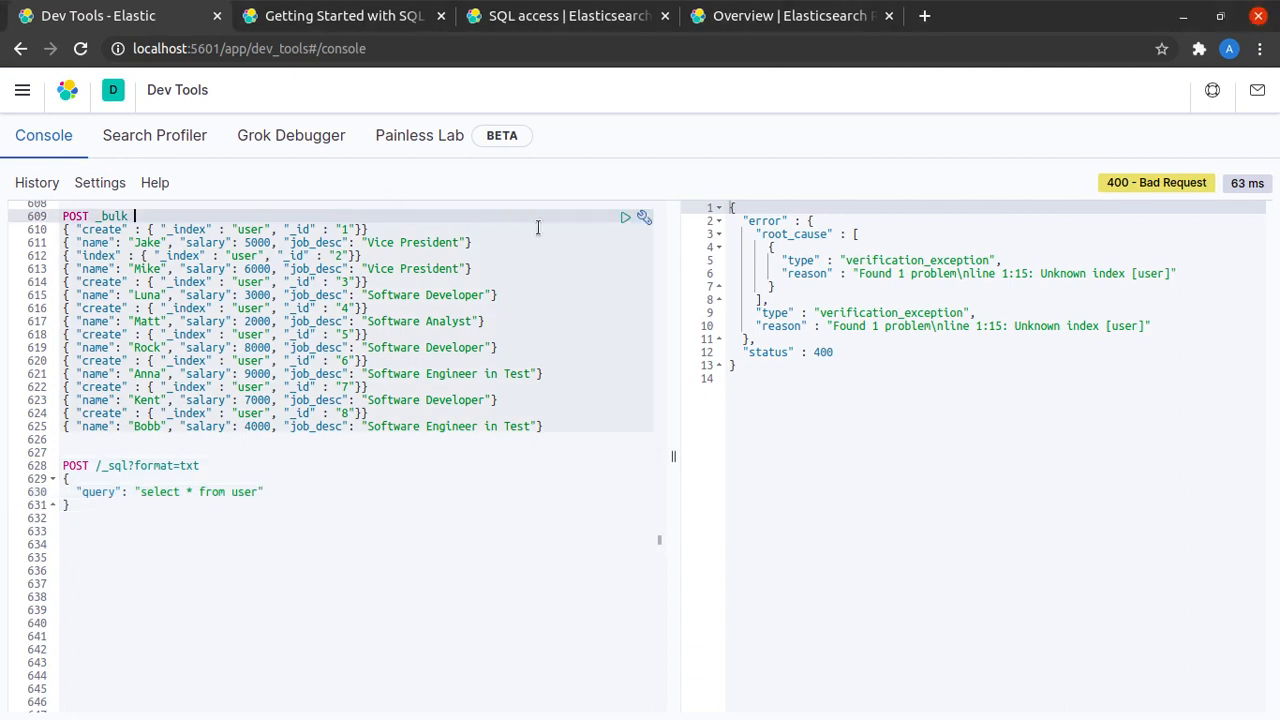
- Index the eight user documents with the _bulk request, then rerun 'select * from user' to get an eight-row table
click(625, 217)
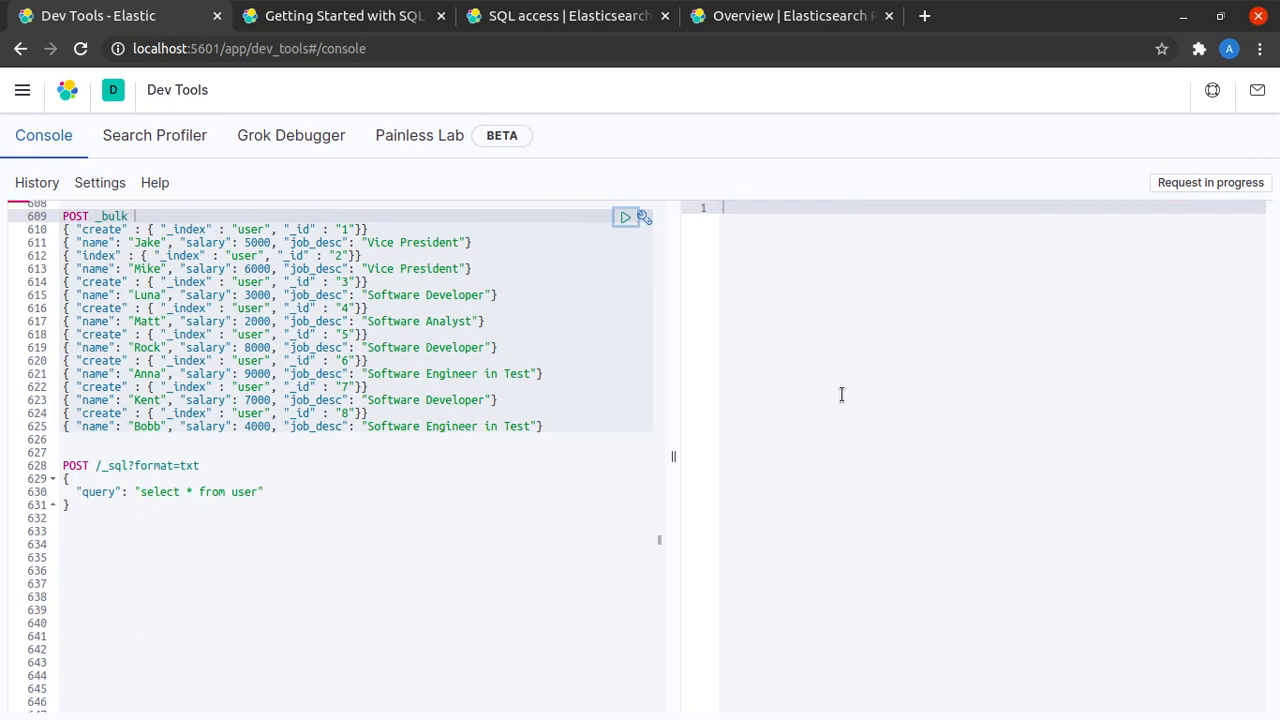
click(626, 217)
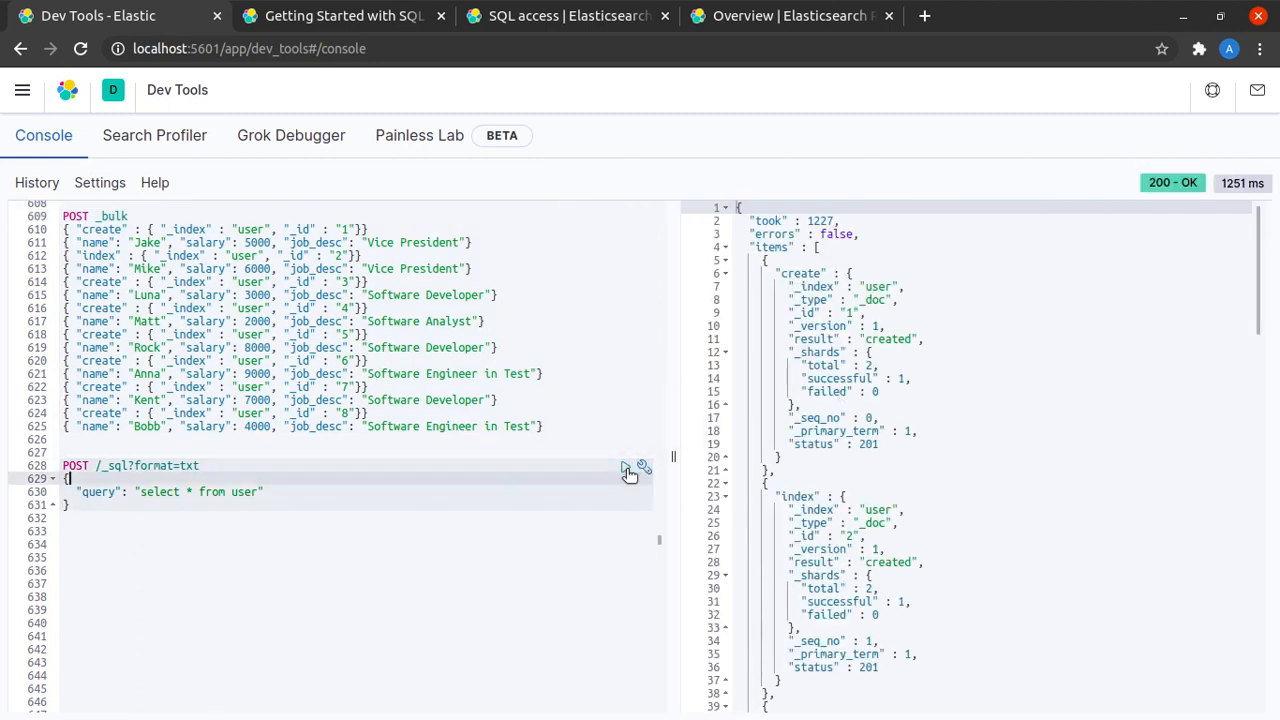
click(625, 467)
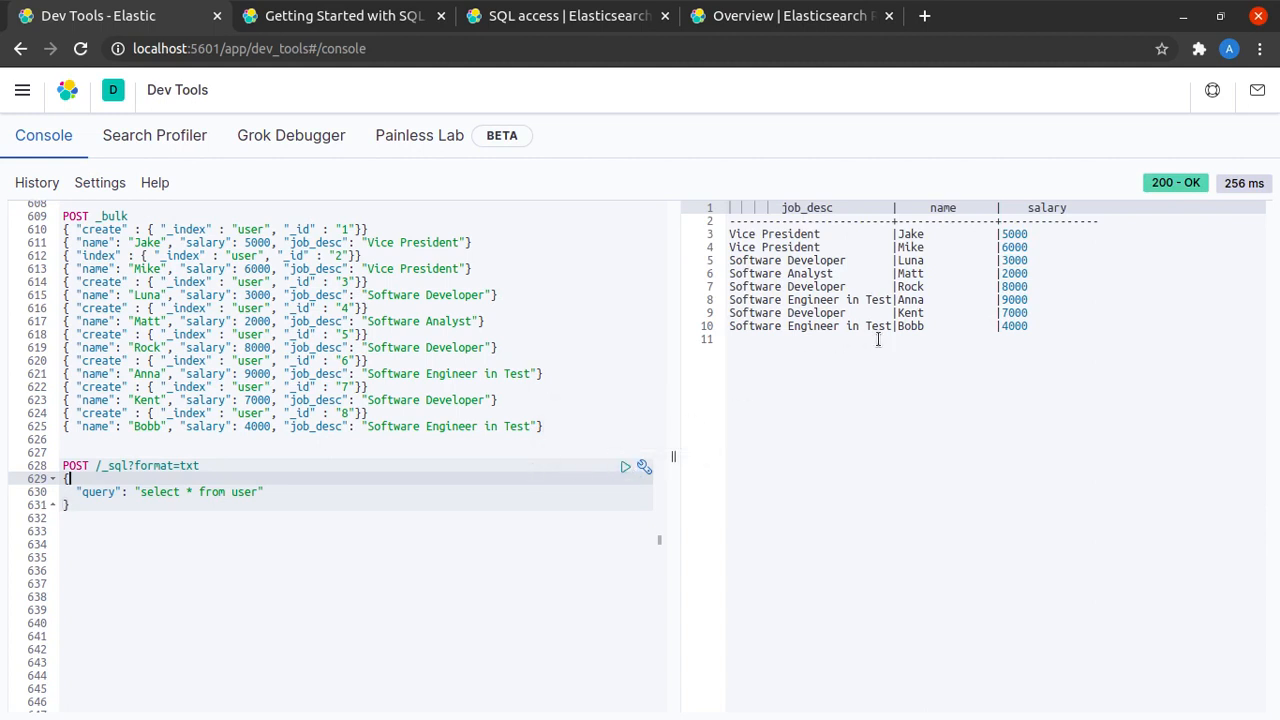
mouse_move(1125, 330)
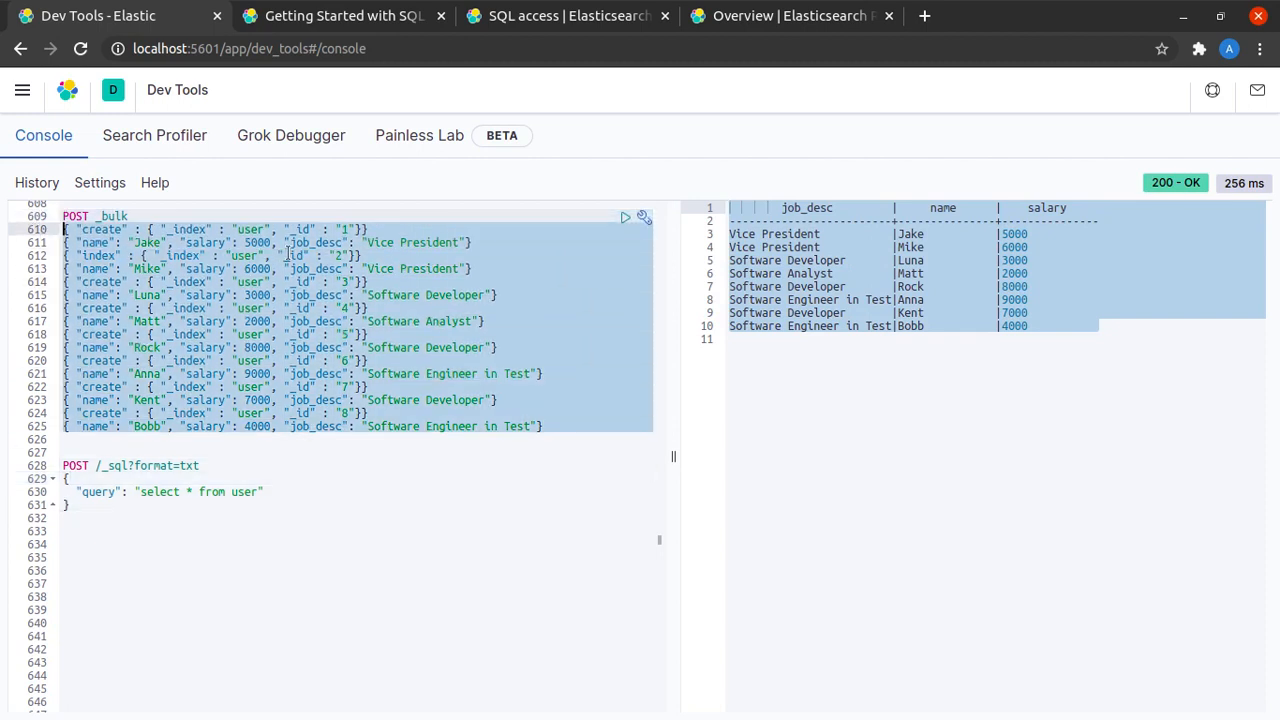
mouse_move(625, 200)
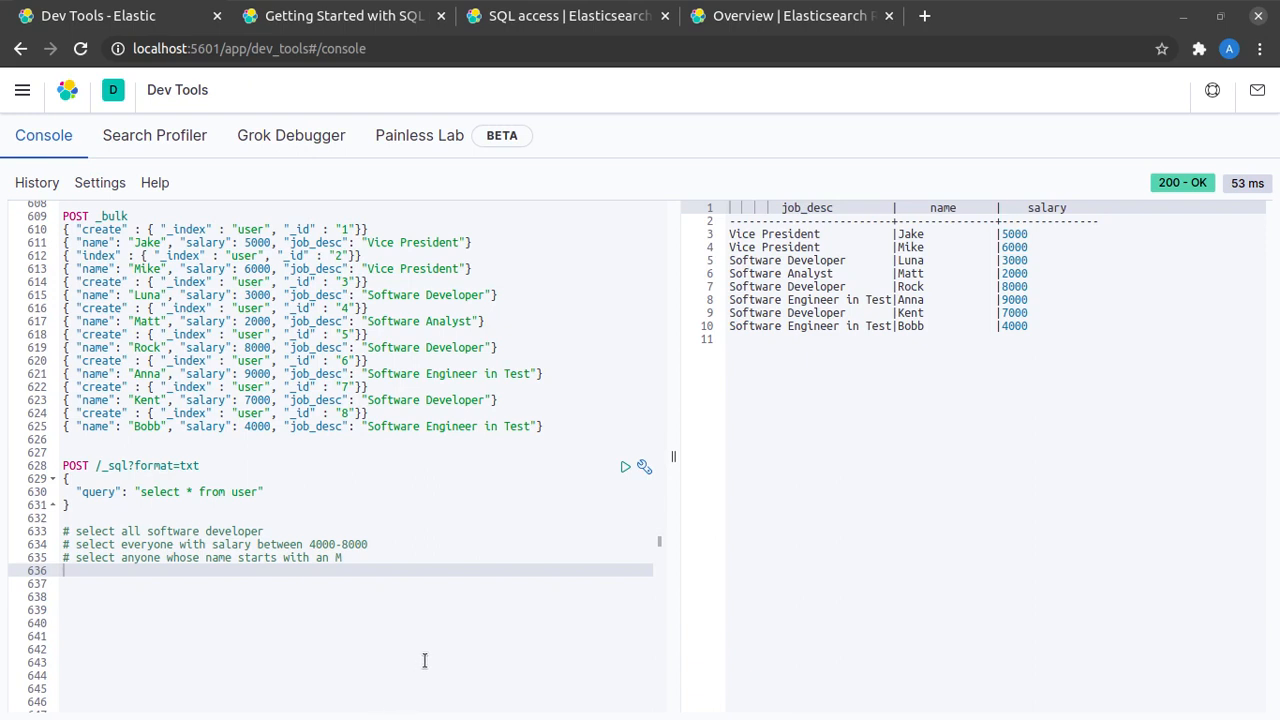
mouse_move(437, 646)
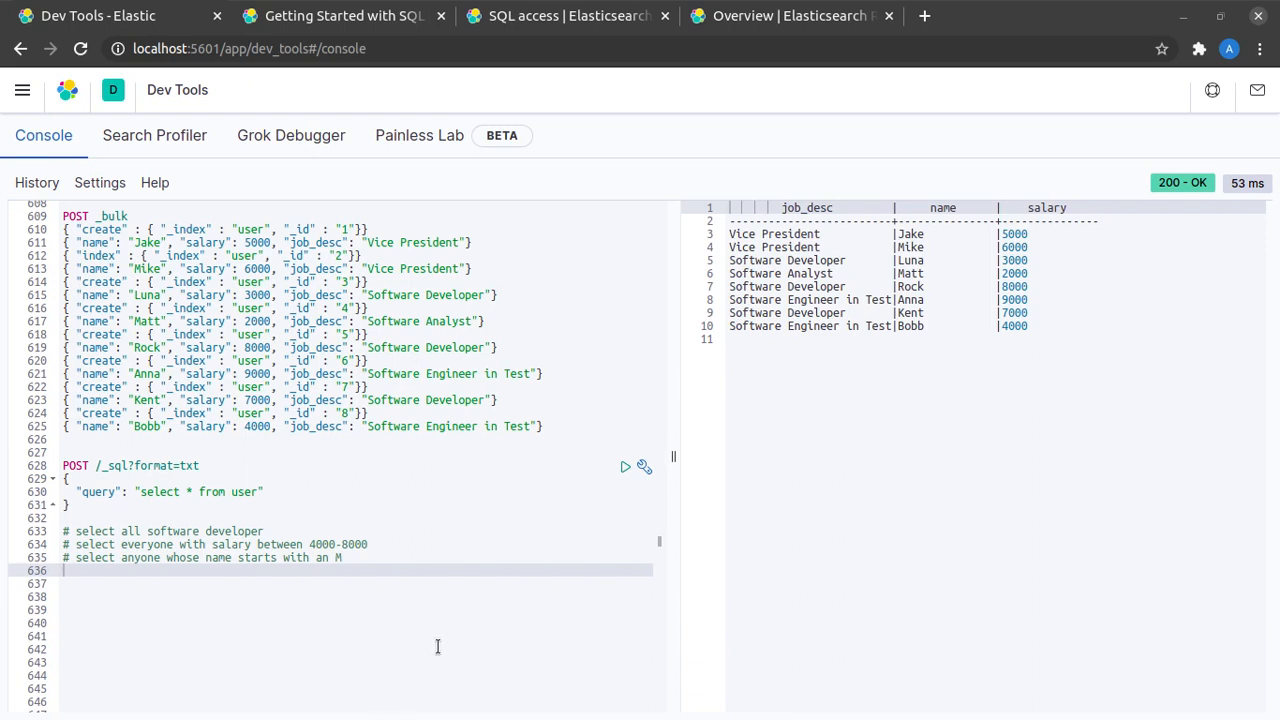
mouse_move(418, 556)
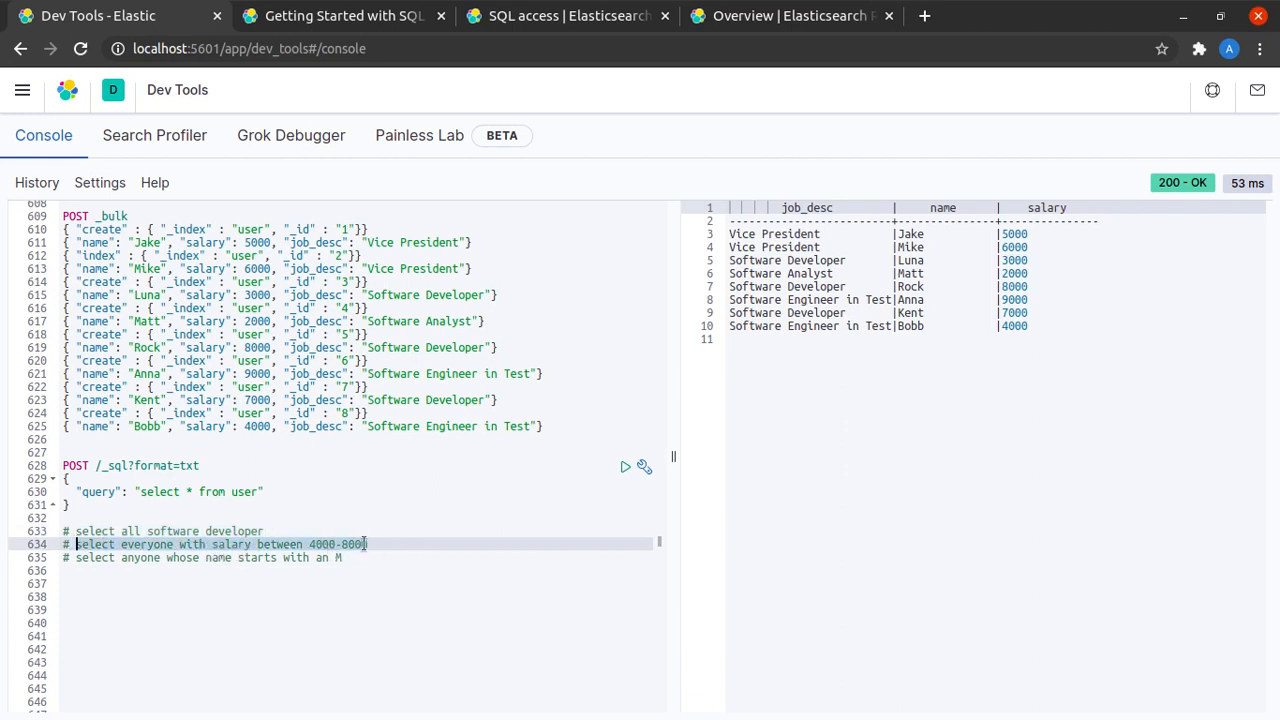
- Add three exercise comment lines and a second POST /_sql?format=txt request with 'select * from user'
click(107, 557)
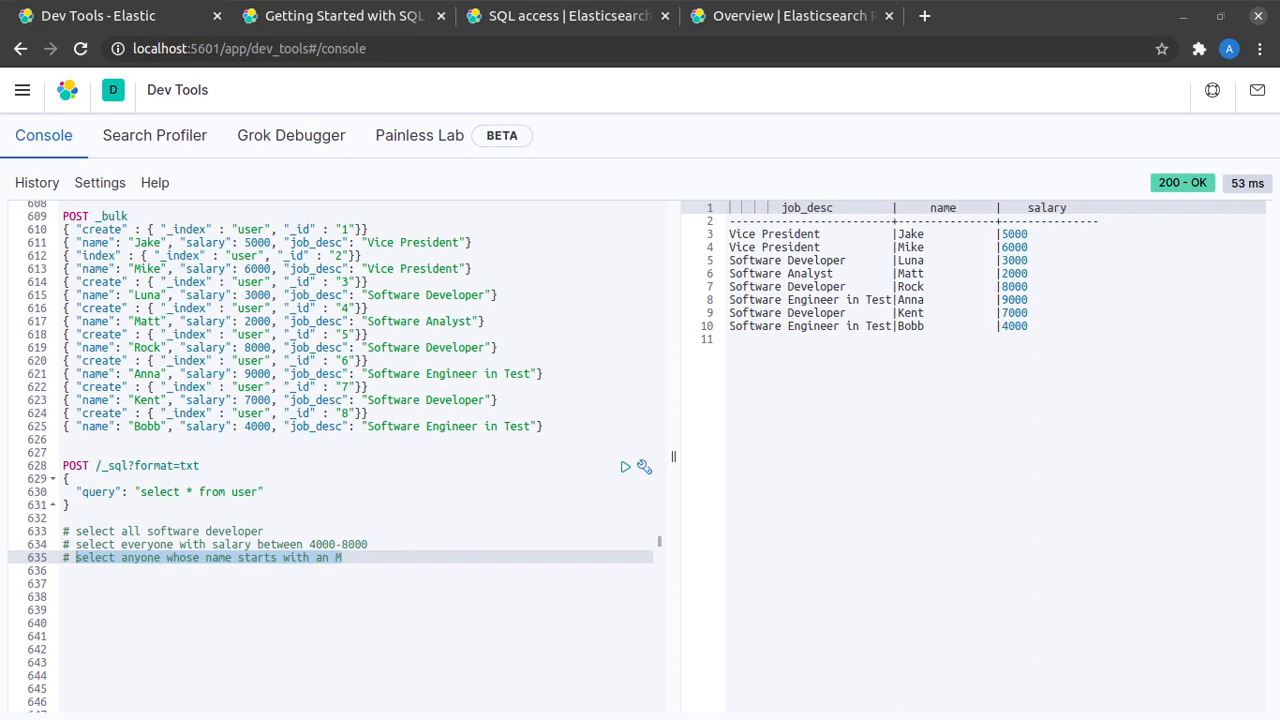
click(370, 544)
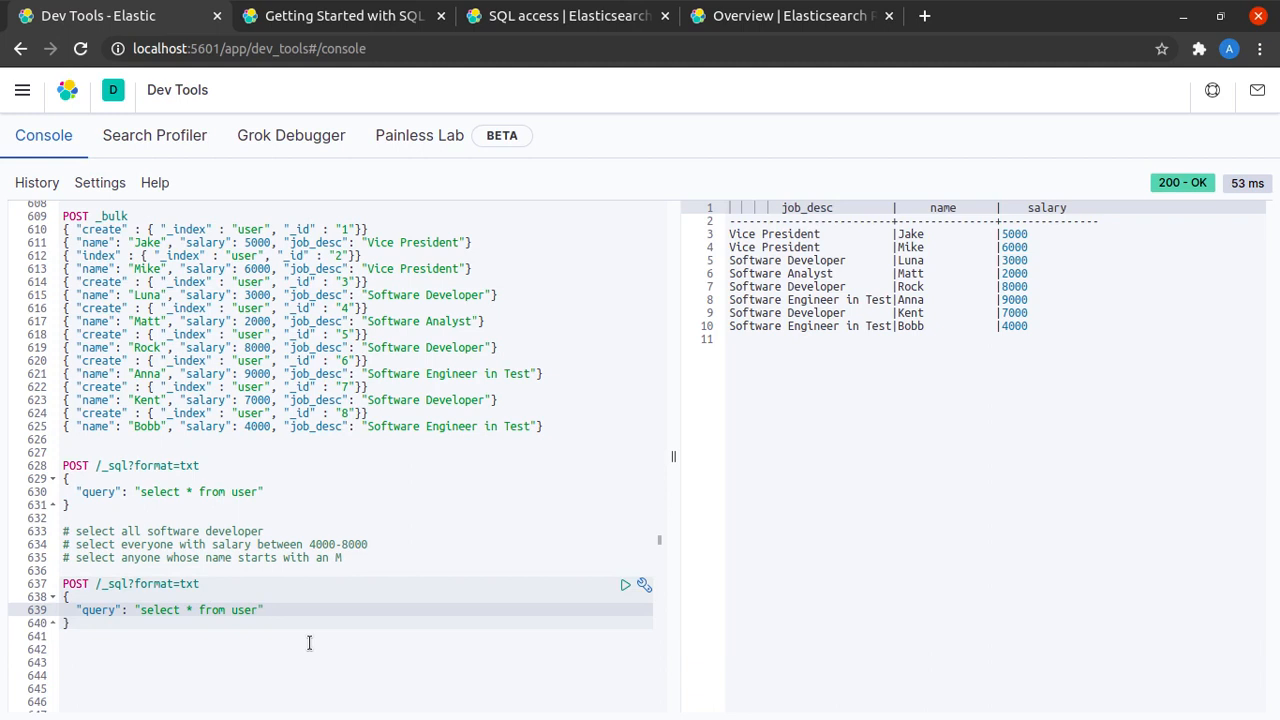
- Run 'select * from user where job_desc like 'Software Developer'', returning Luna, Rock and Kent
click(259, 610)
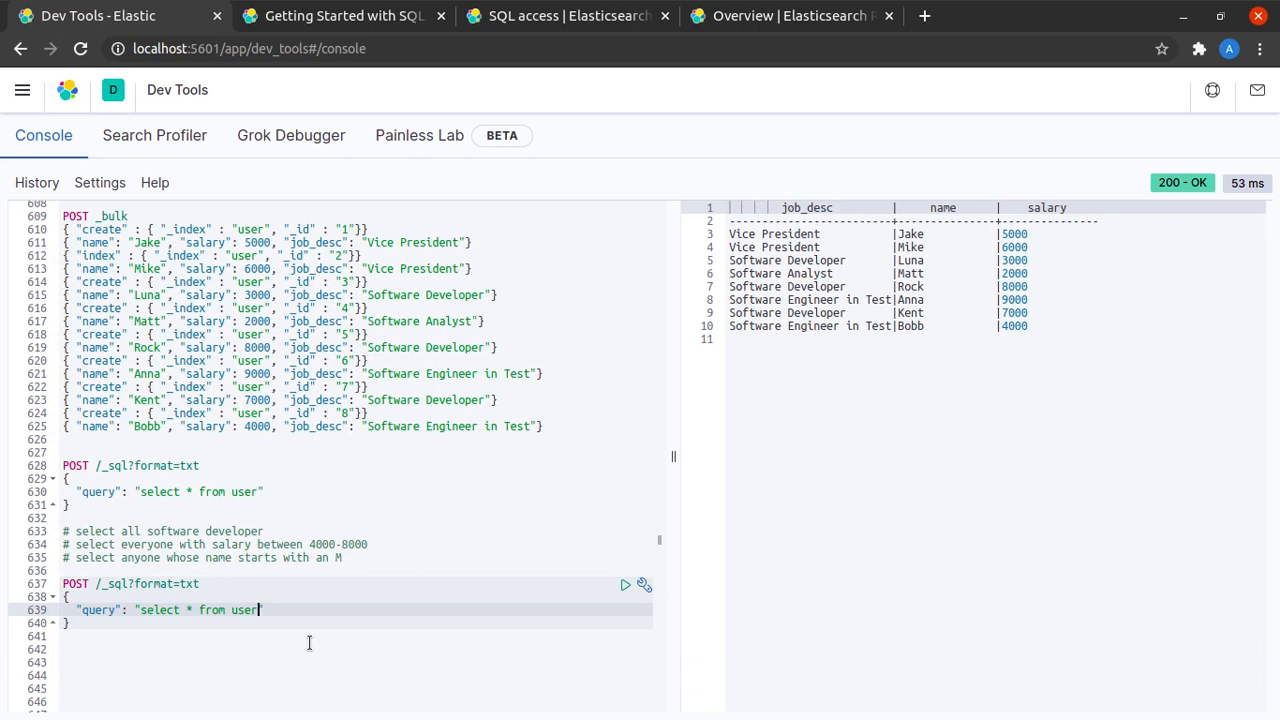
text(job_desc li)
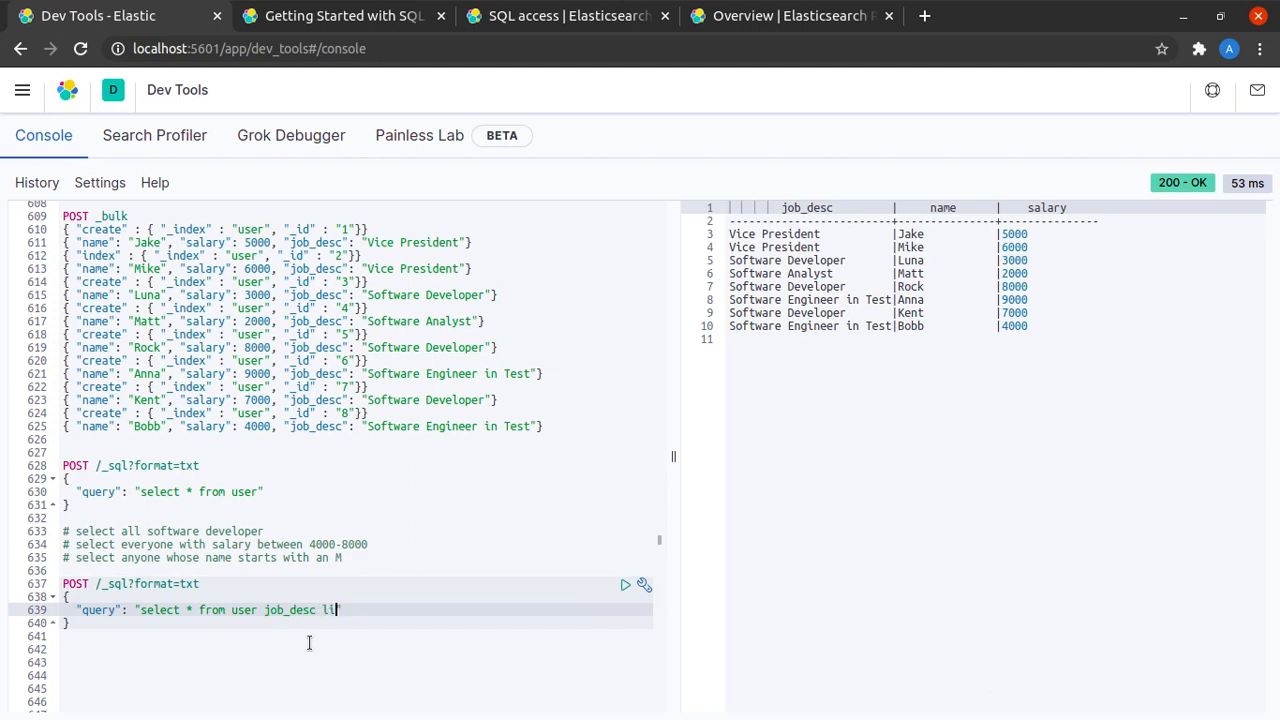
text(ke '')
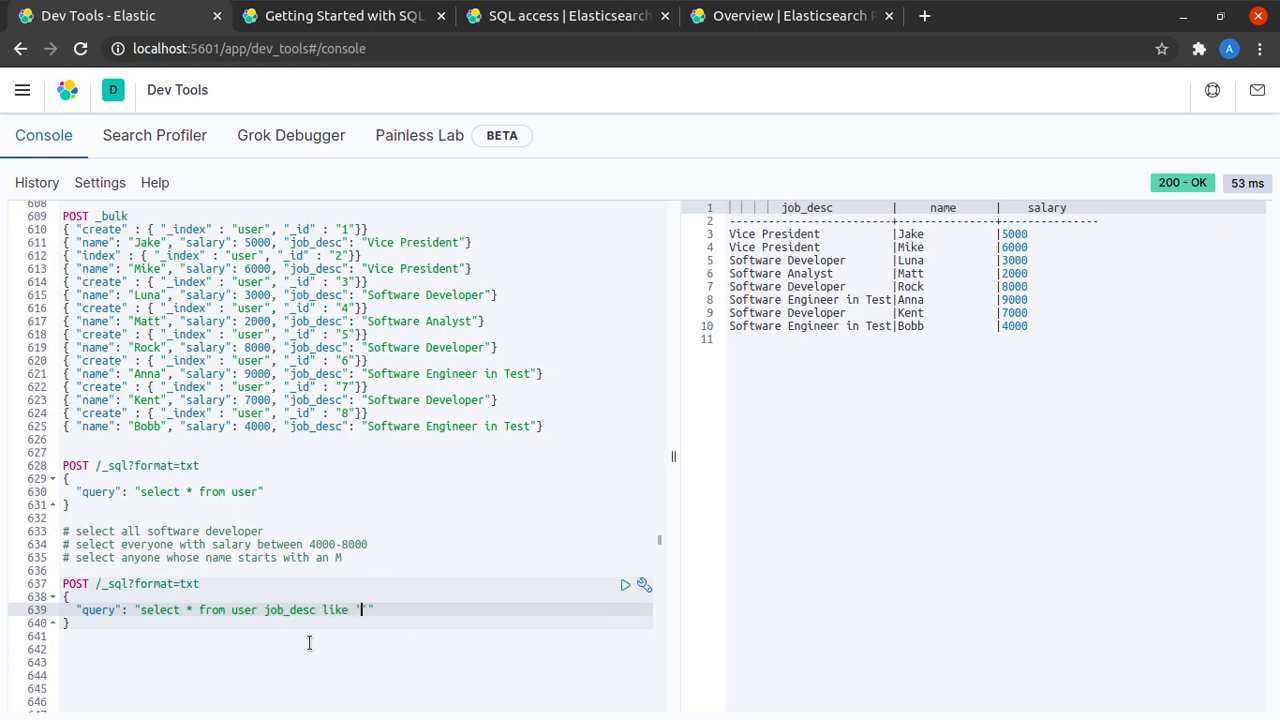
text(Software)
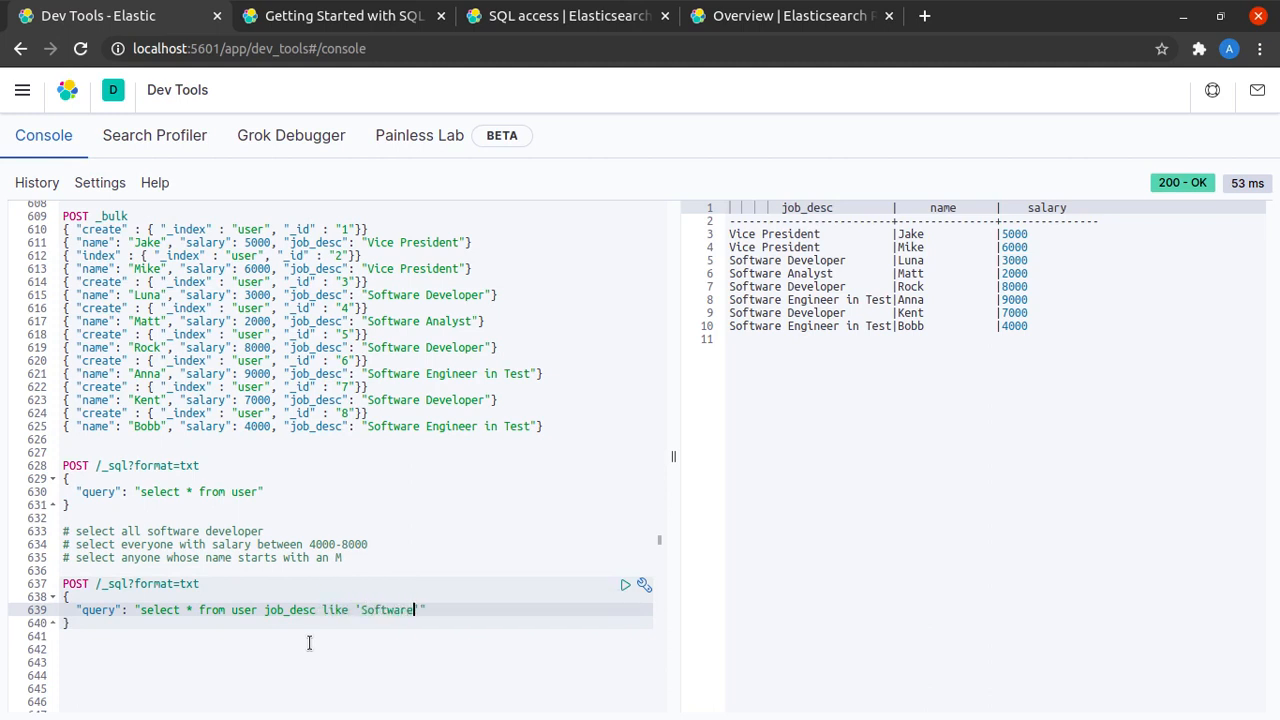
text(Develiper)
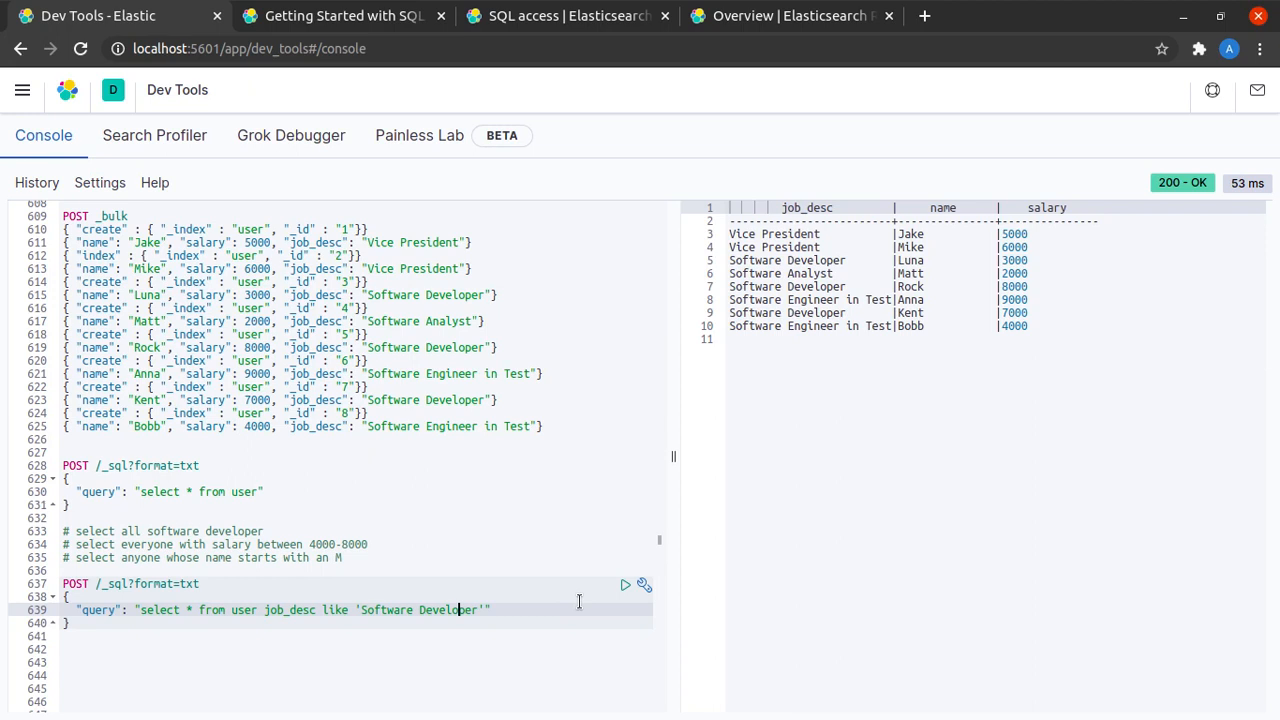
click(625, 584)
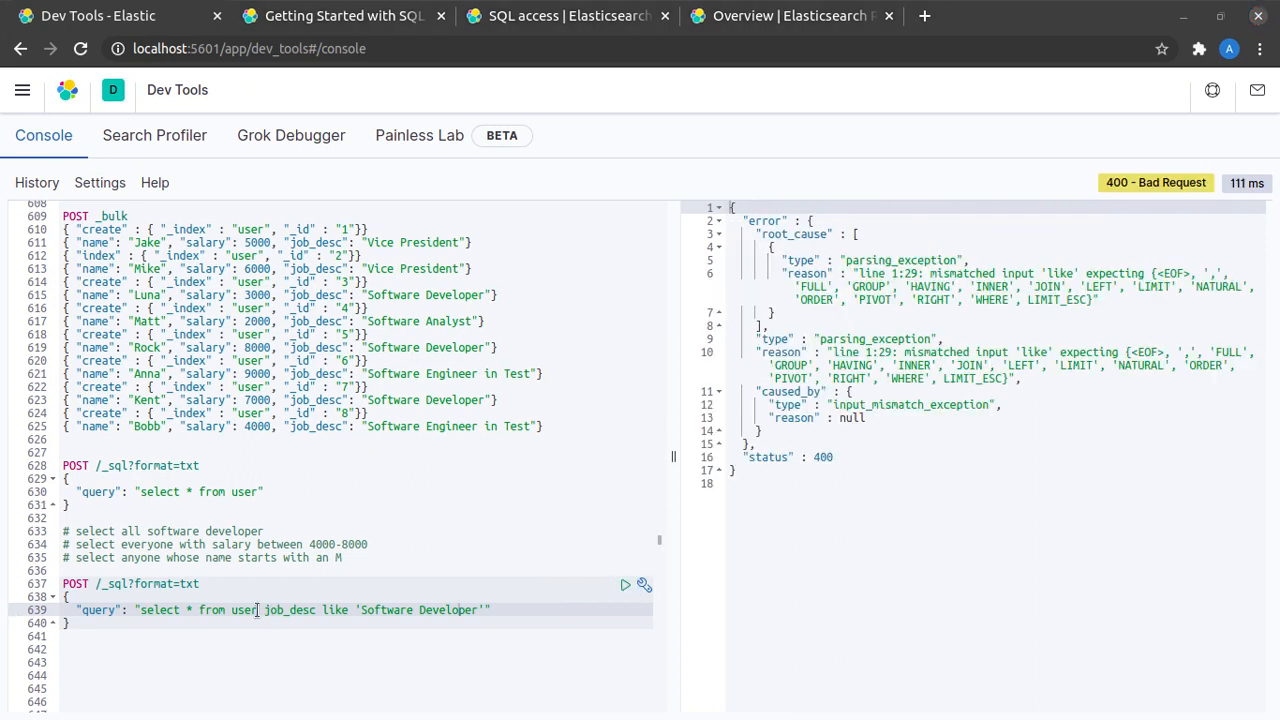
text(where)
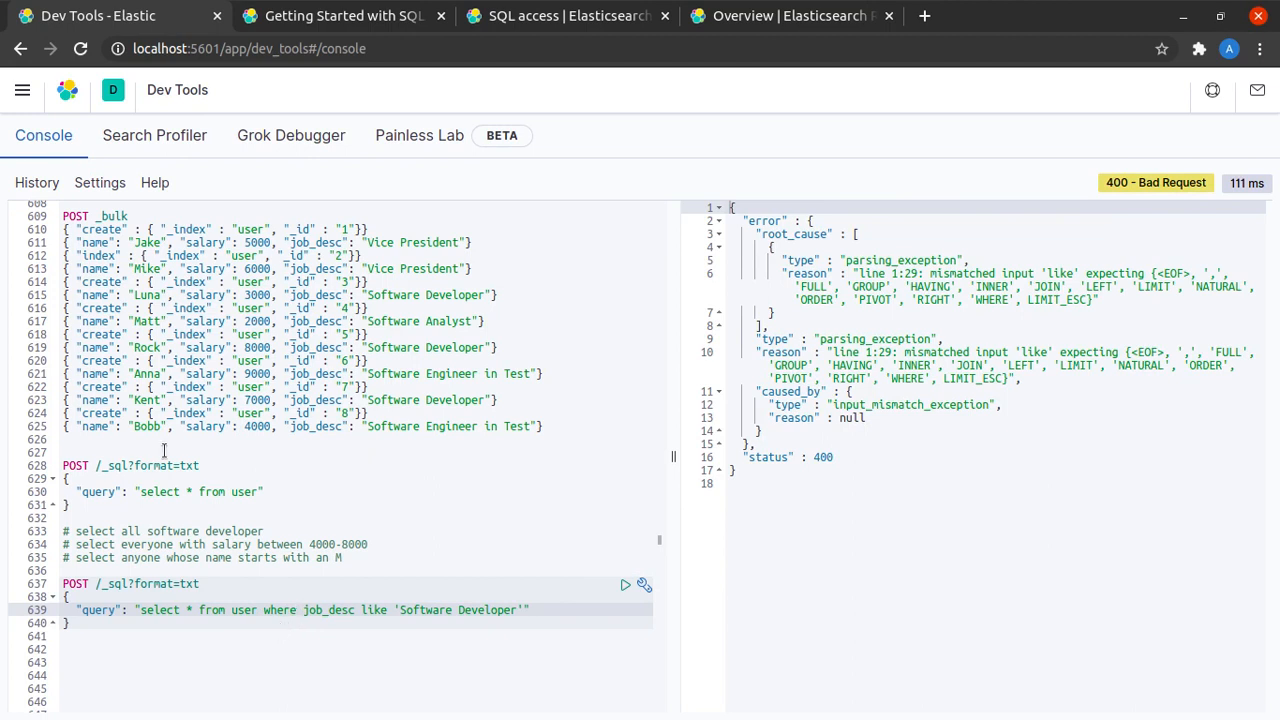
click(624, 585)
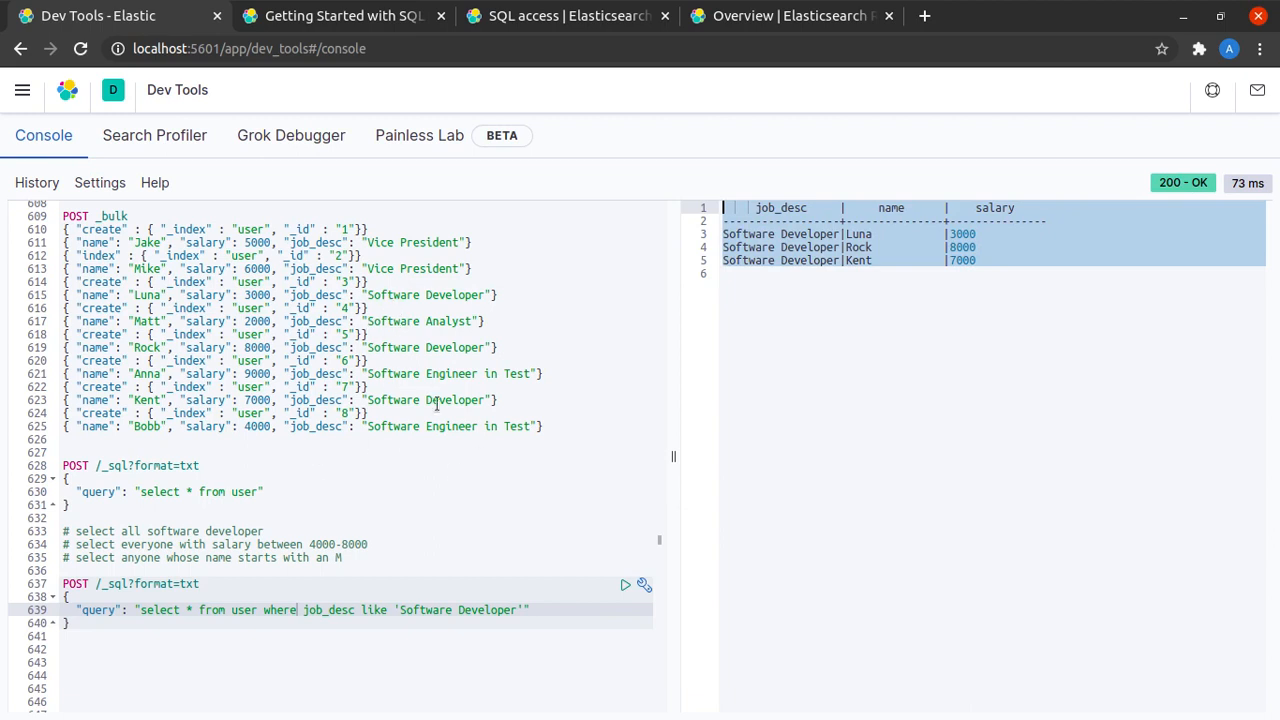
mouse_move(254, 570)
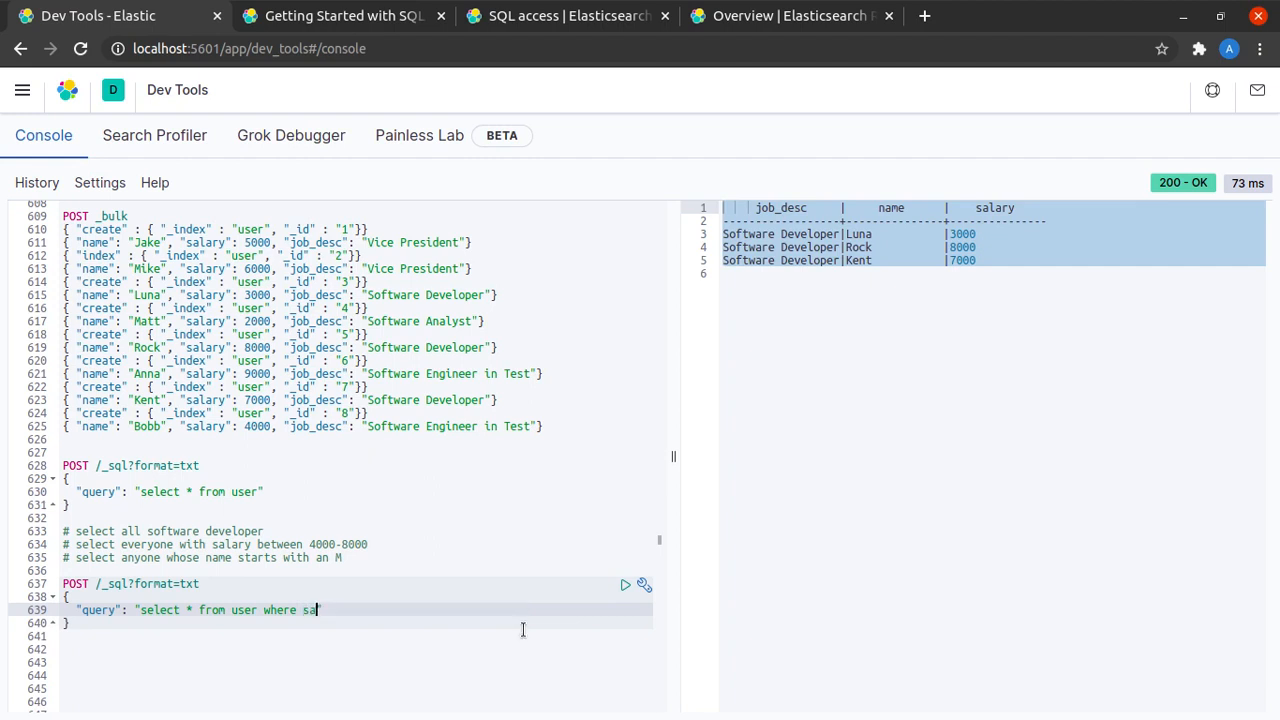
- Run the query with 'salary >= 4000 and salary <= 8000', returning Jake, Mike, Rock, Kent and Bobb
text(ary)
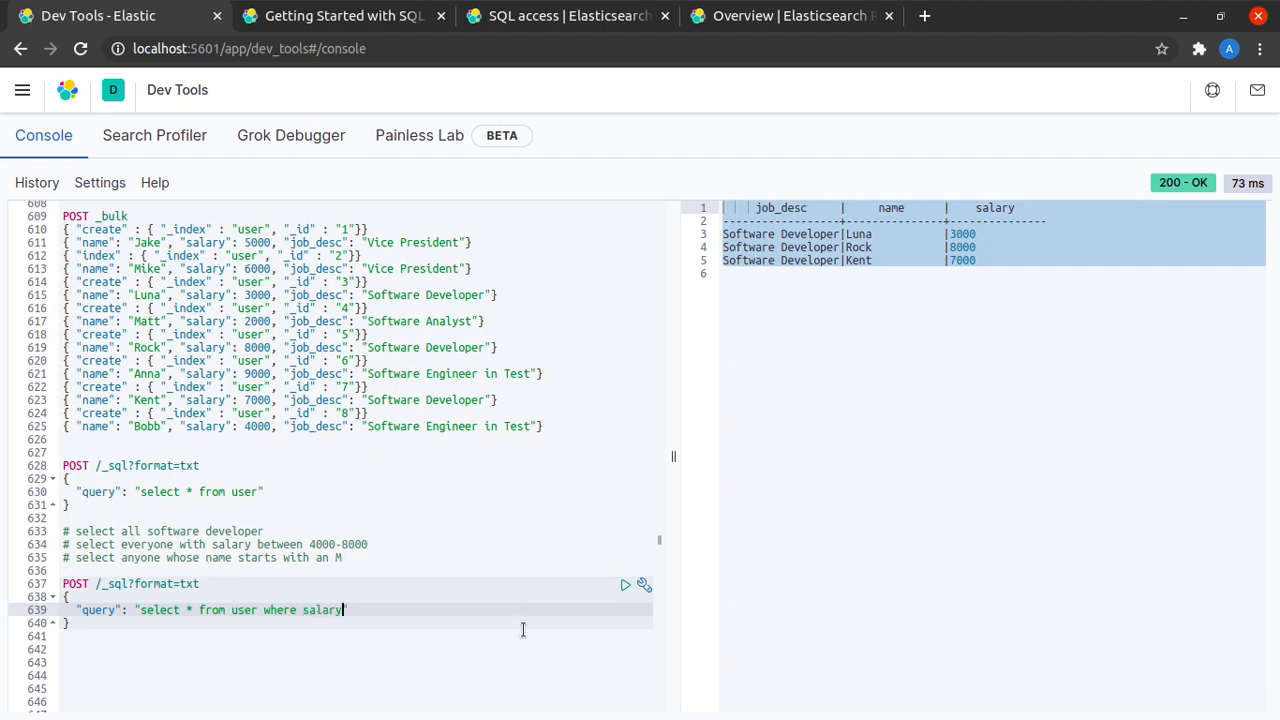
text(>= 40)
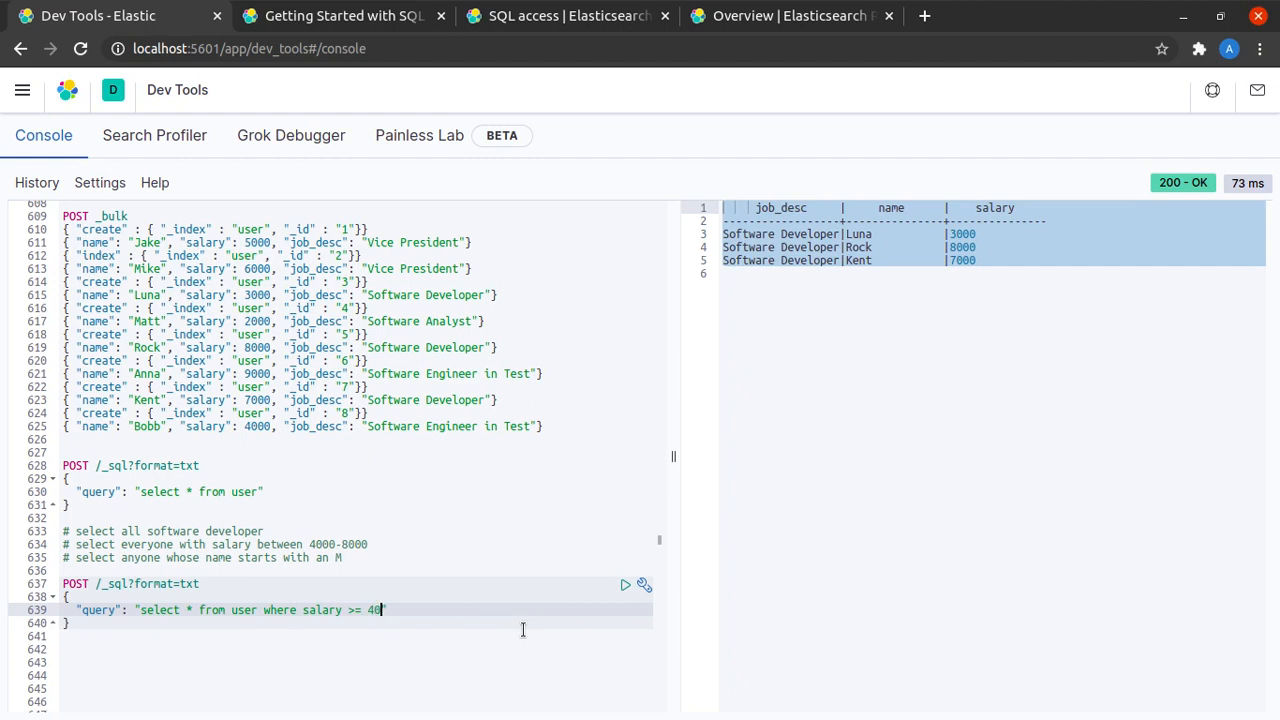
text(00 and sal)
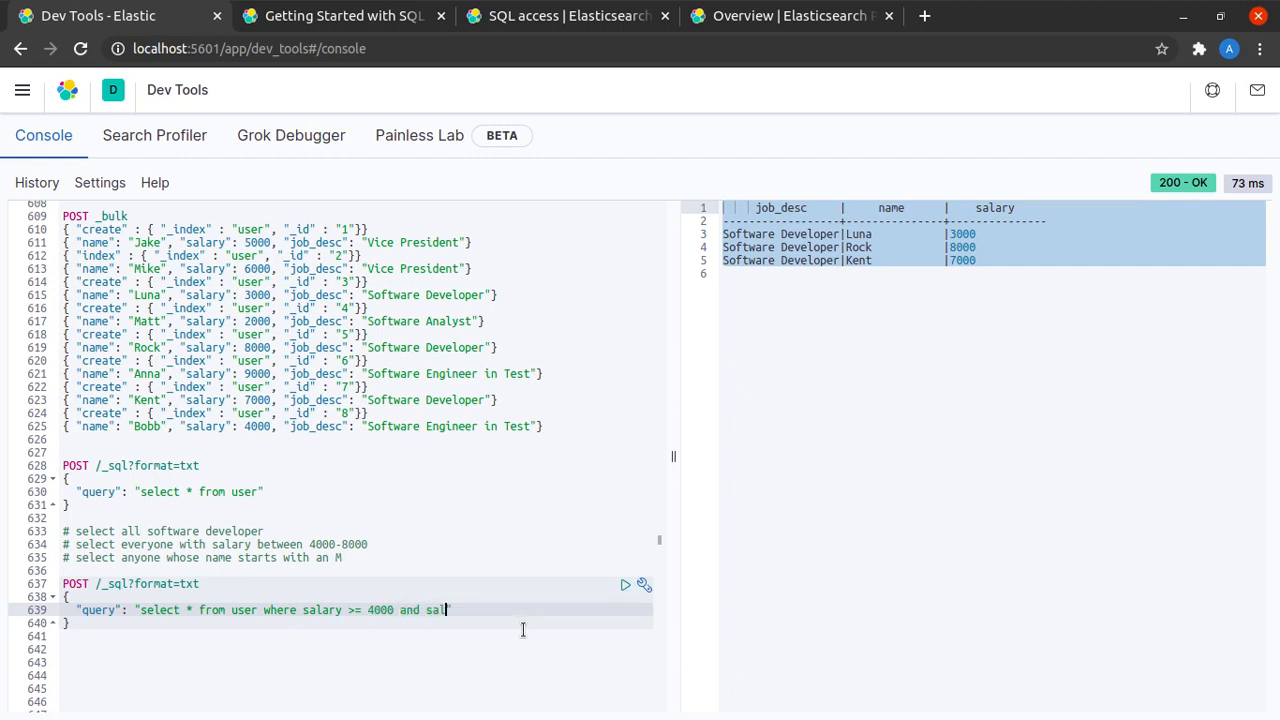
text(ary <)
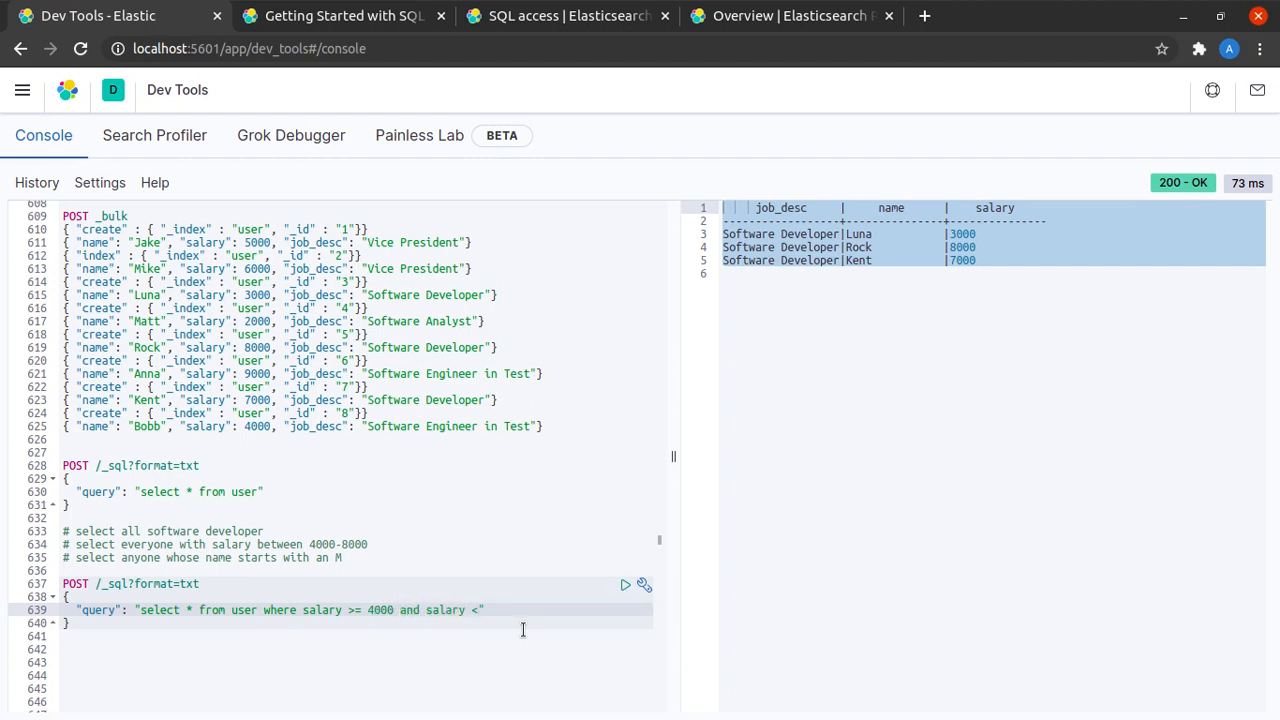
text(= 800)
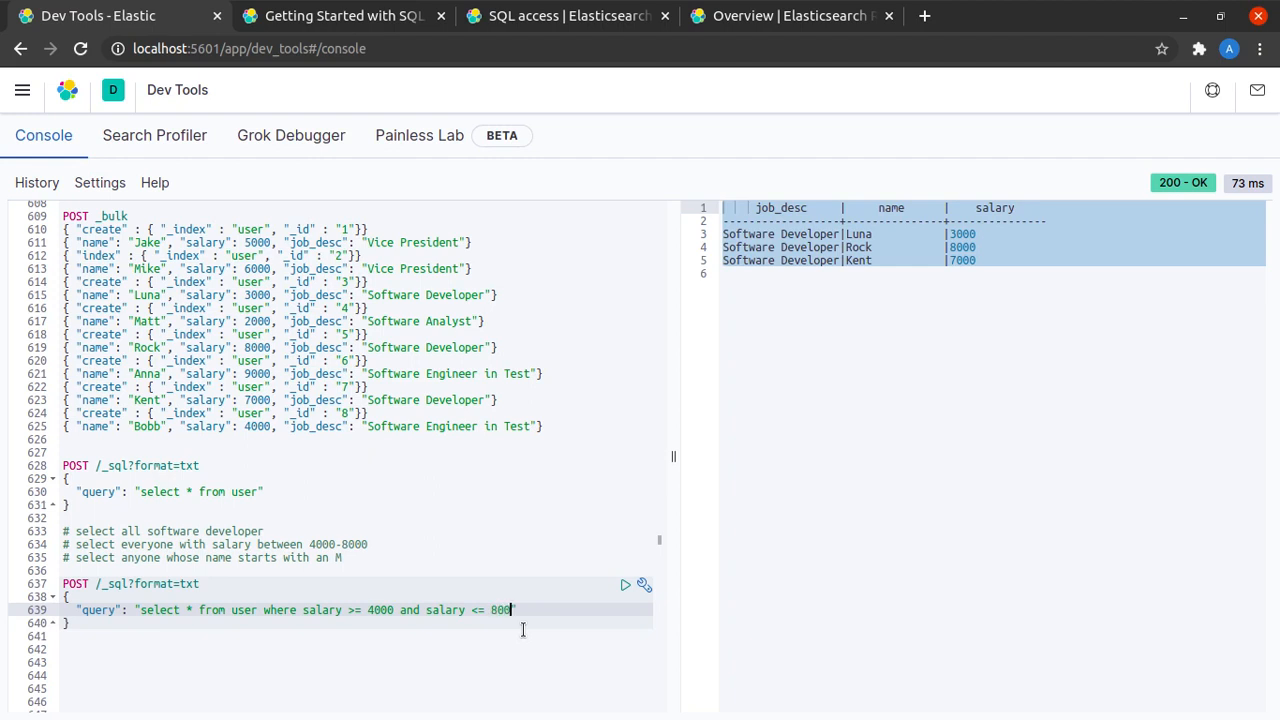
text(0)
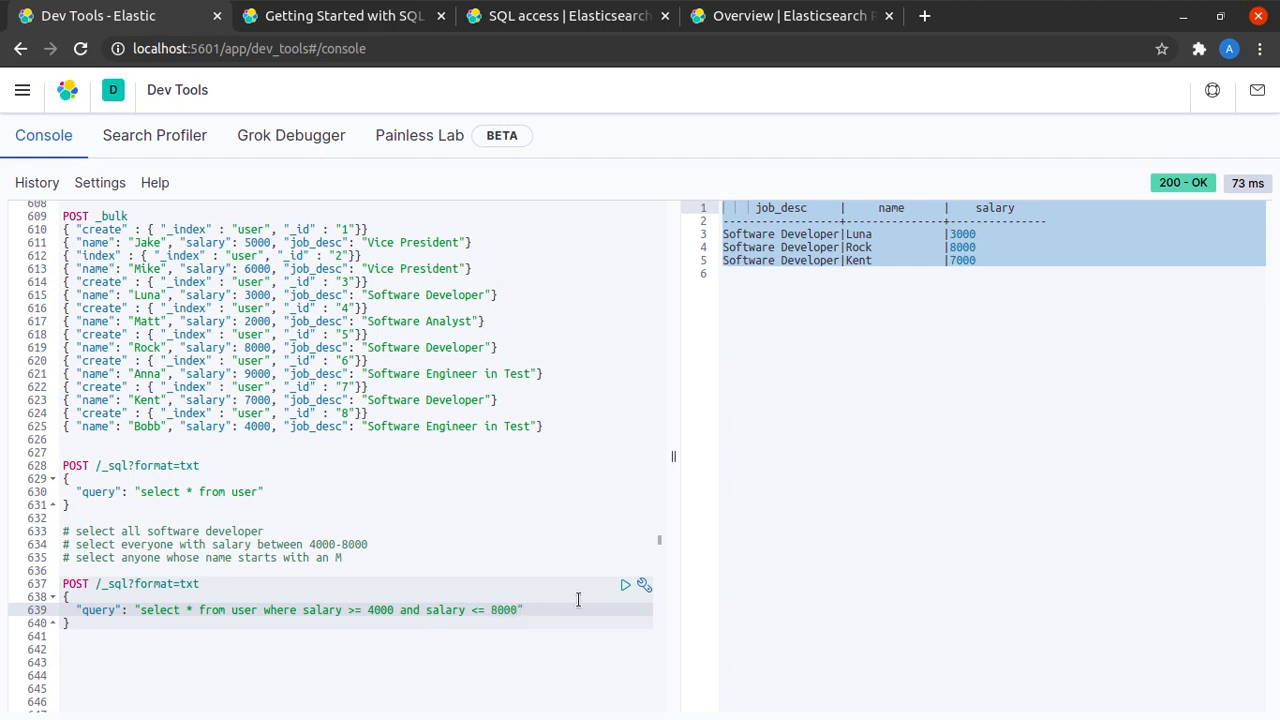
click(625, 584)
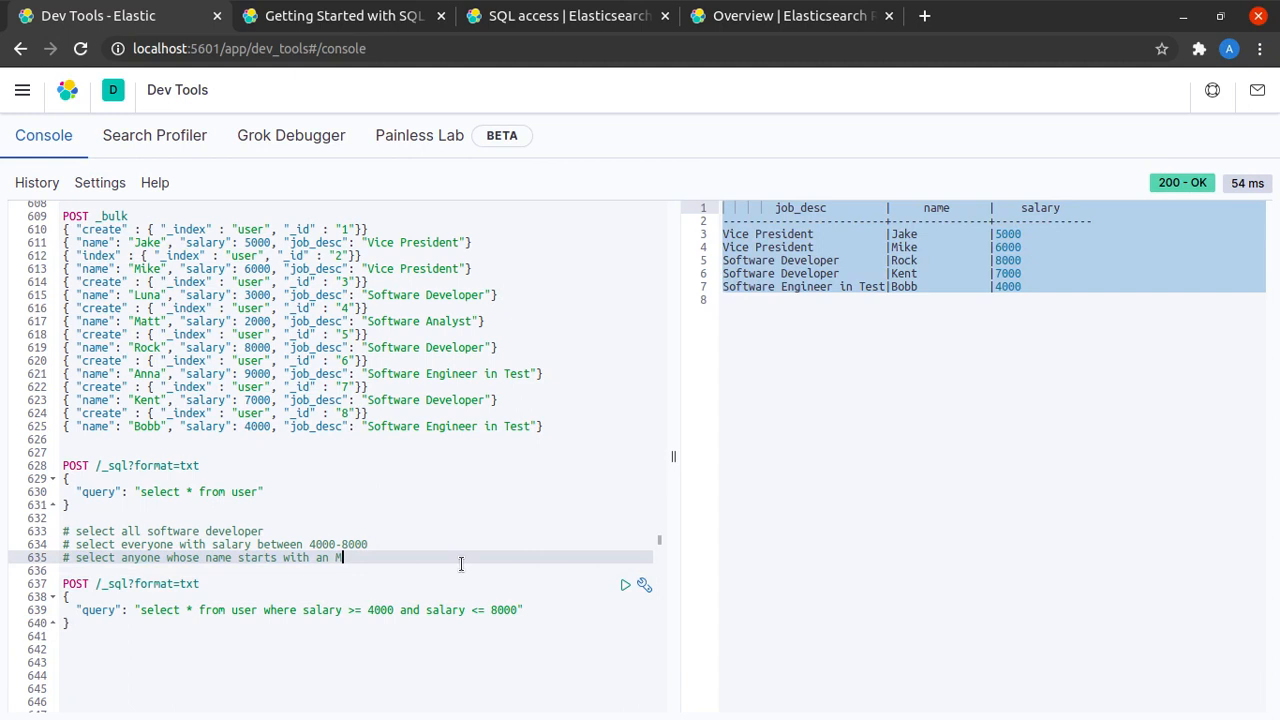
mouse_move(307, 609)
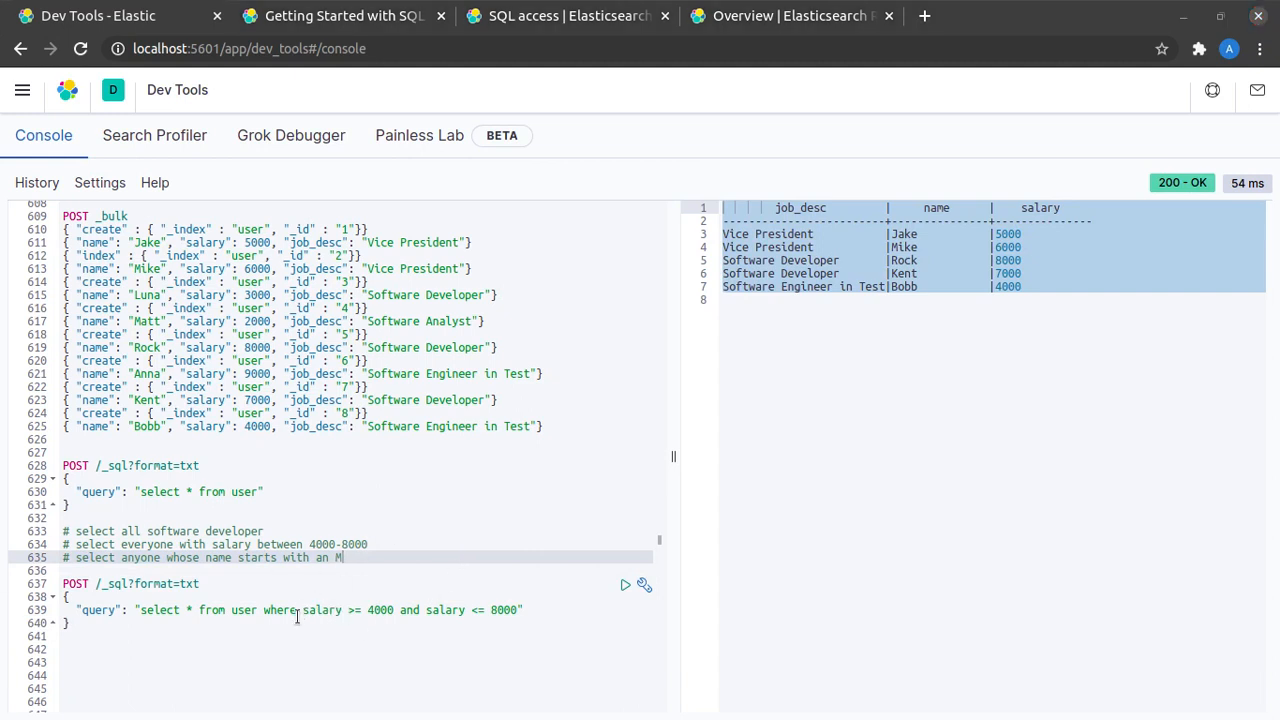
- Run 'select * from user where name like 'M%'', returning Mike and Matt
click(515, 610)
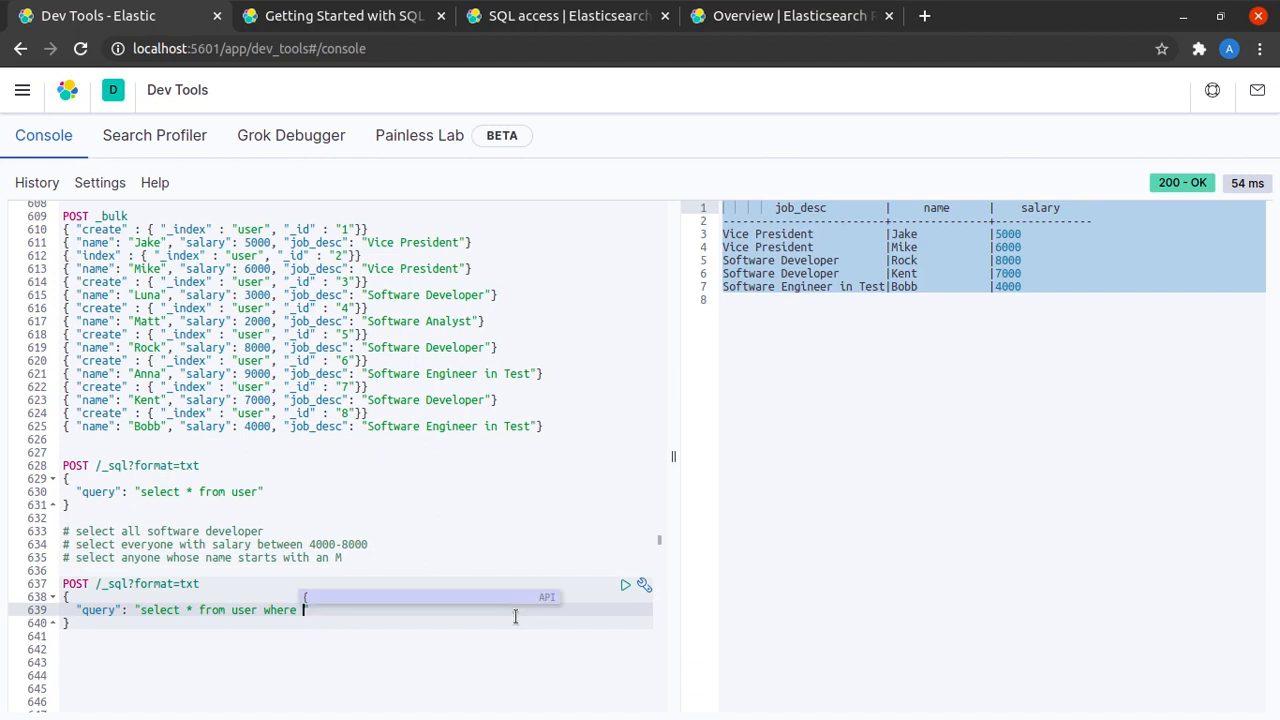
text(name like)
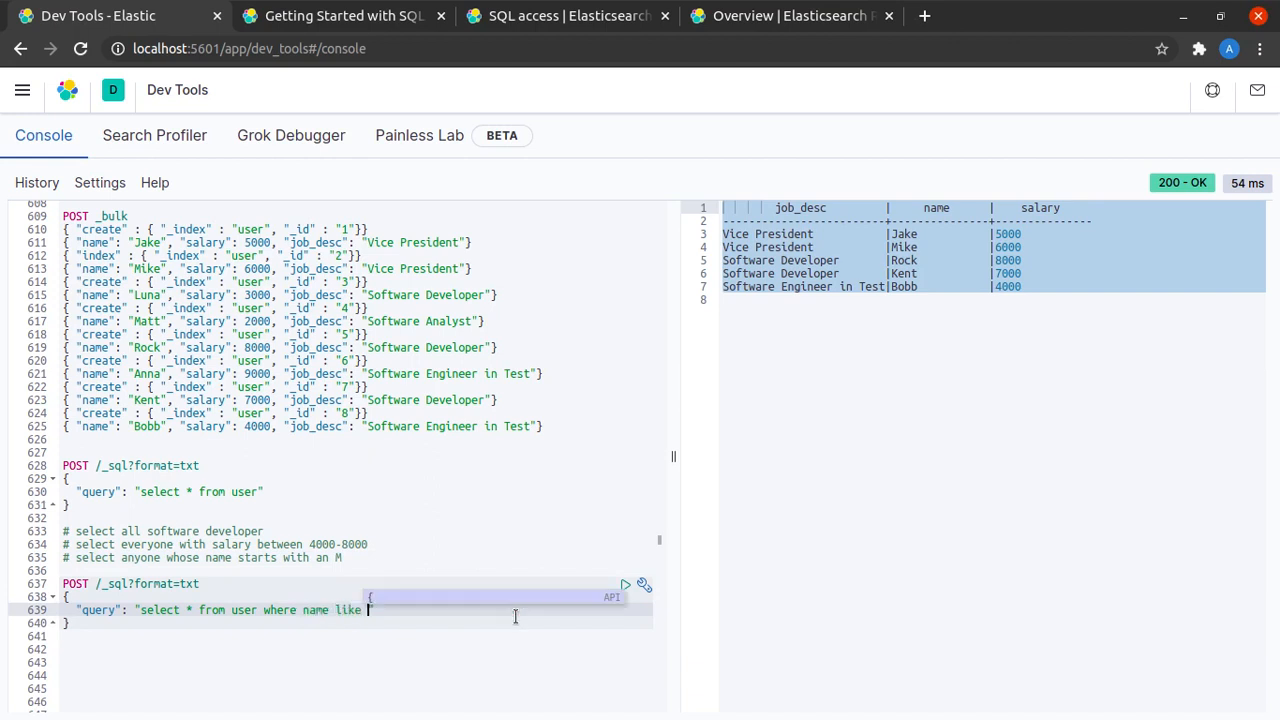
text('M')
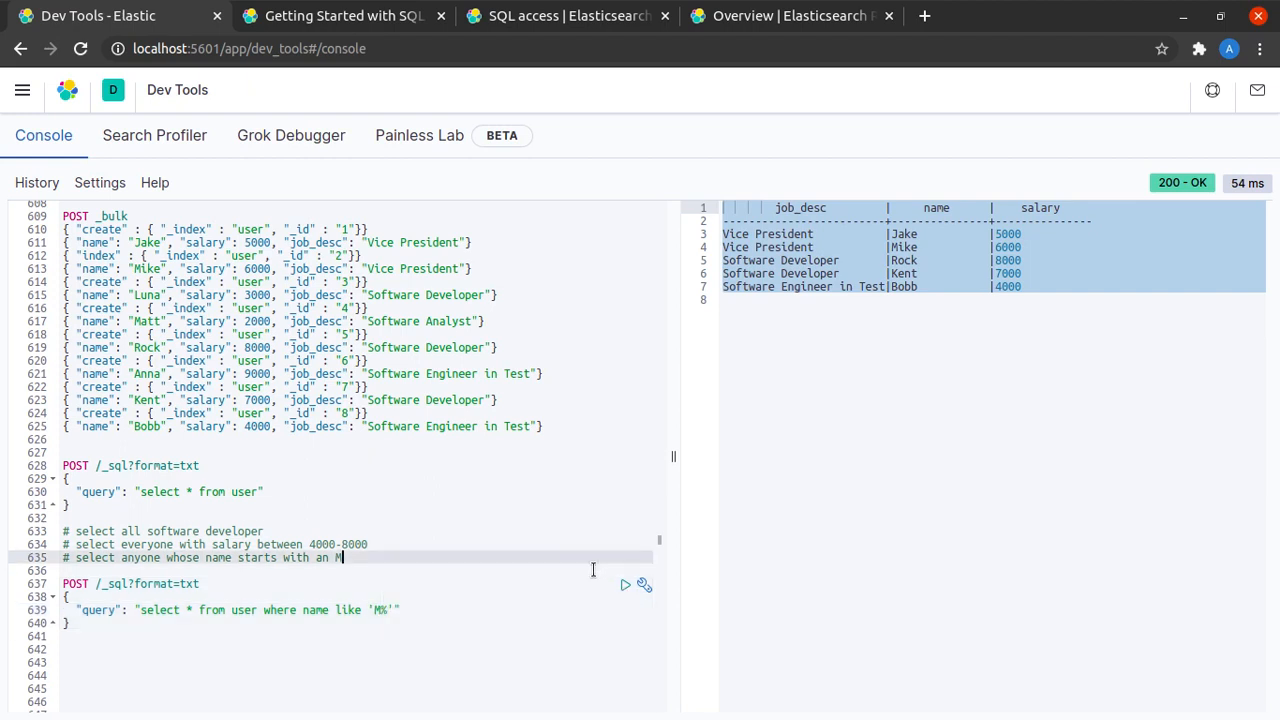
mouse_move(625, 585)
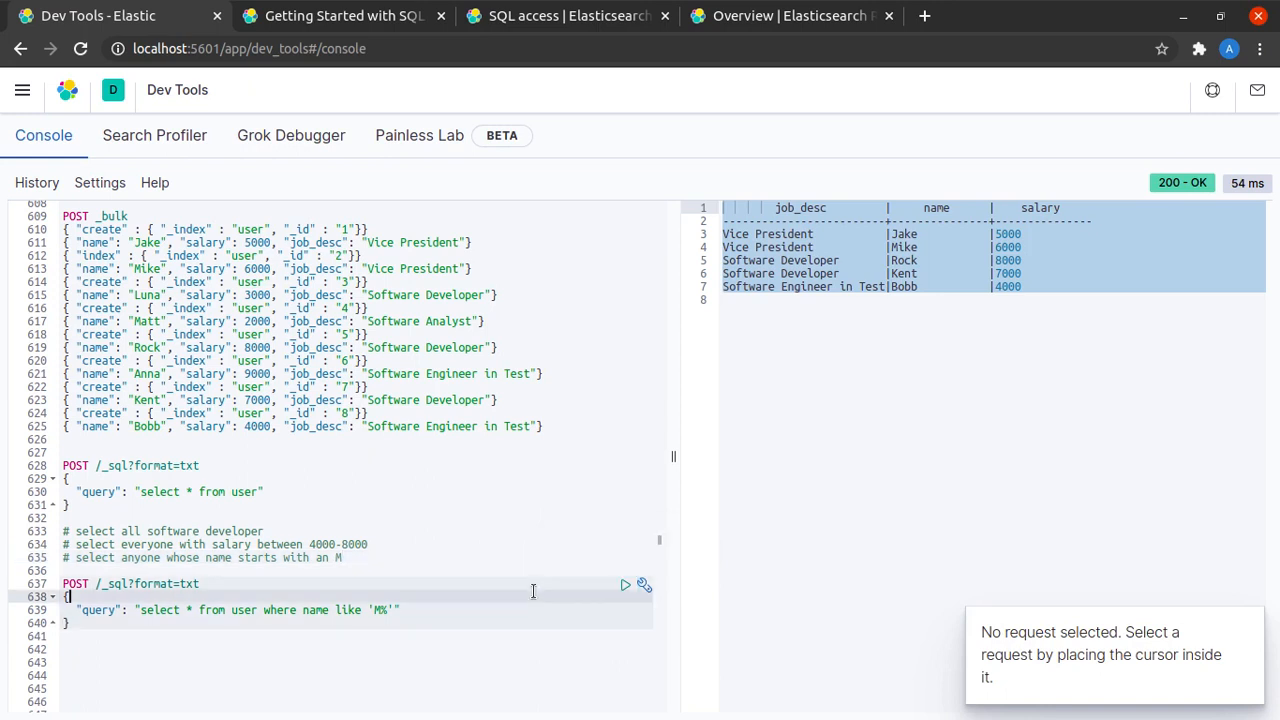
click(625, 584)
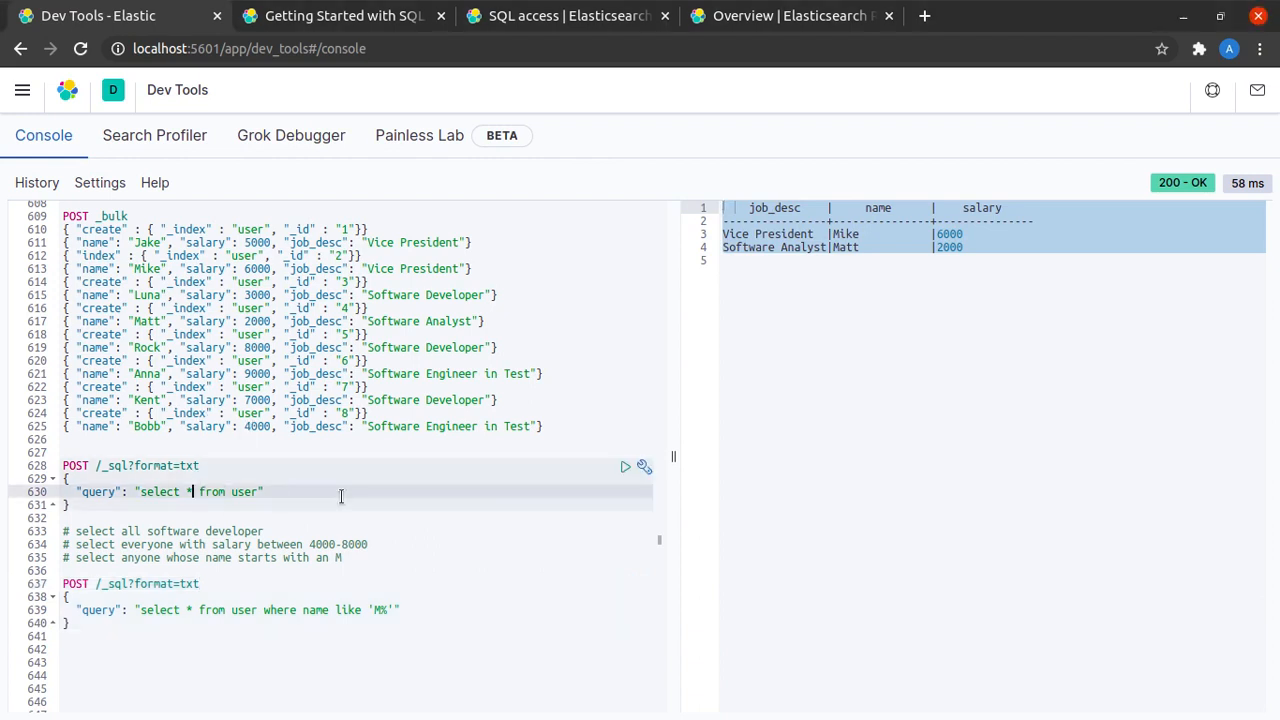
mouse_move(483, 520)
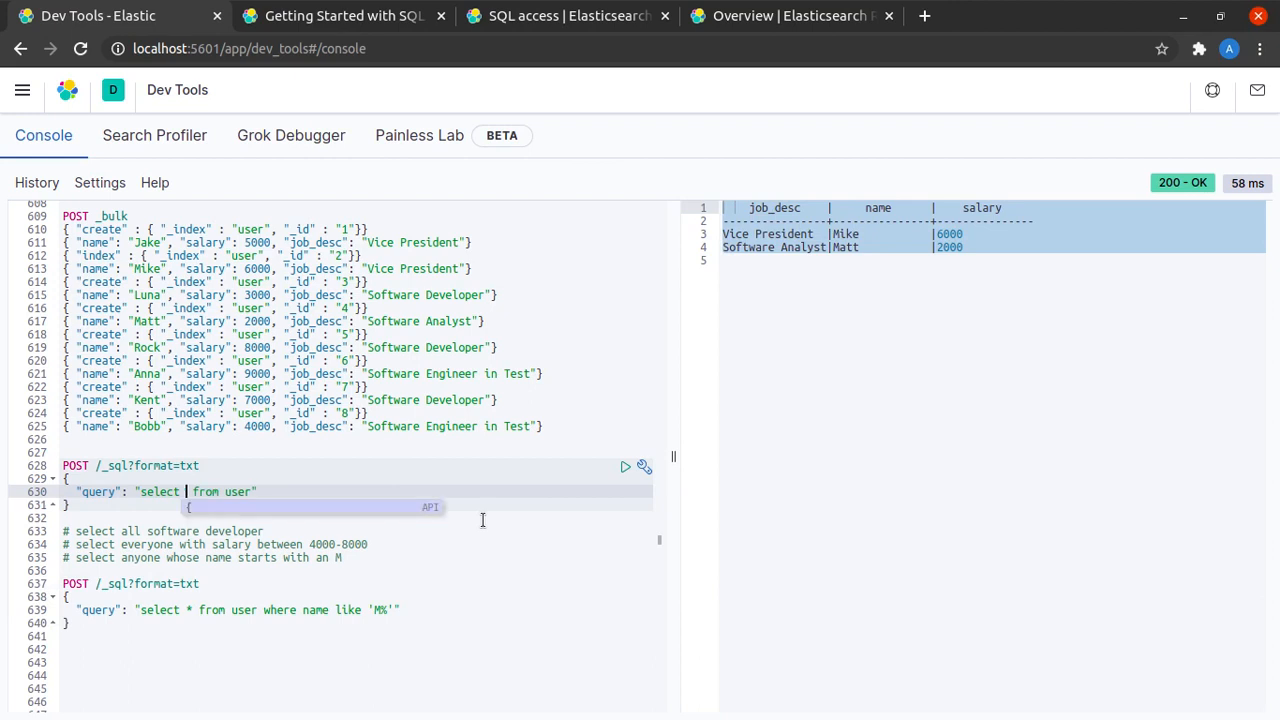
- Run 'select salary, job_desc from user', returning both columns for all eight users
text(salary,)
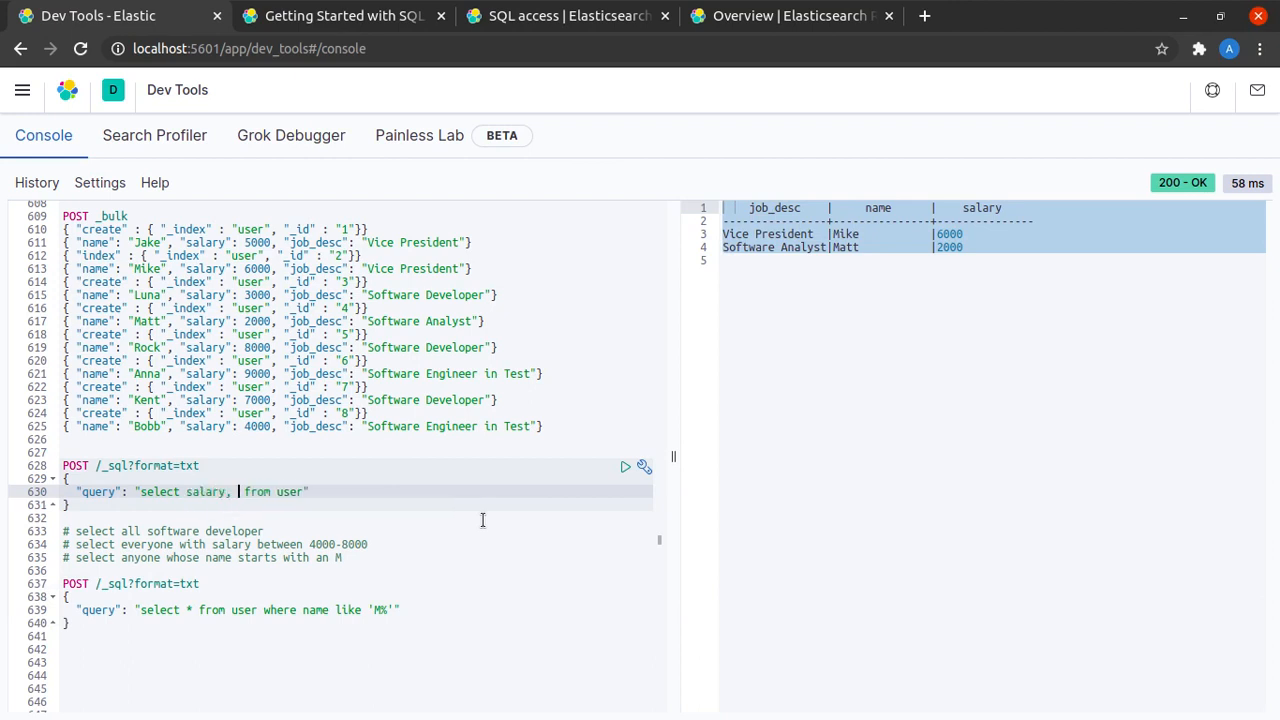
text(job_des)
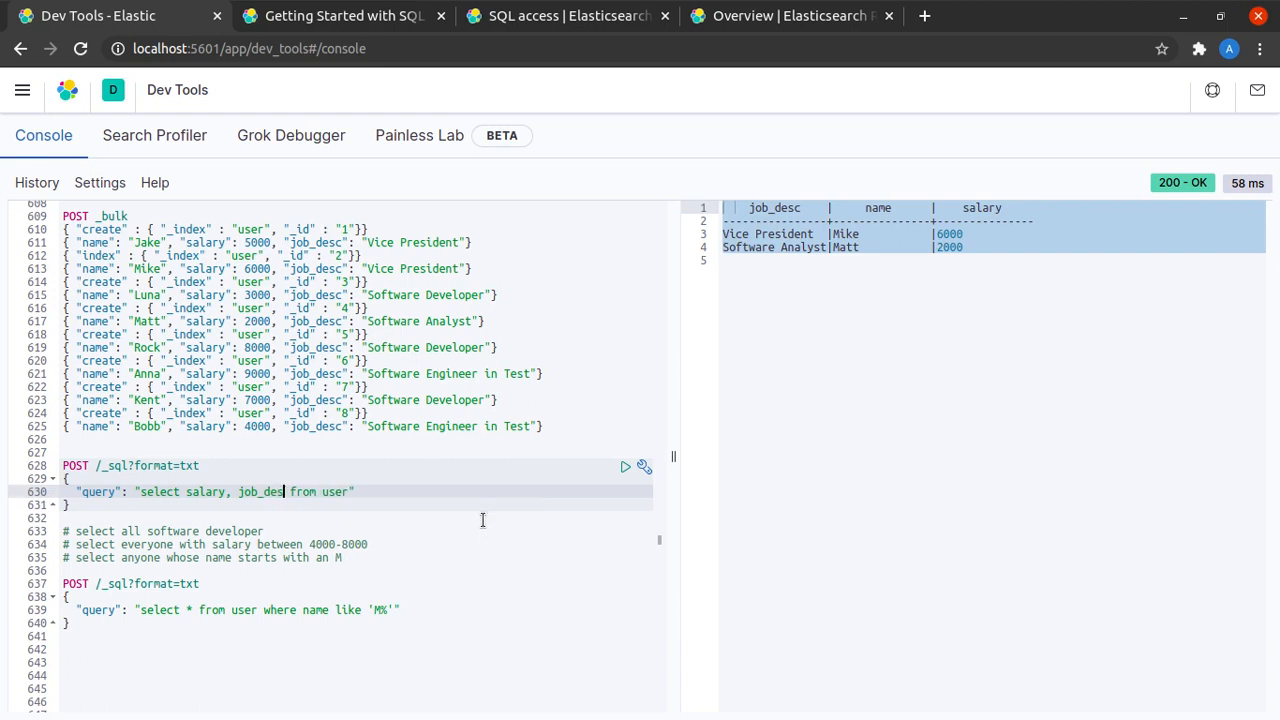
mouse_move(624, 467)
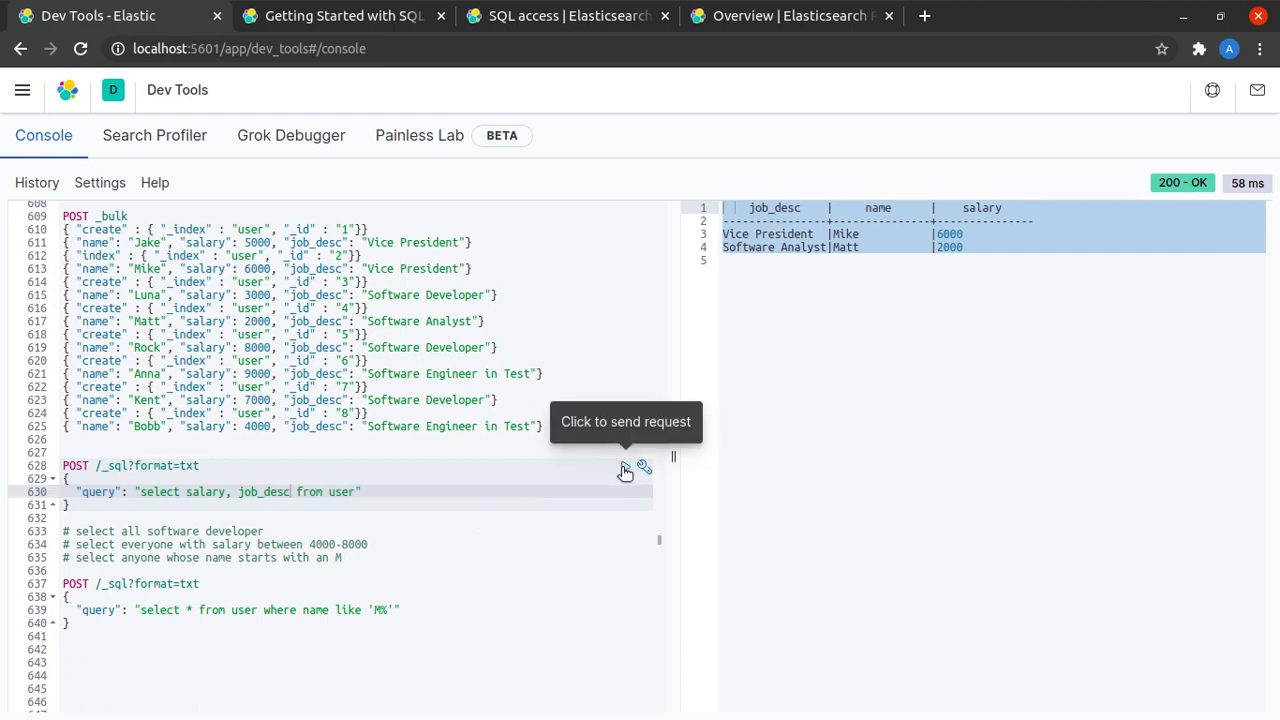
click(625, 467)
text(count()
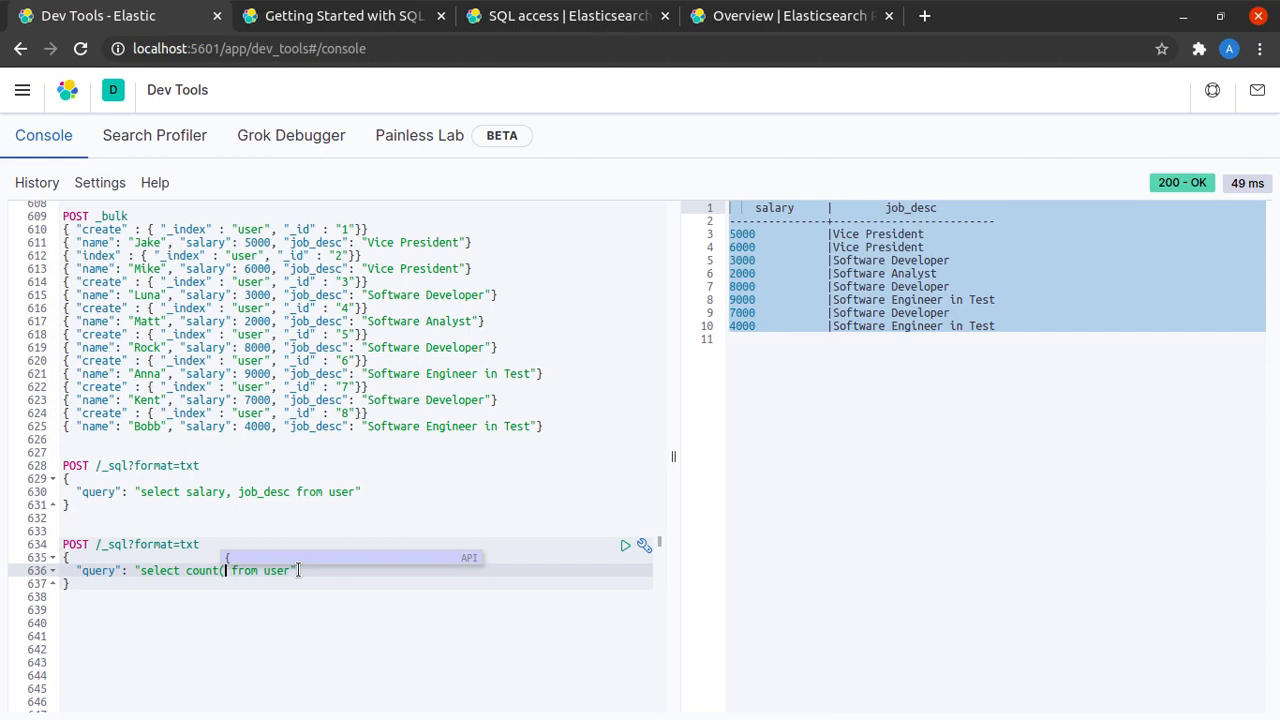
- Run select count(*) on the user index, returning a count of 8
text(*))
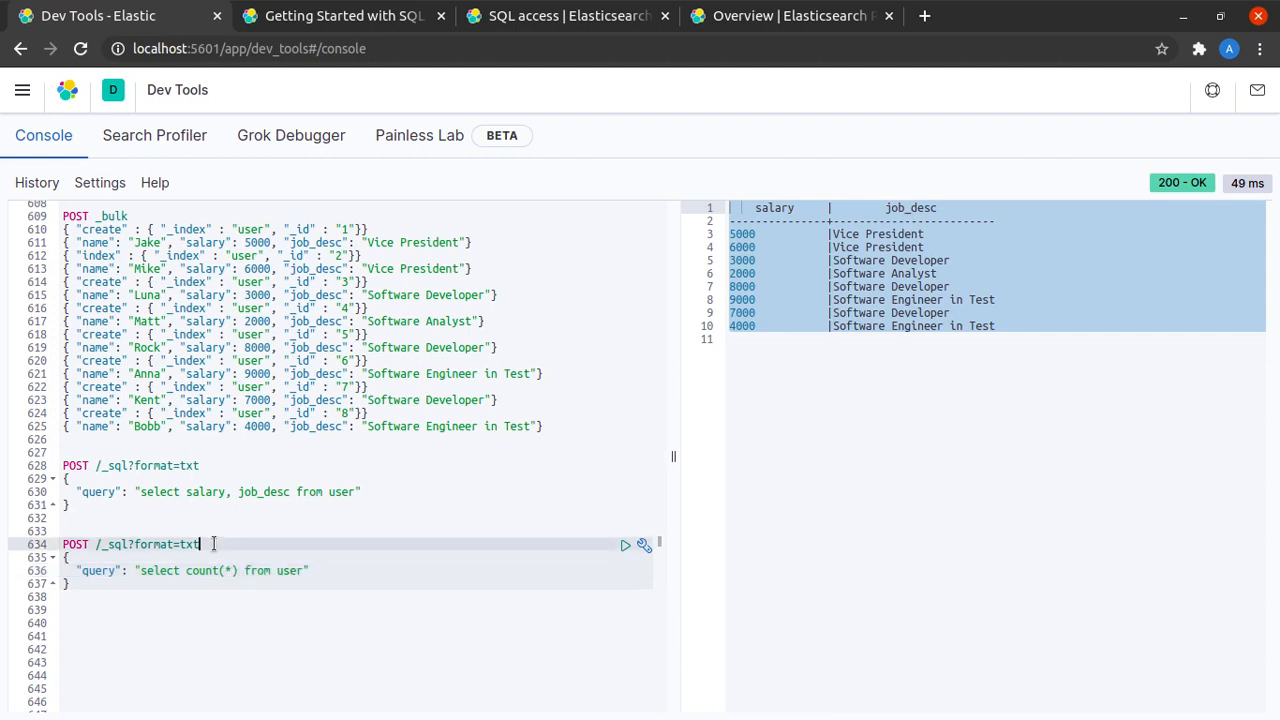
click(625, 545)
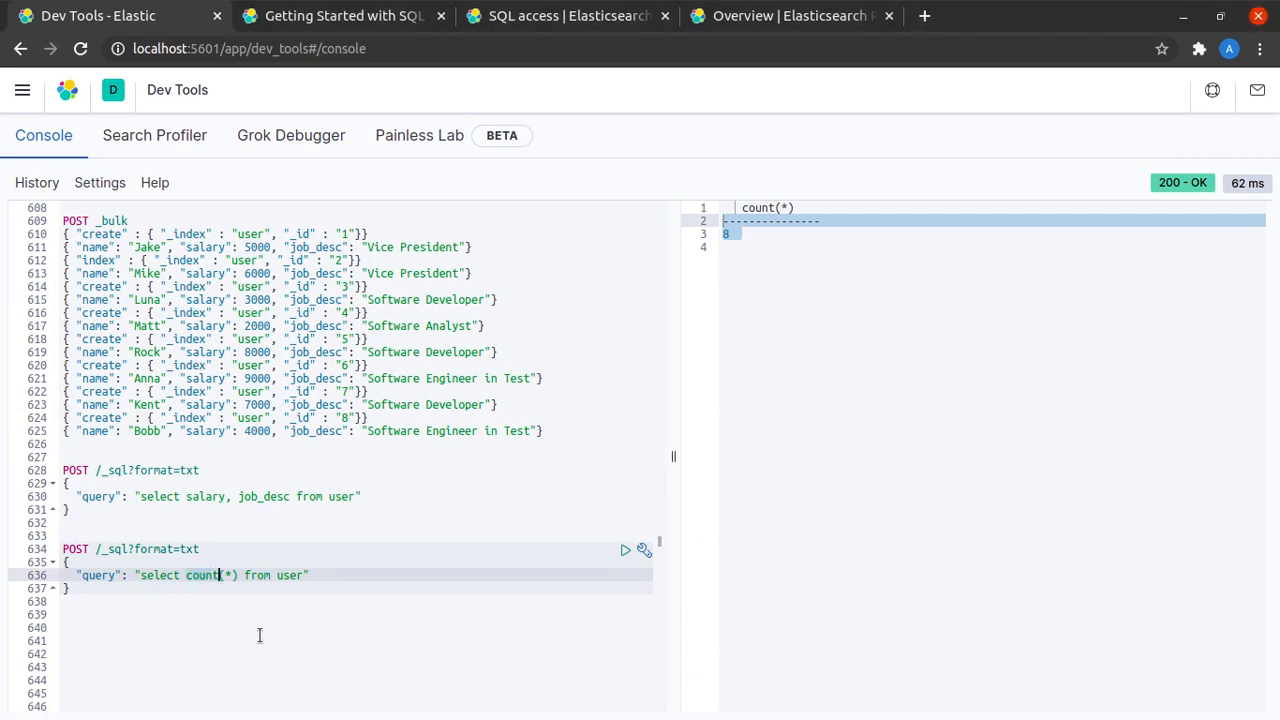
- Query sum(salary) and avg(salary) over all users, returning 44000 and 5500
text(sum()
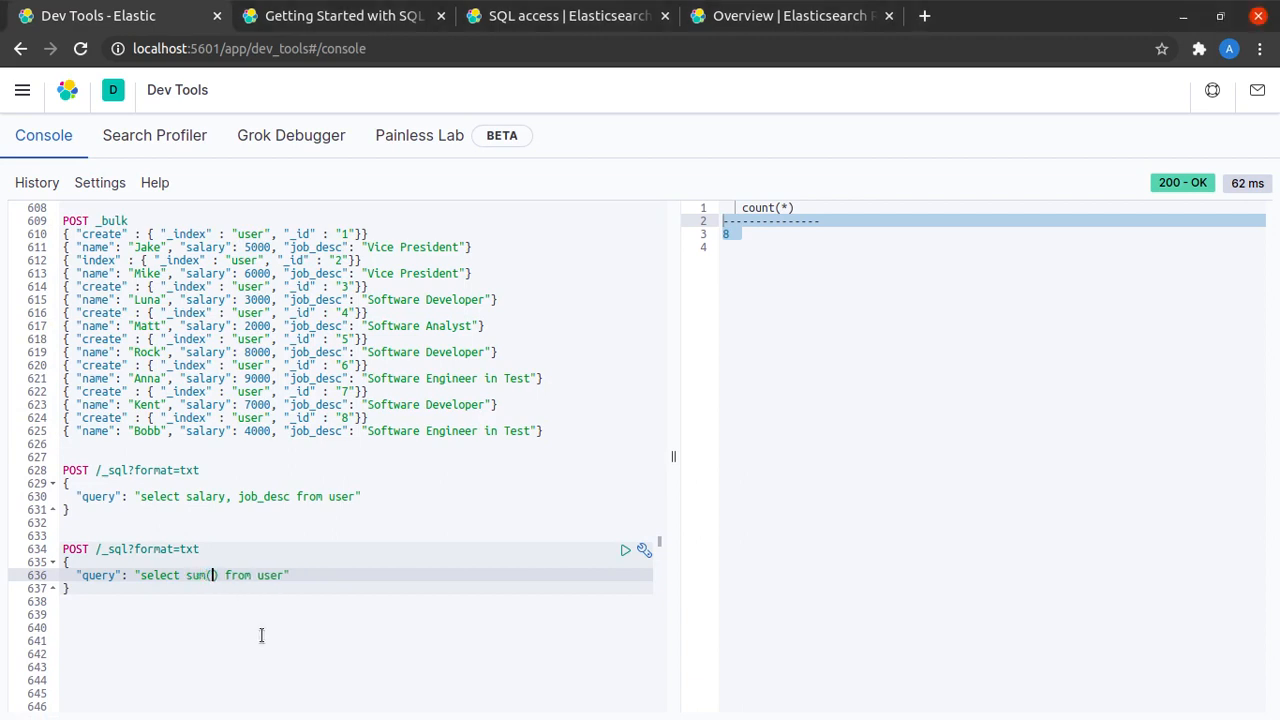
text(salary)
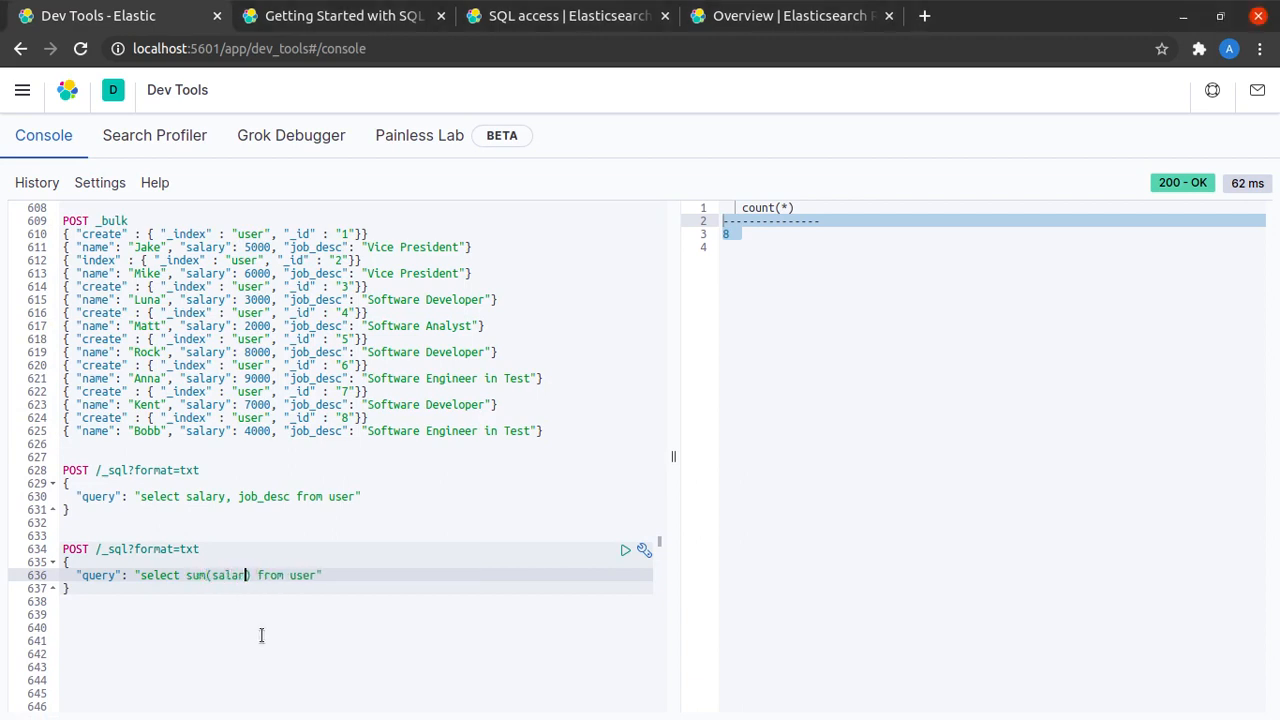
text(, avg()
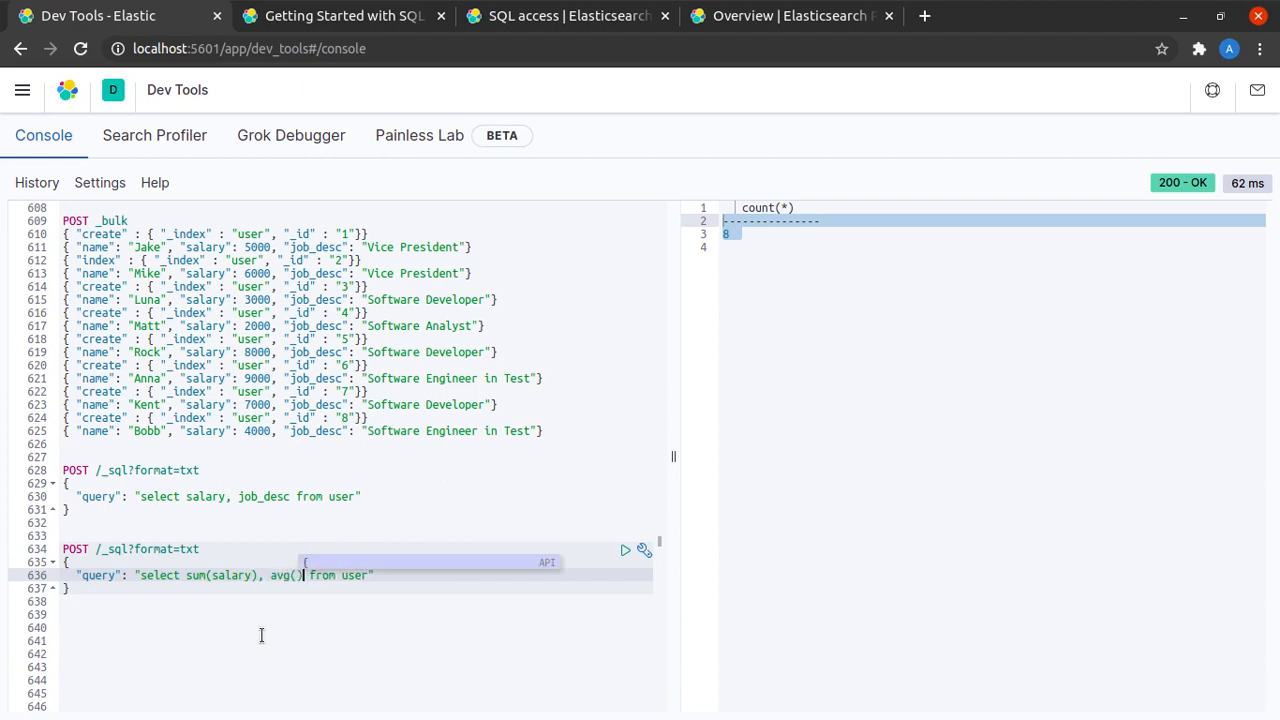
text(salary)
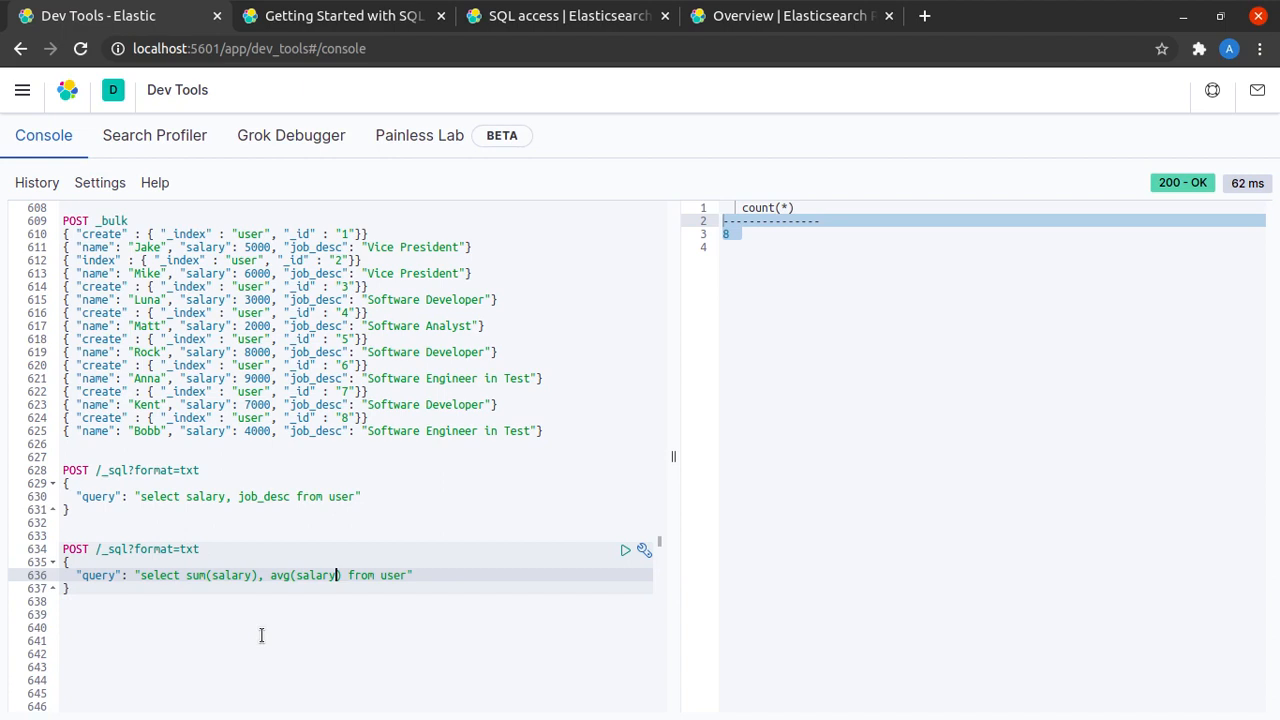
click(624, 550)
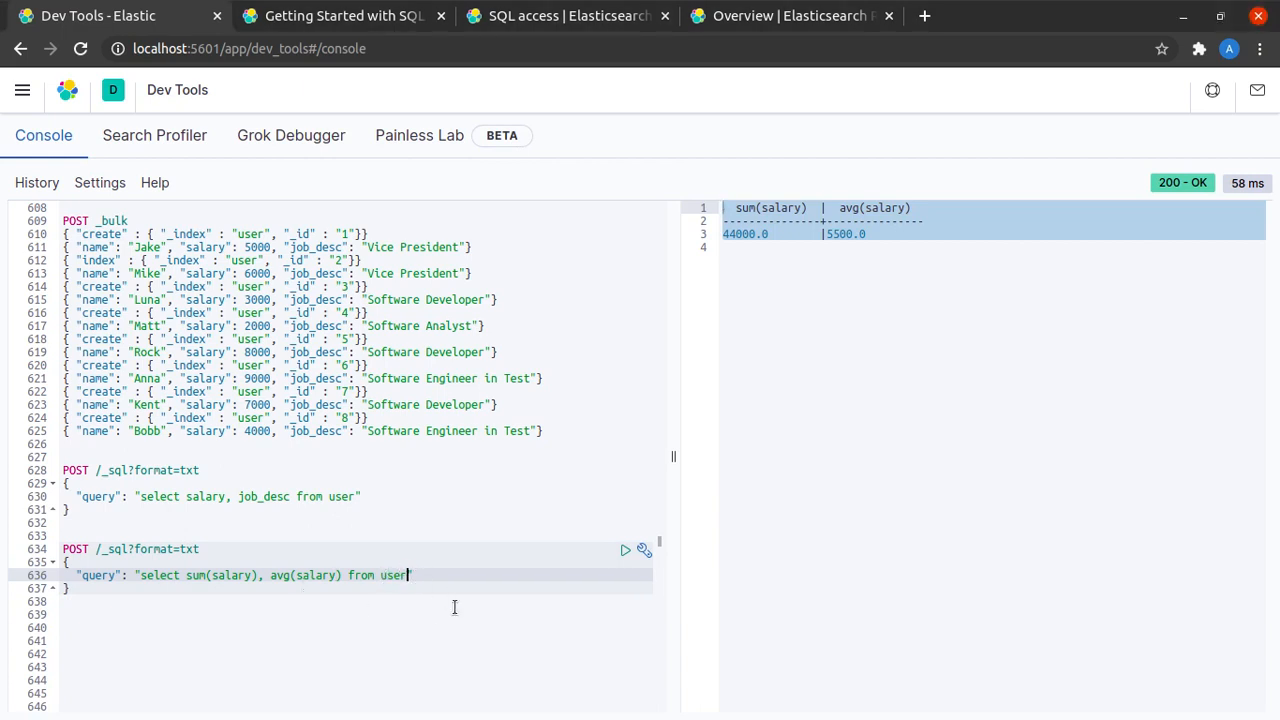
- Restrict the salary totals with where job_desc='Software Developer' and rerun
text(where job_desc='Software Developer)
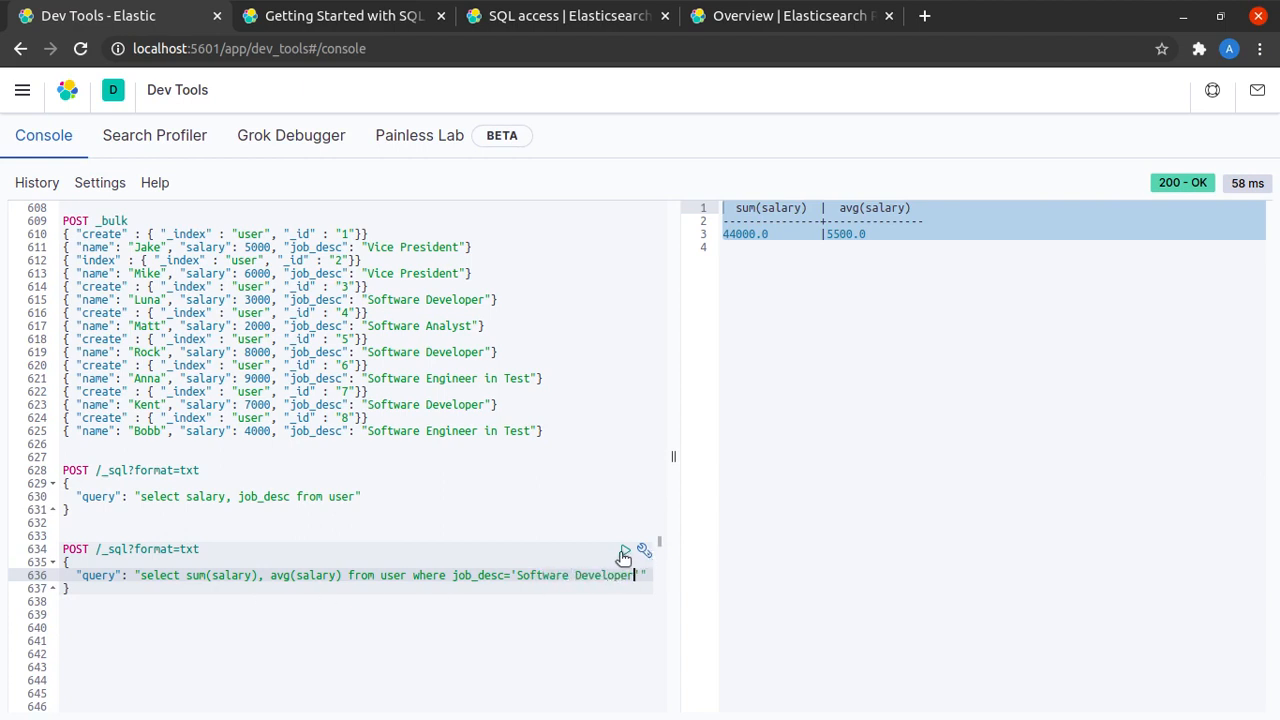
click(624, 550)
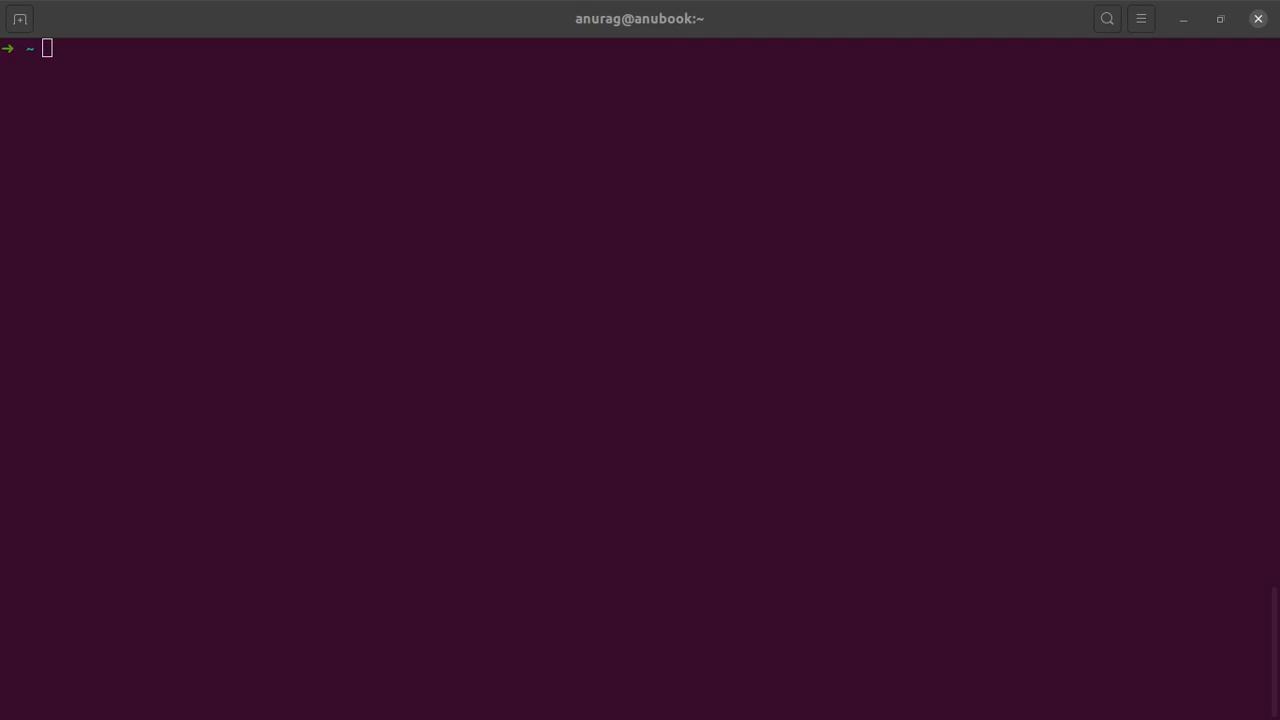
- List the running Docker containers with docker ps
text(docker exec -it docker_elasticsearch_1 /bin/bash)
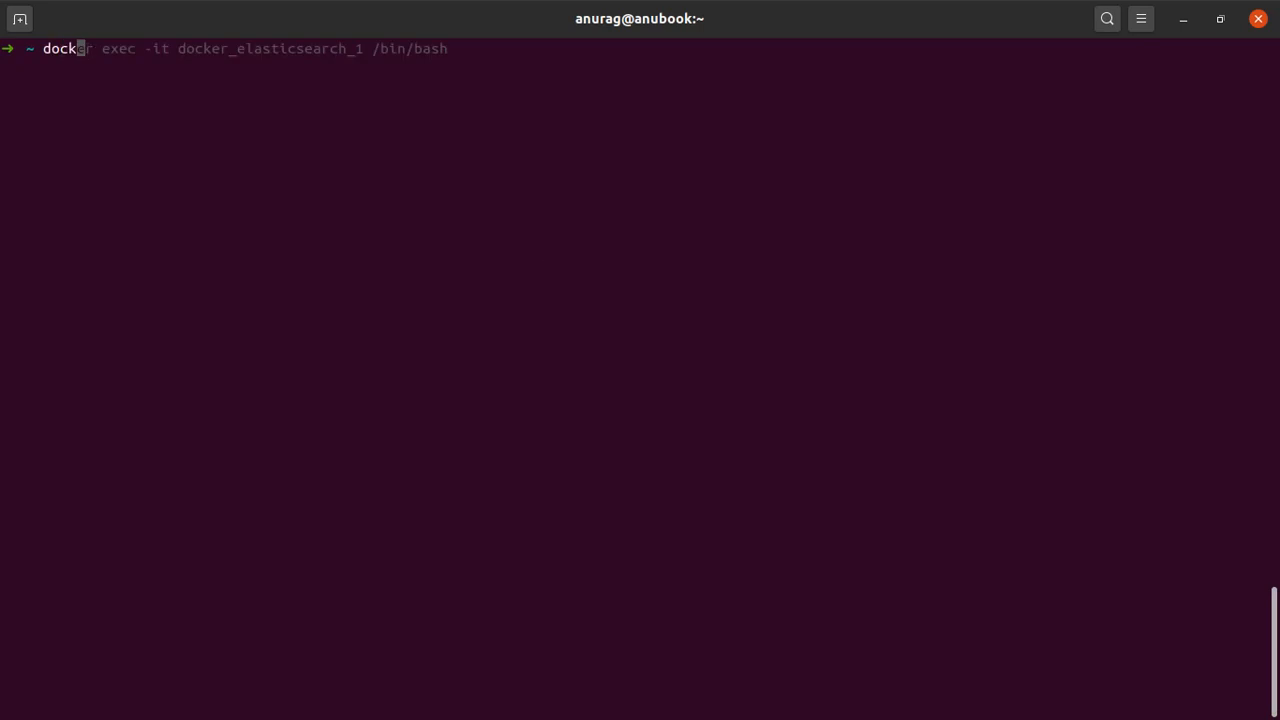
text(er ps)
key(Return)
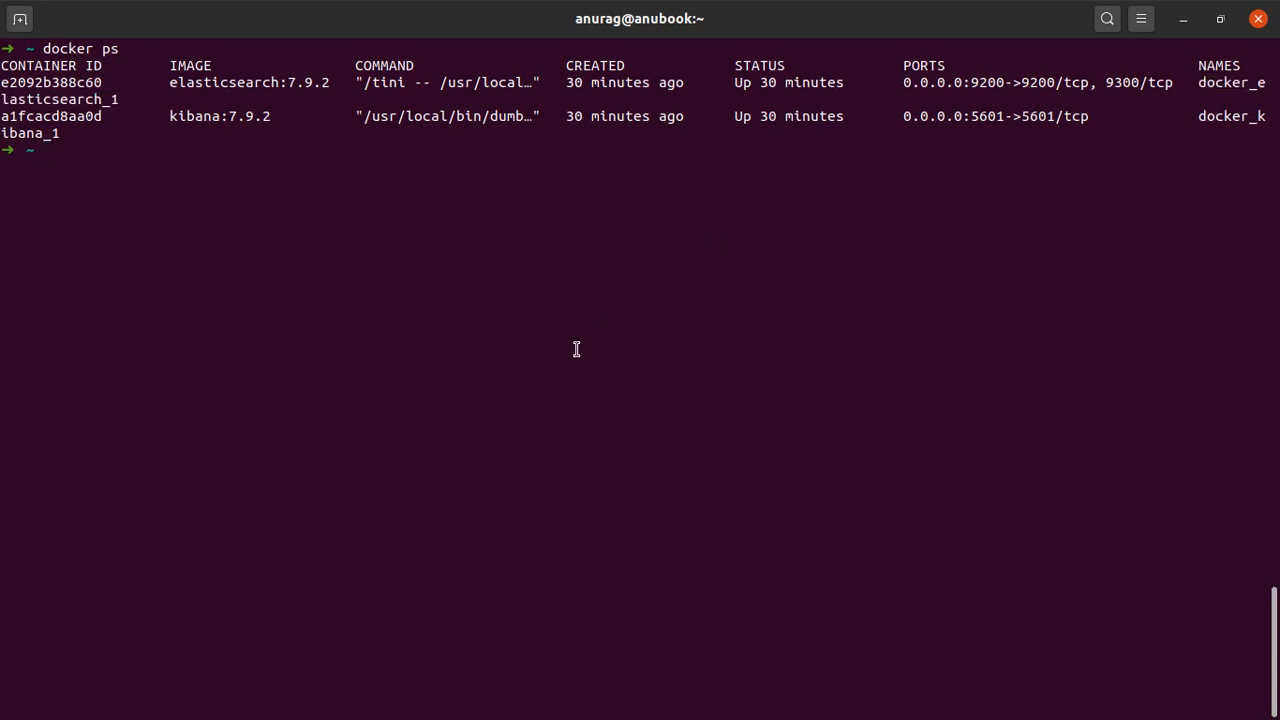
- Enter a bash shell in the container via docker exec -it docker_elasticsearch_1 /bin/bash
text(docker exec -it docker_elasticsearch_1 /bin/bash)
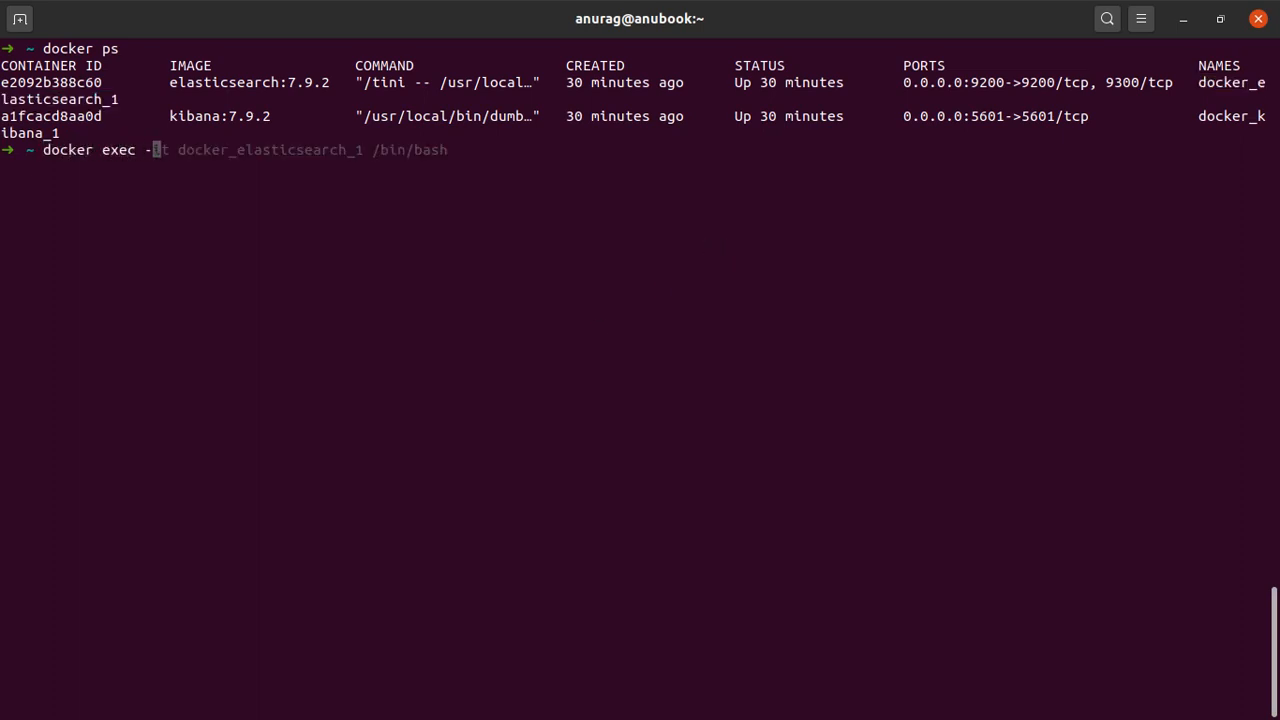
text(it docker_elasticsearch_1 /bin)
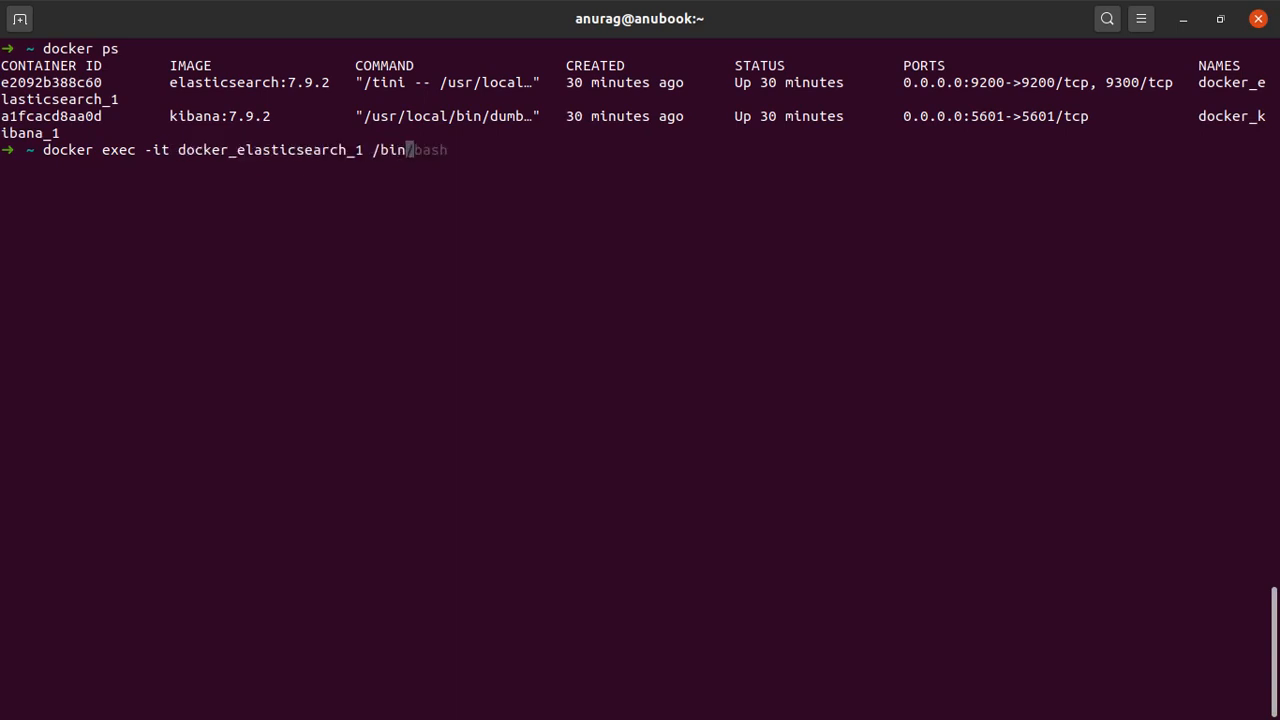
text(bash)
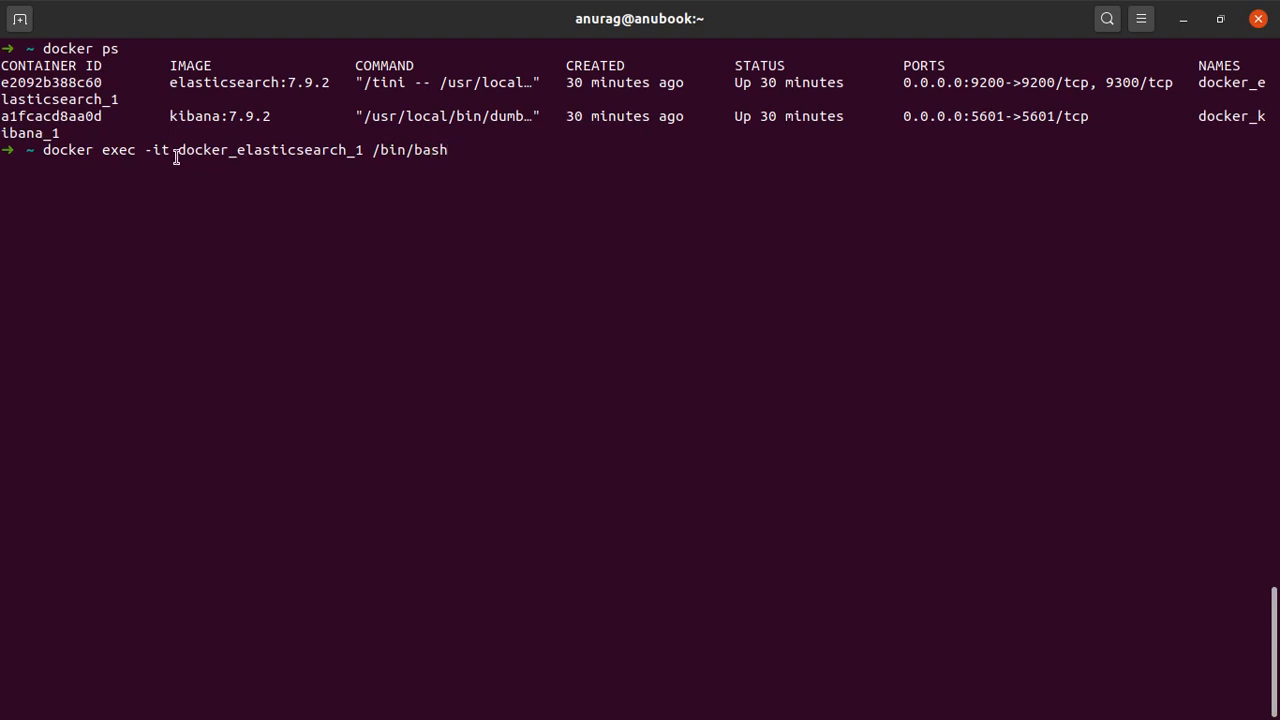
mouse_move(232, 284)
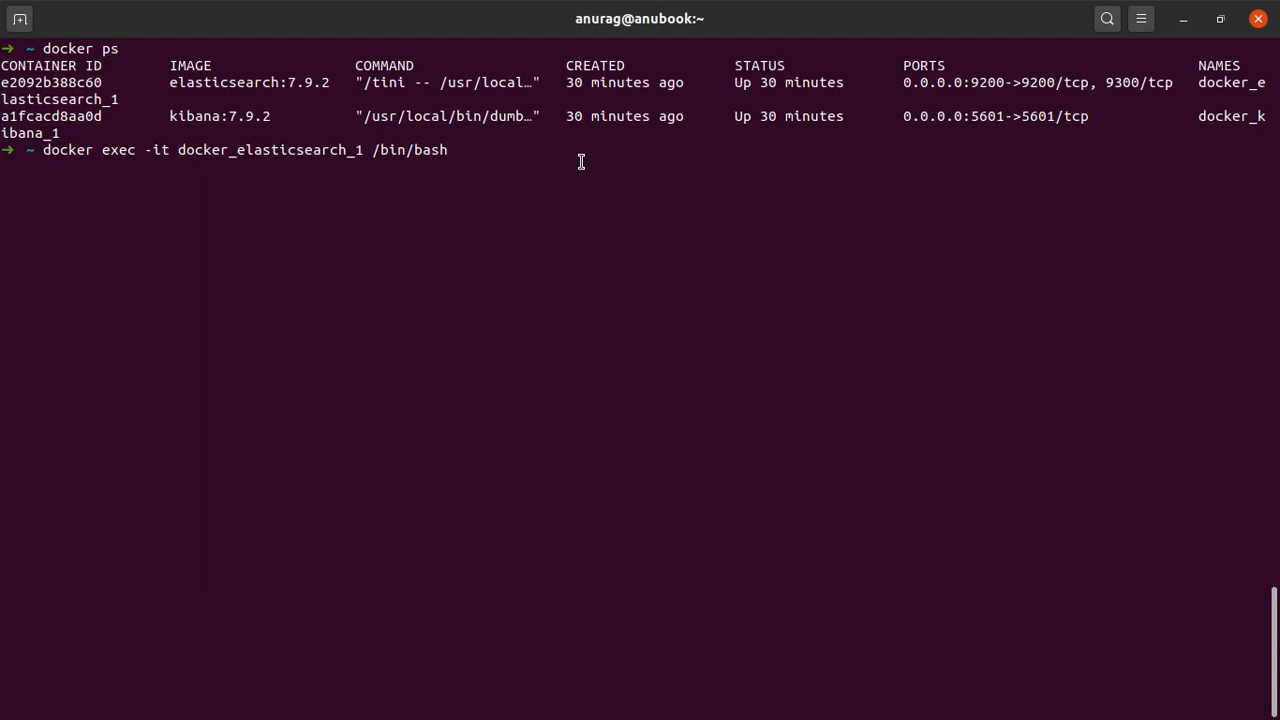
key(Return)
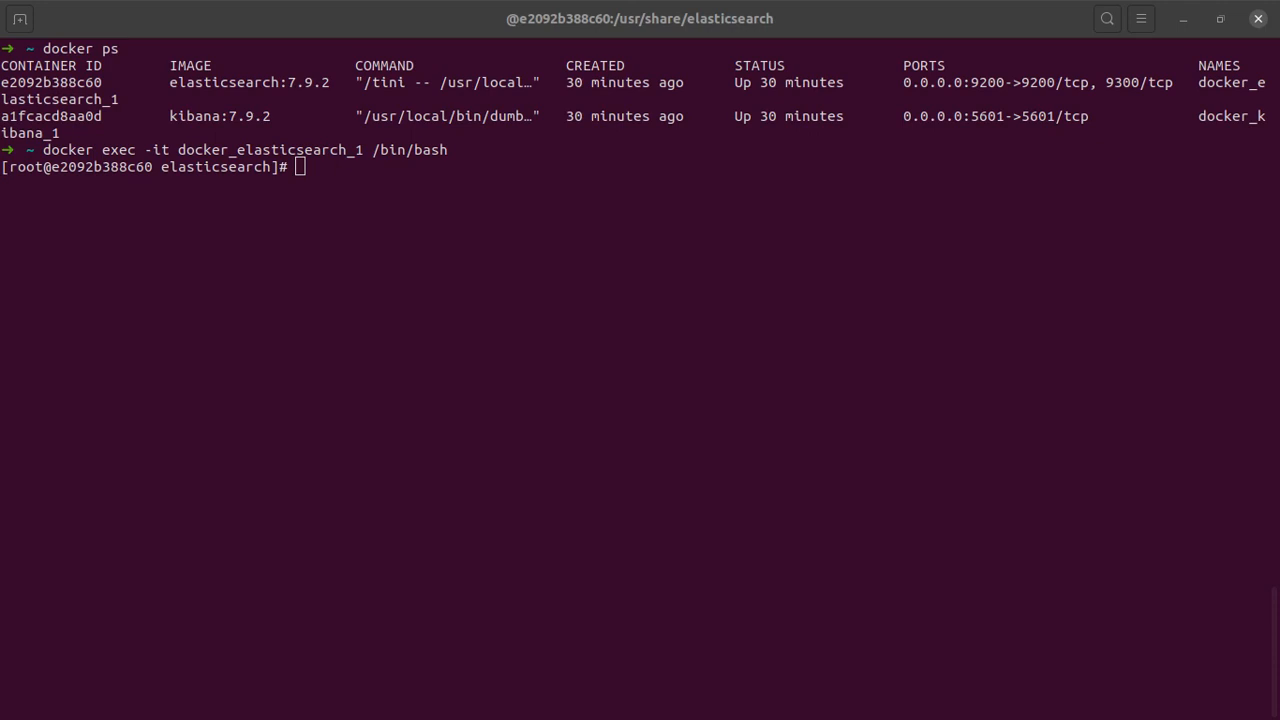
mouse_move(825, 395)
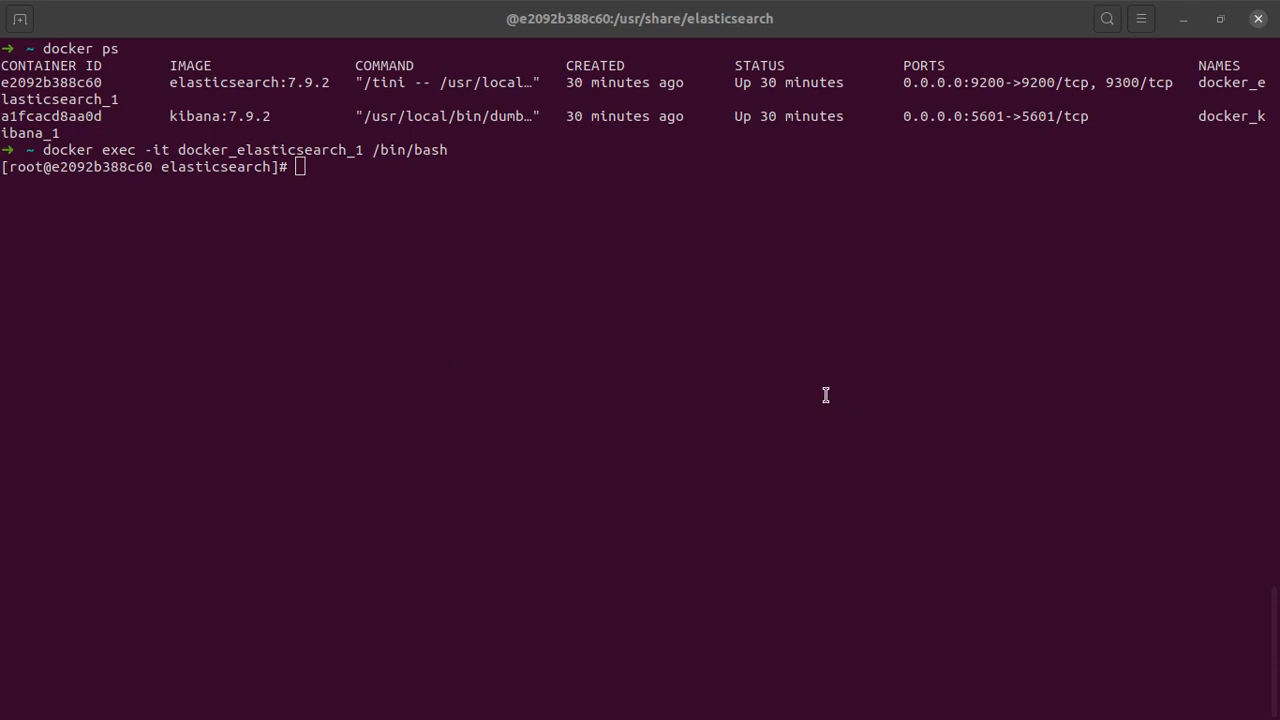
text(jdk)
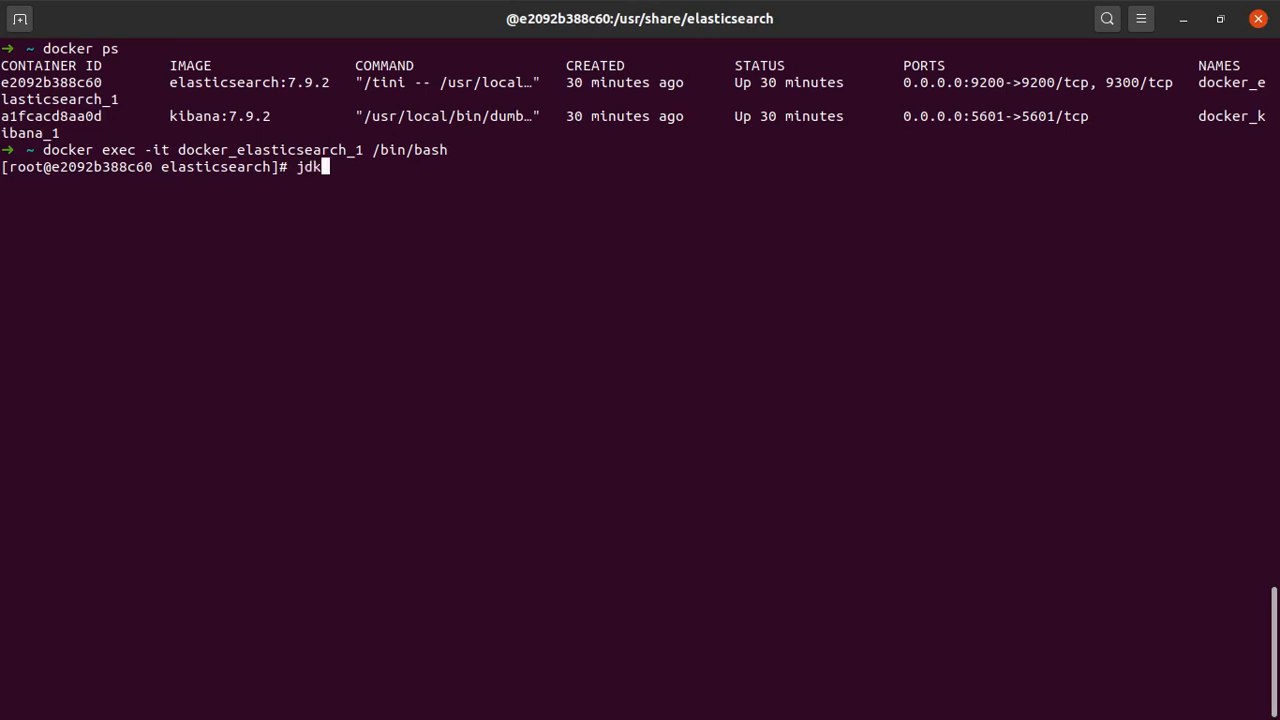
text(/bi)
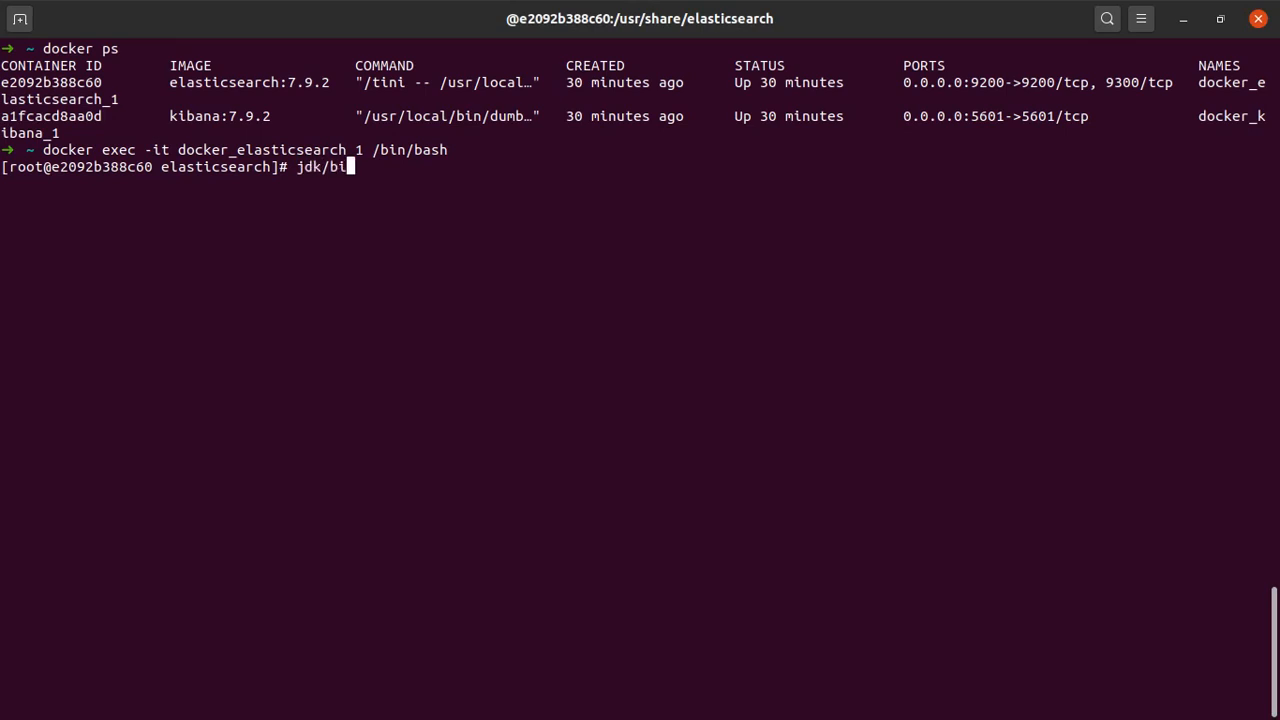
text(n/java)
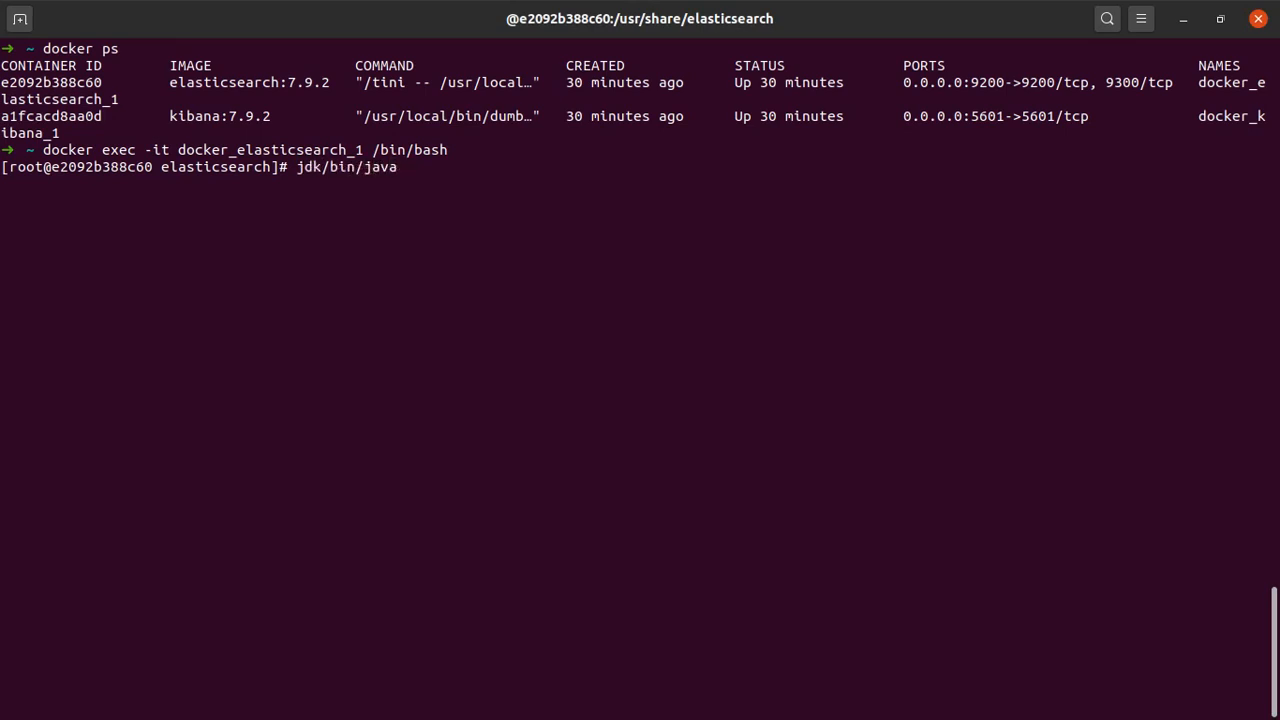
text(bin/elasticsearch)
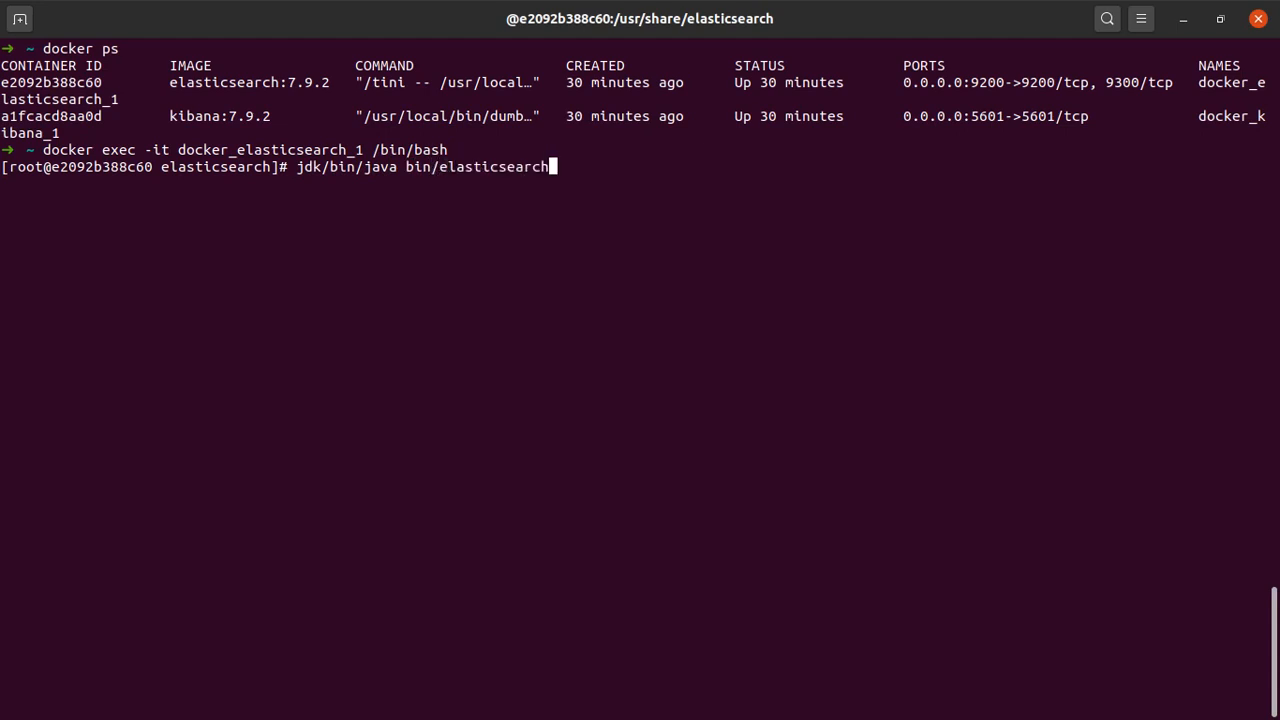
text(-sql-cli)
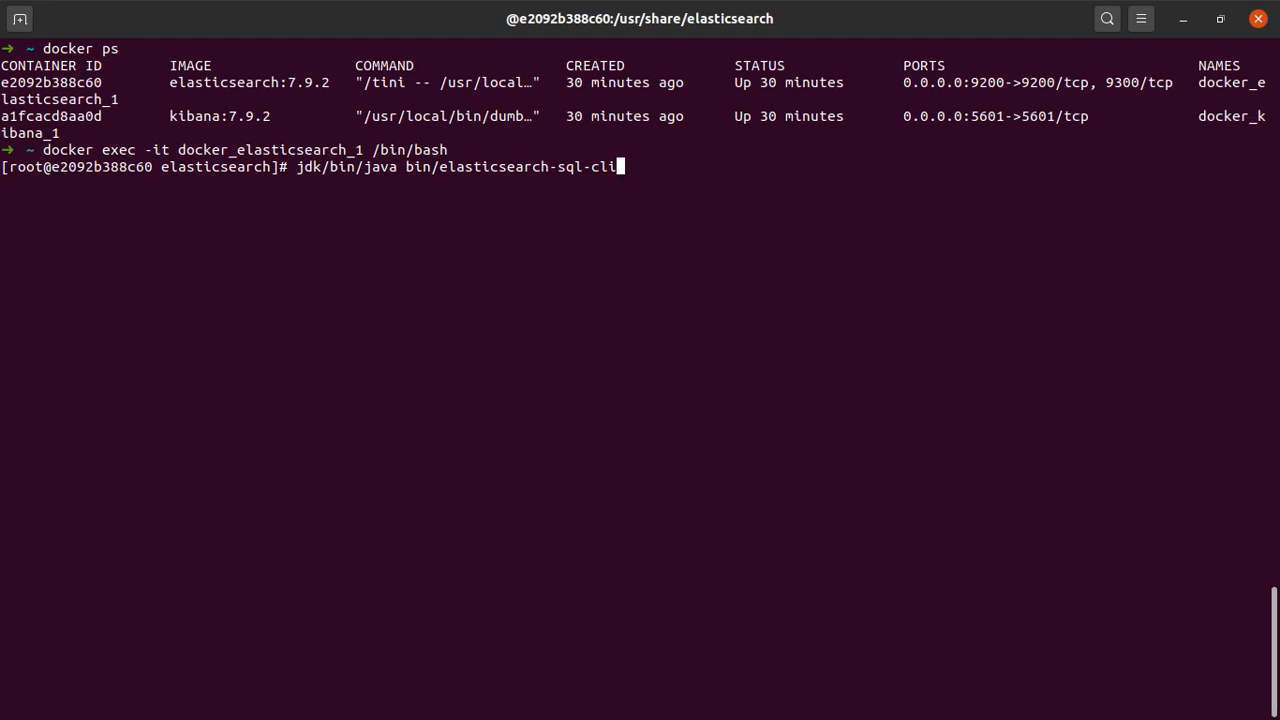
text(-7.9.2.jar)
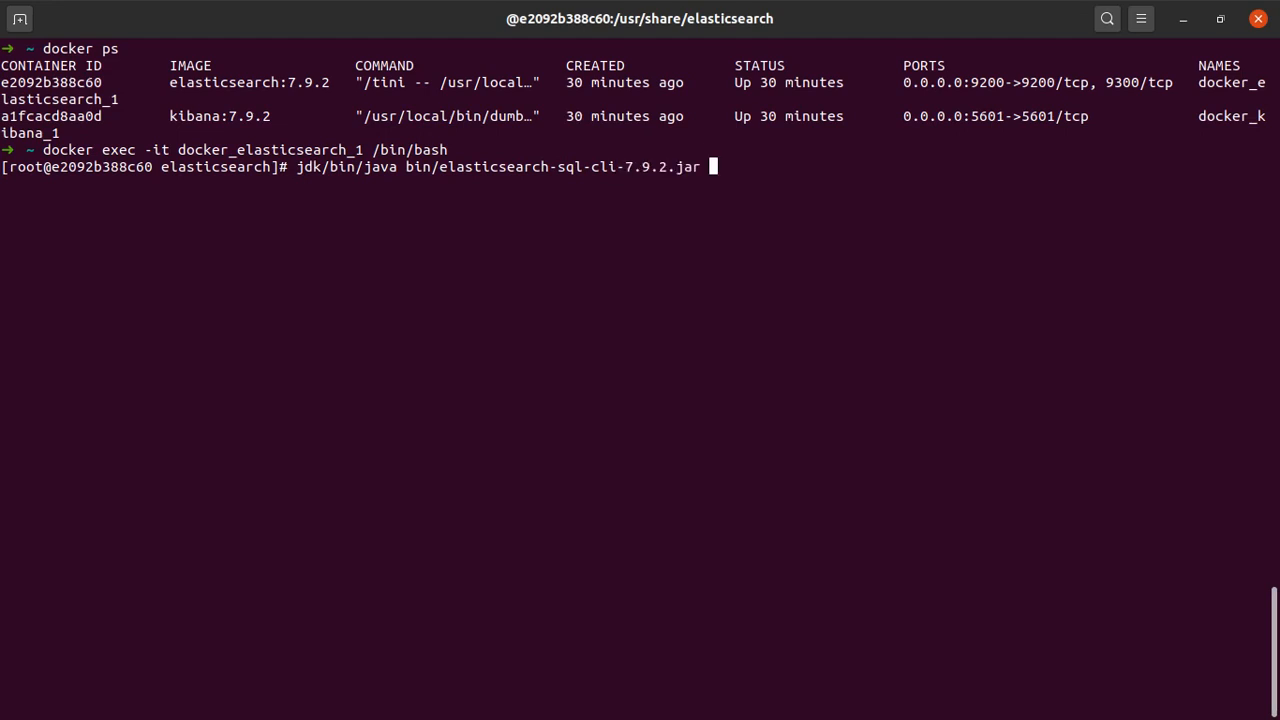
text(h)
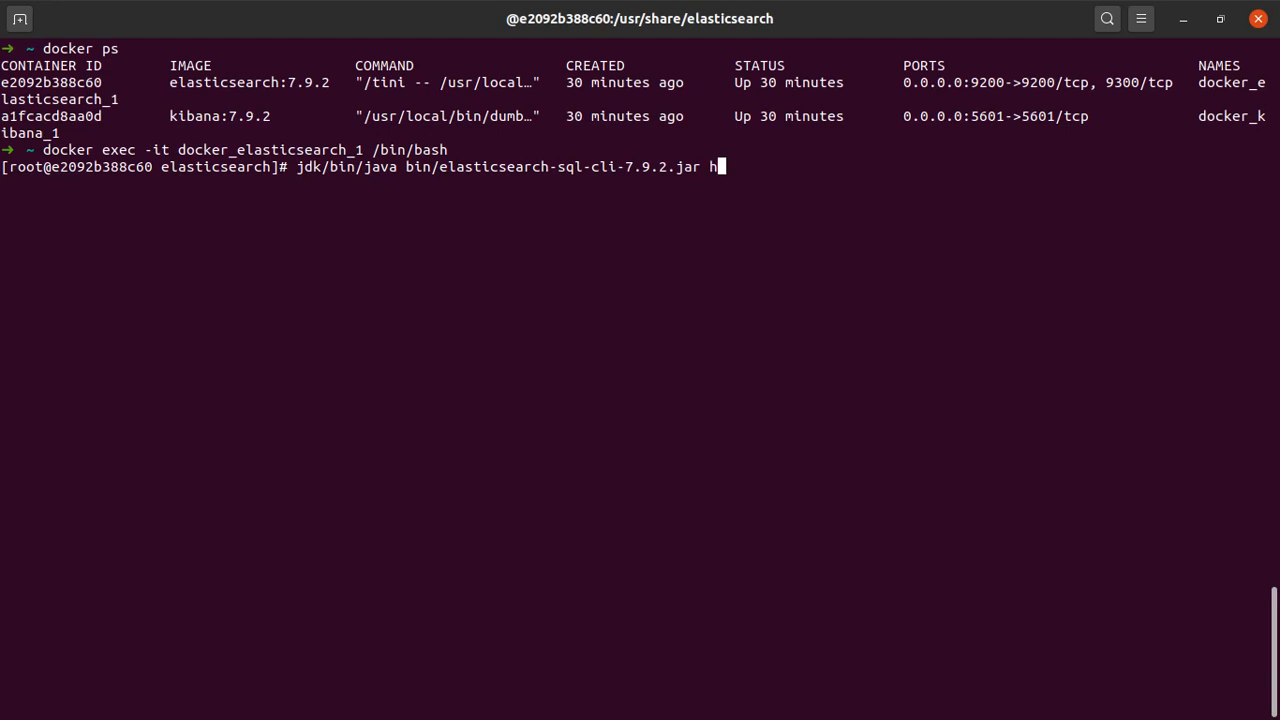
text(ttp:)
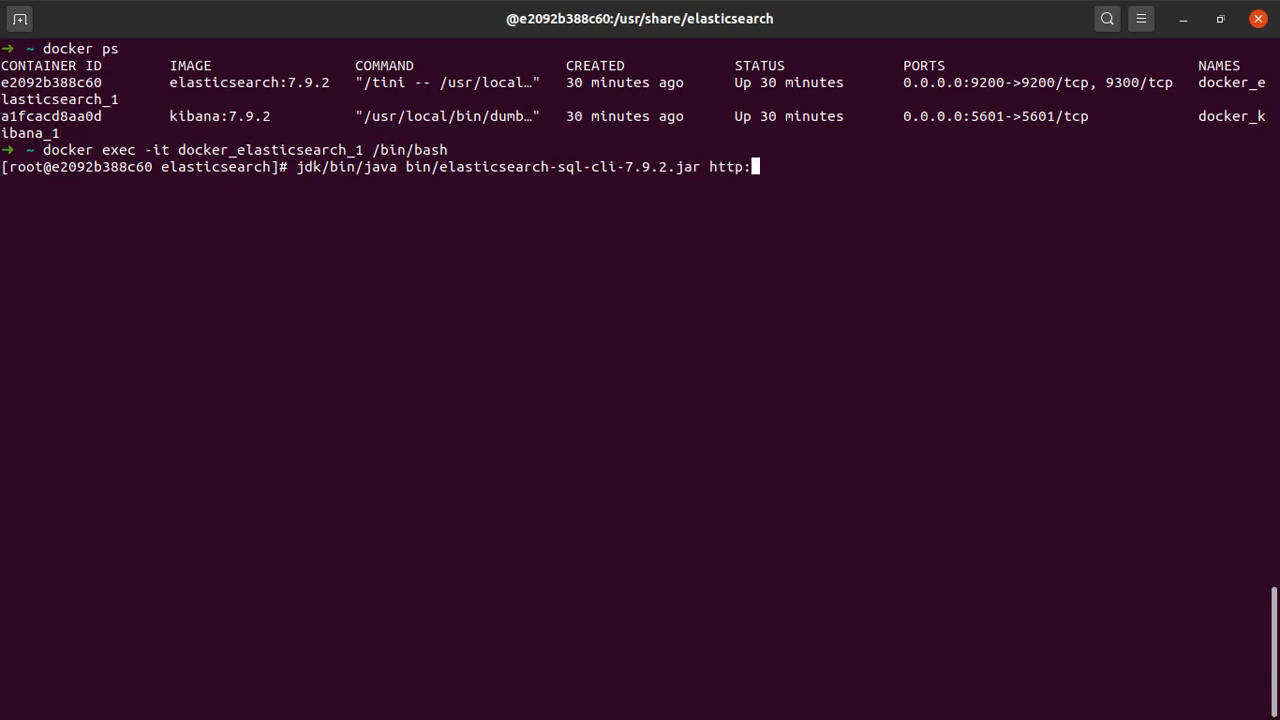
text(//localhost:9)
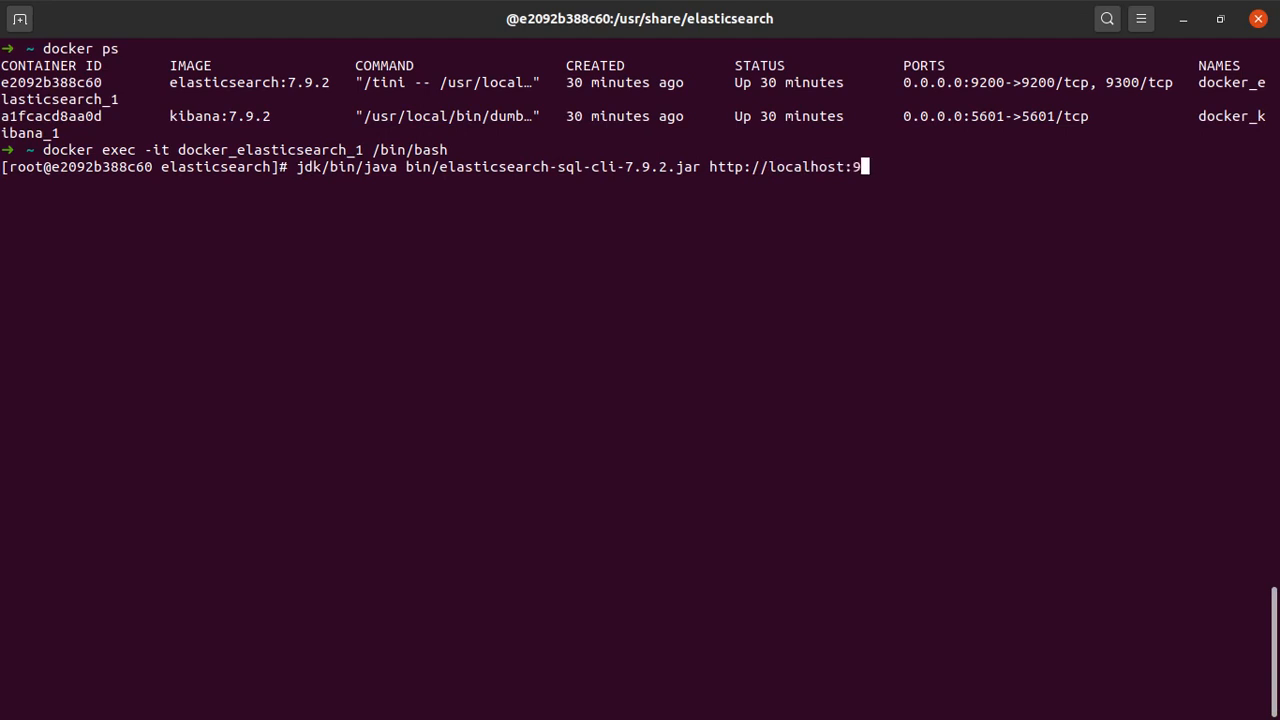
text(200)
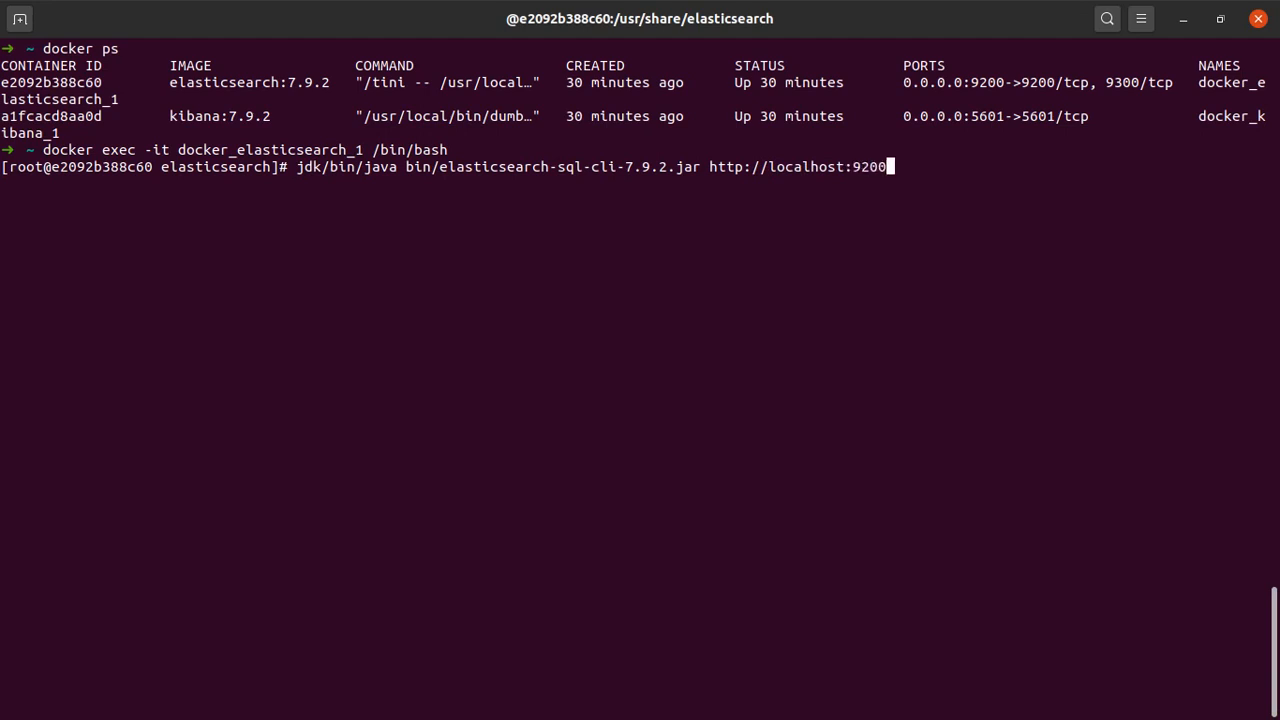
key(Return)
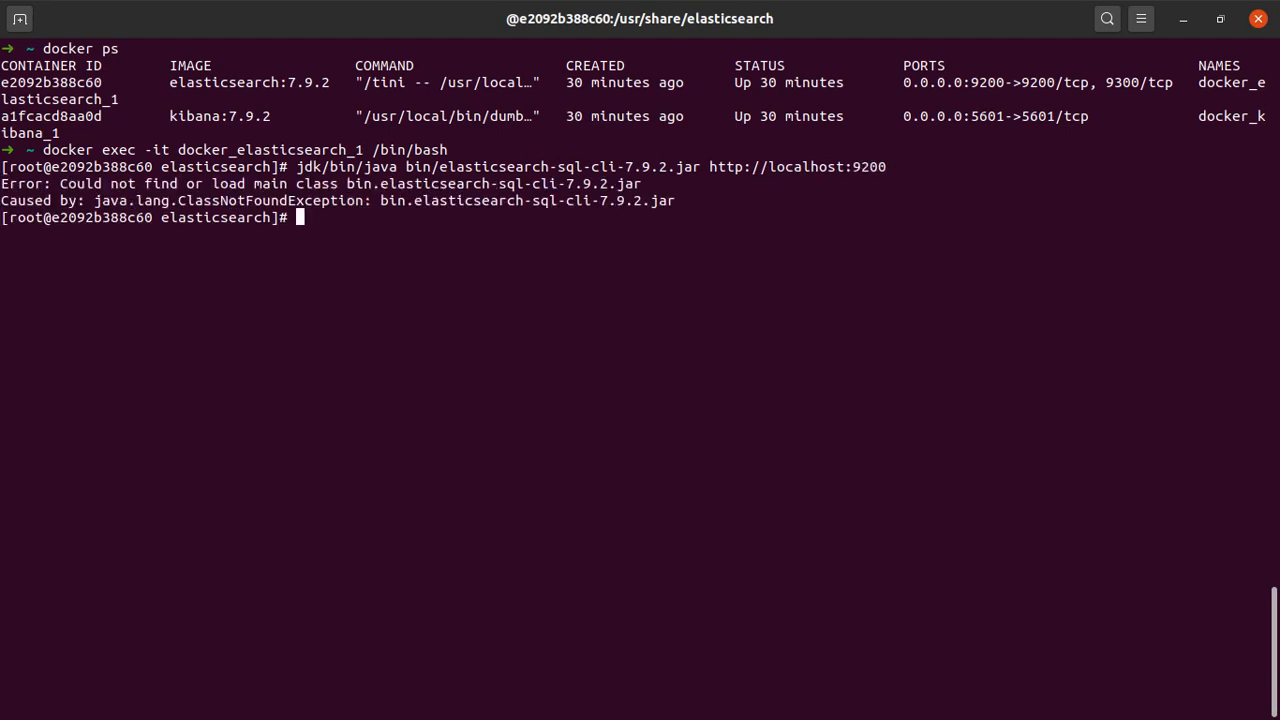
- Recall the command, insert -jar before the jar path and rerun to reach the sql> prompt
key(Up)
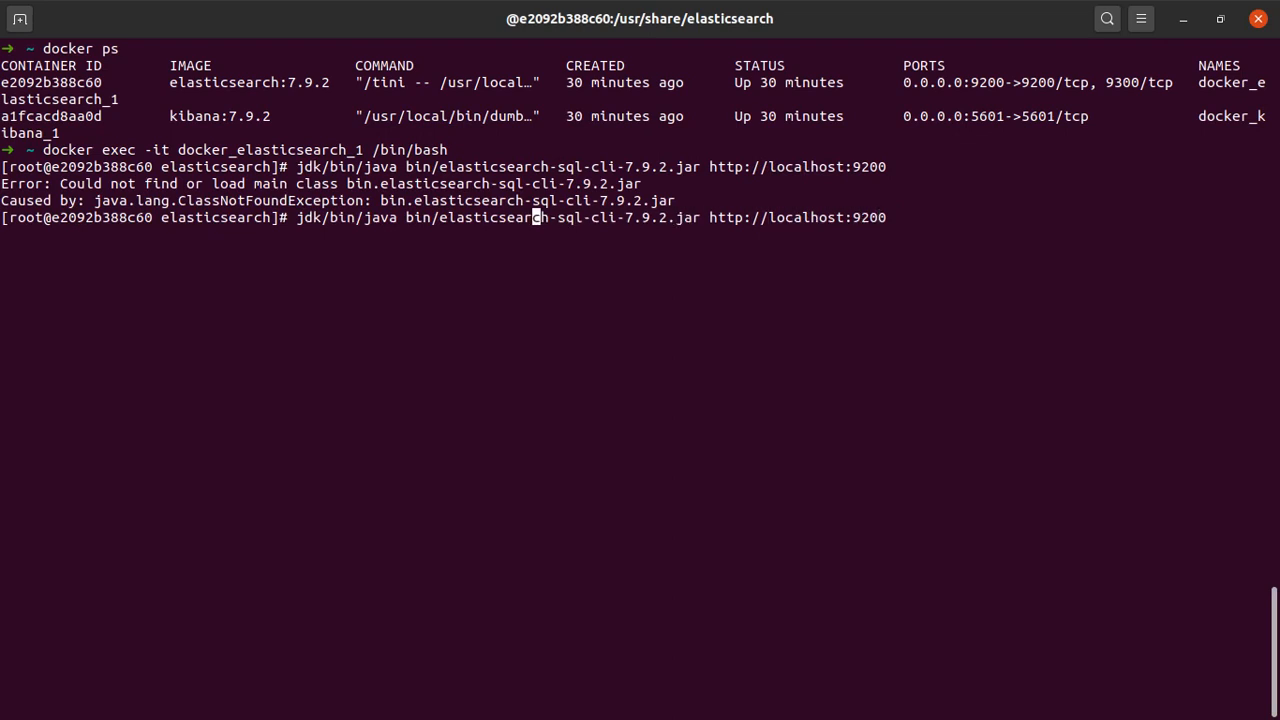
text(-)
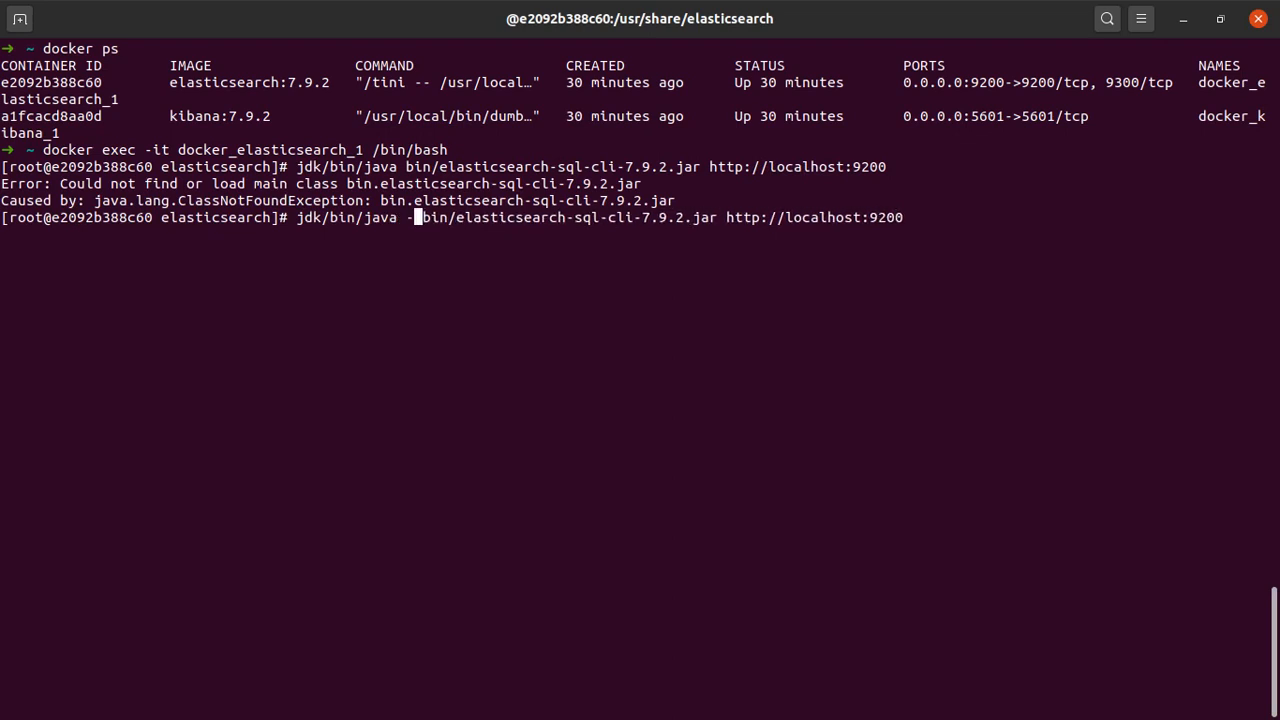
text(jar)
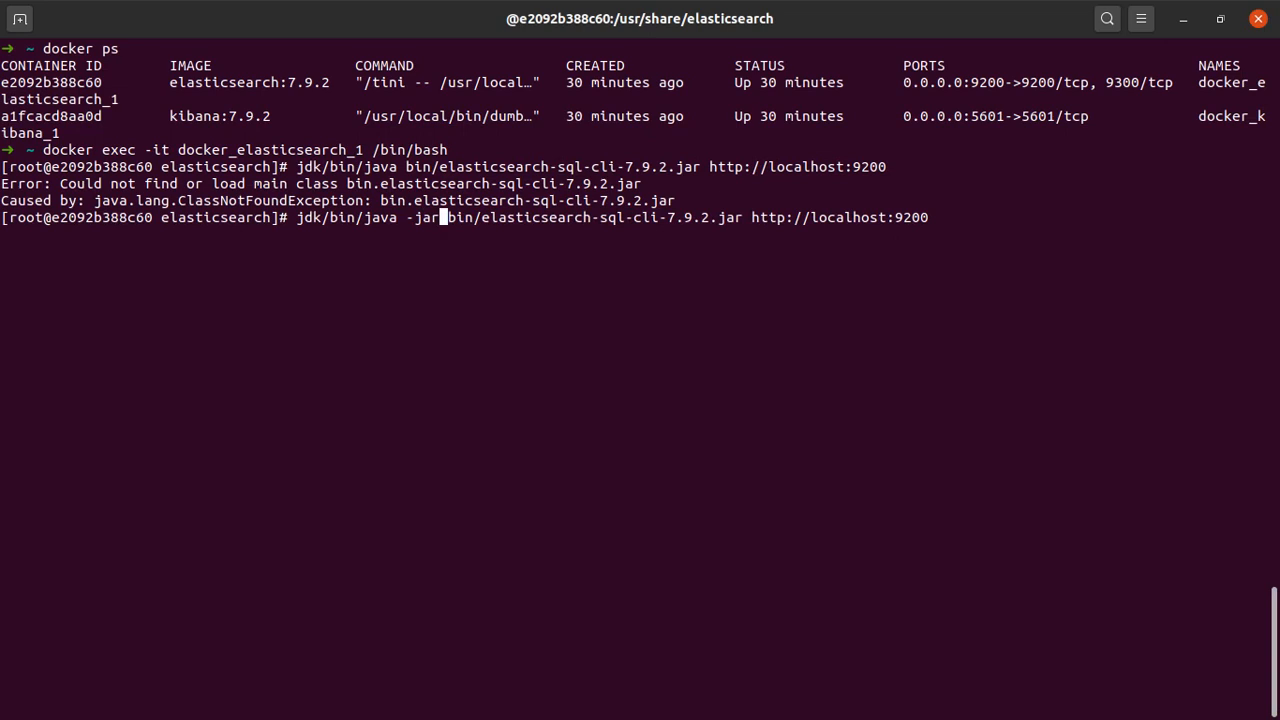
key(Return)
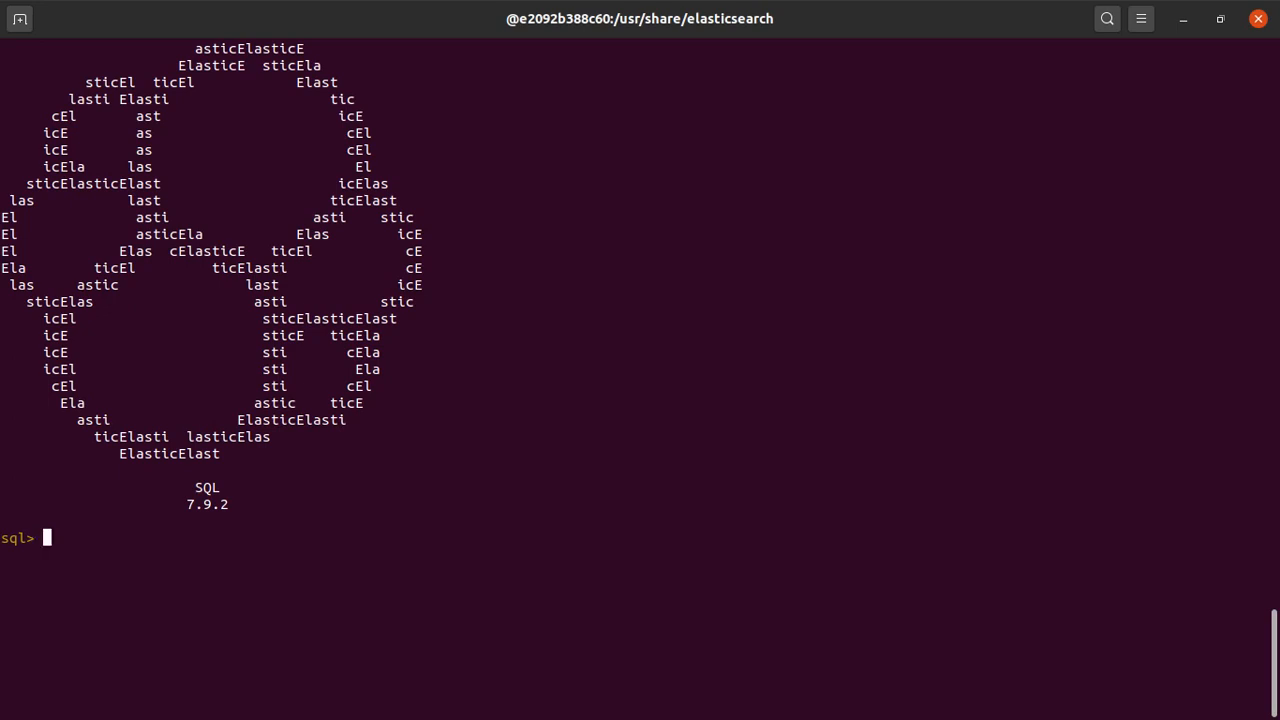
mouse_move(363, 591)
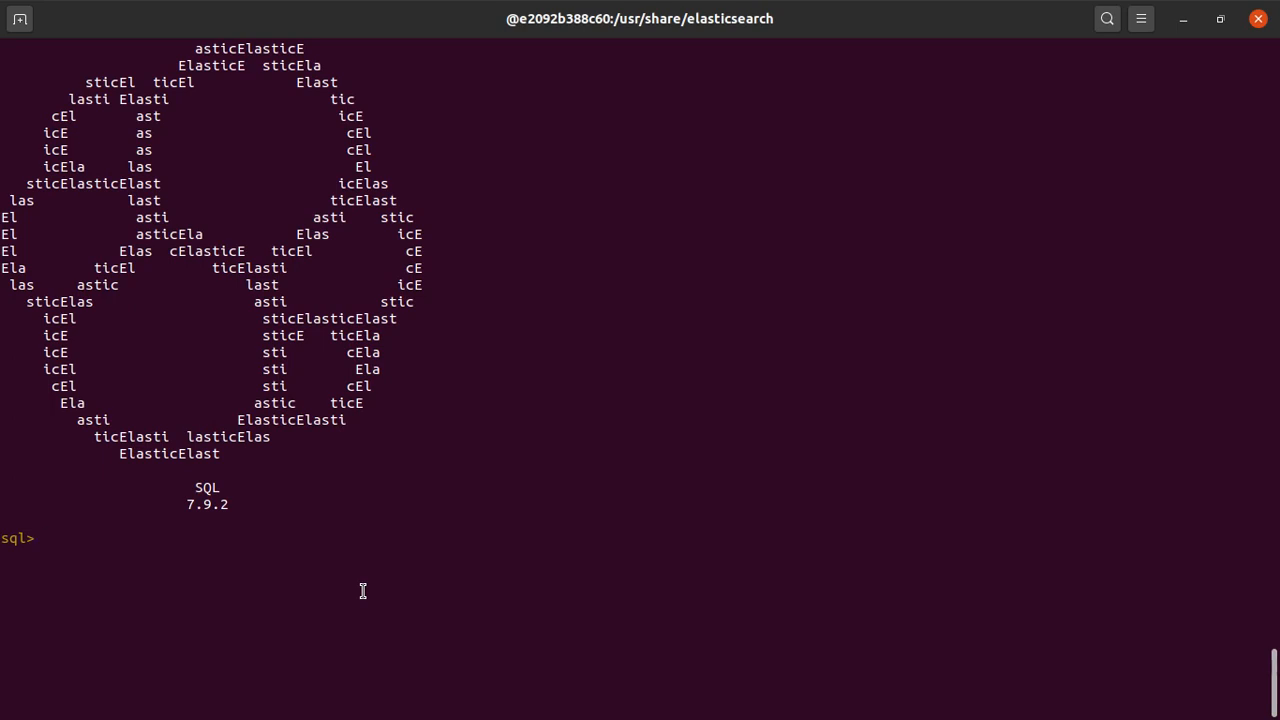
- Clear the SQL CLI screen for a fresh query
text(select)
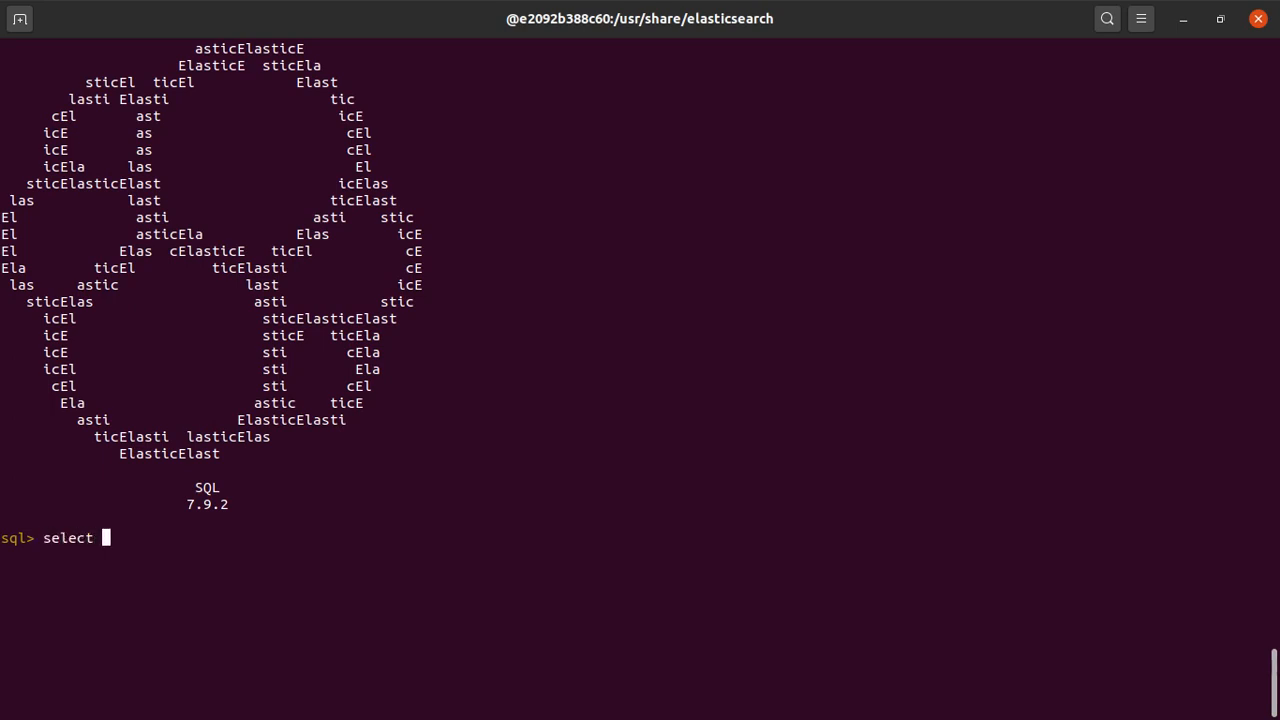
text(* from us)
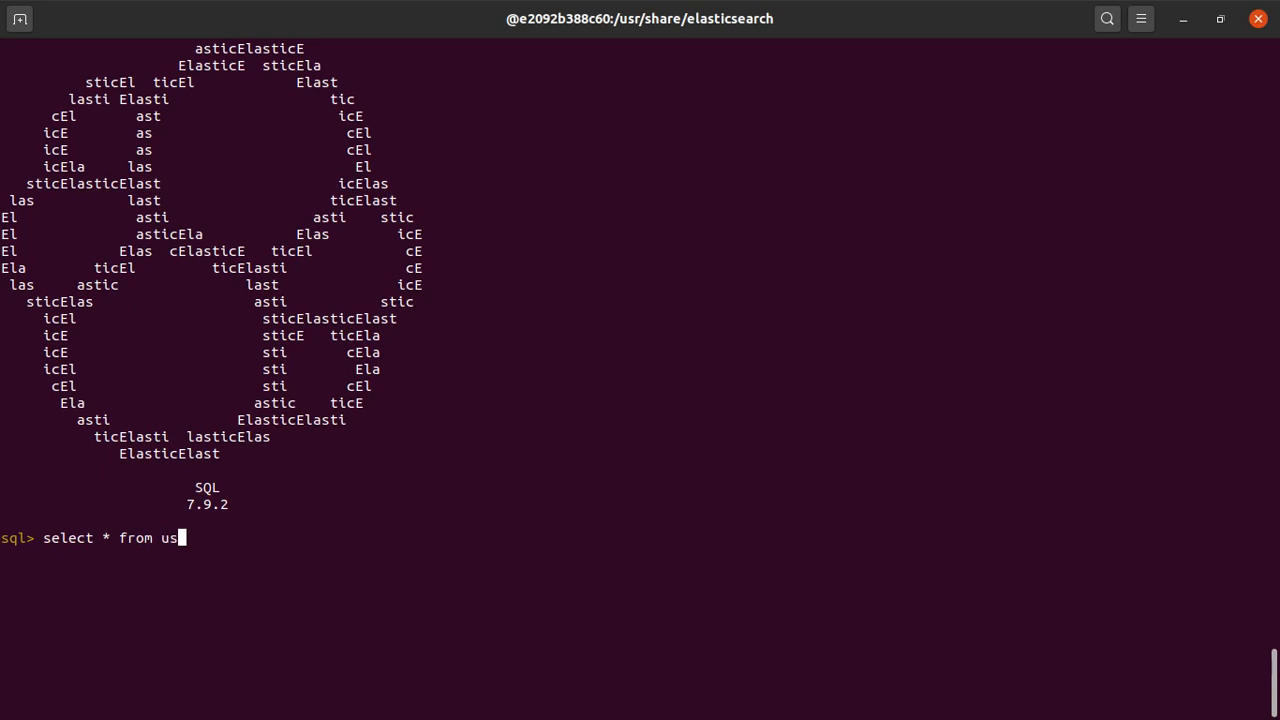
key(Return)
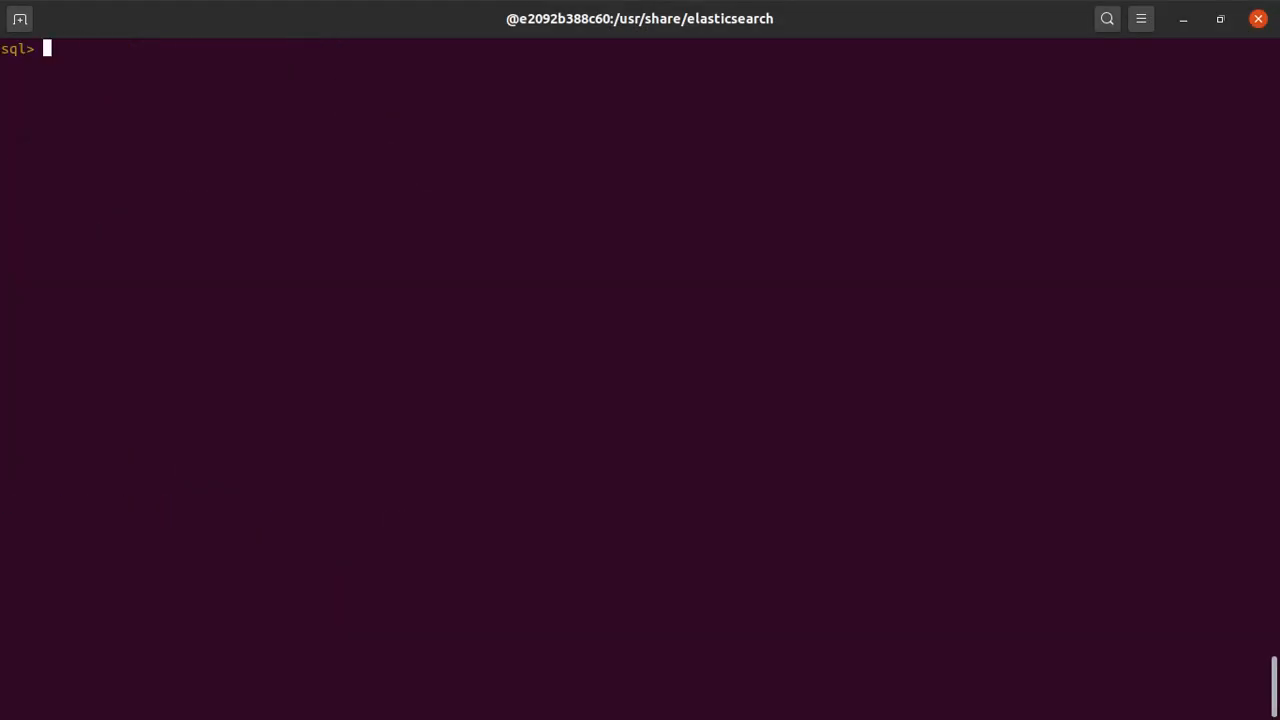
- Run select * form user where salary > 5000; and get a Bad request error
text(select *)
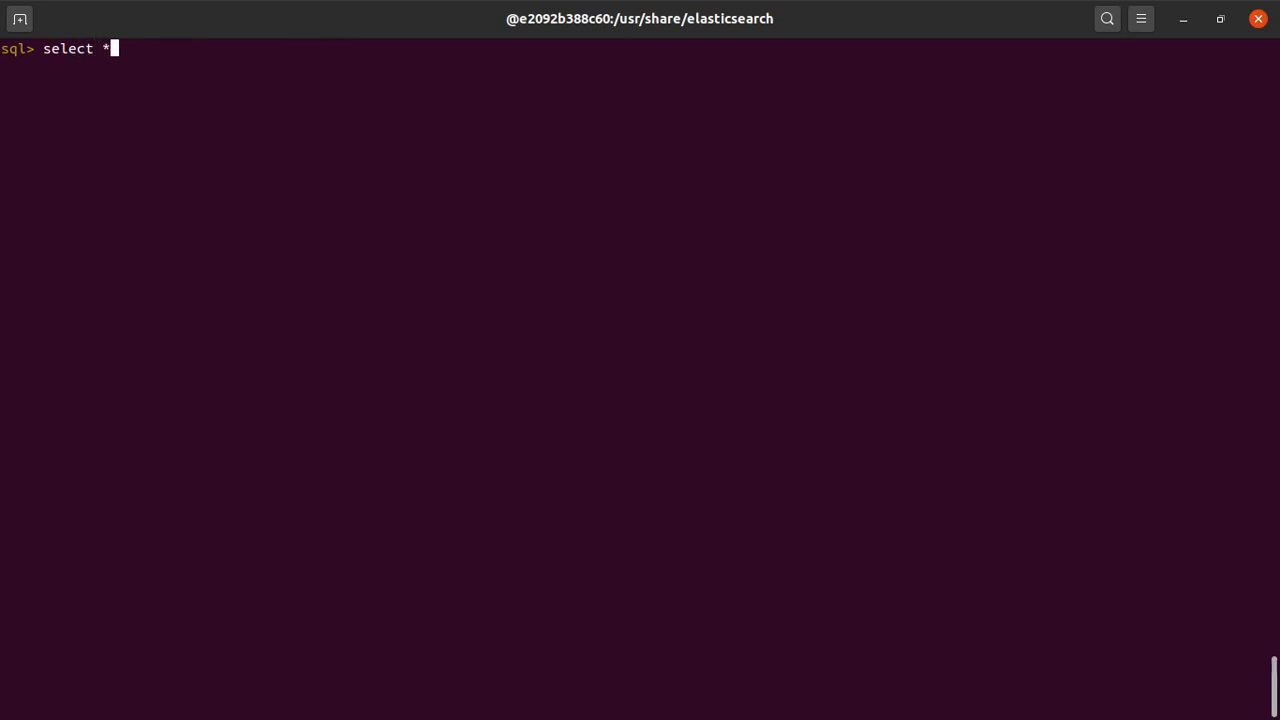
text(form user w)
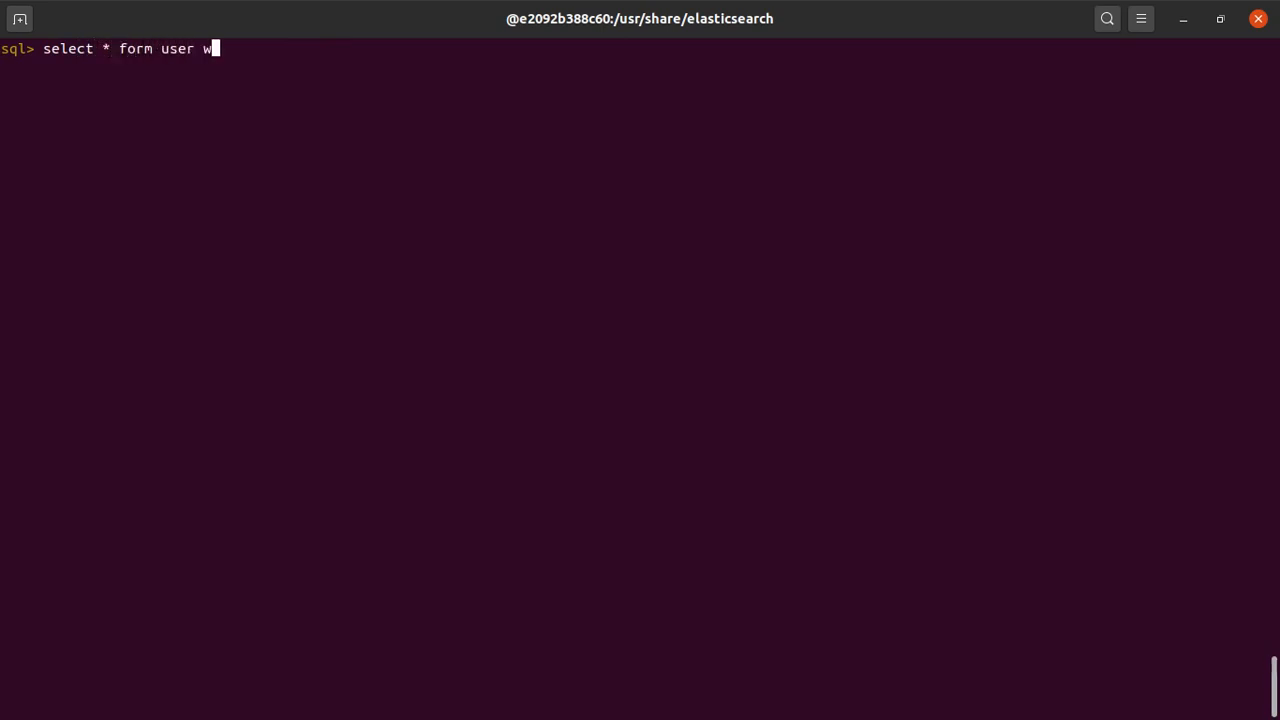
text(here sala)
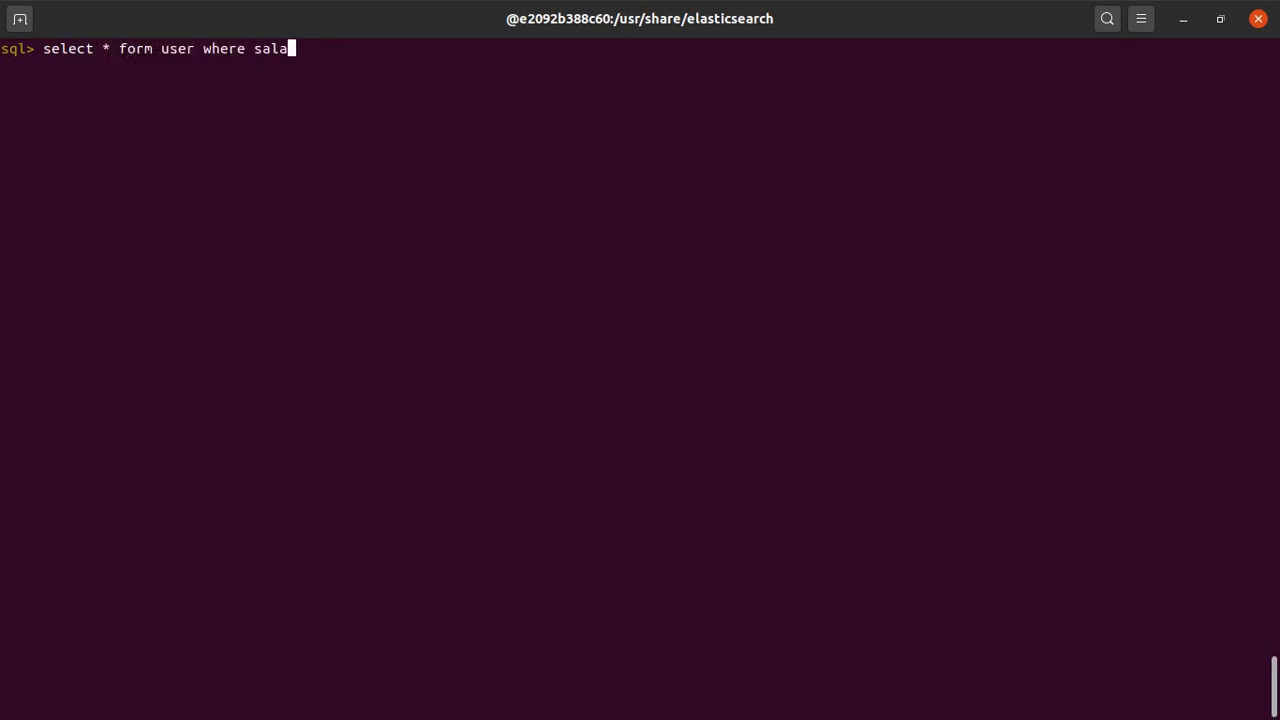
text(ry > 500)
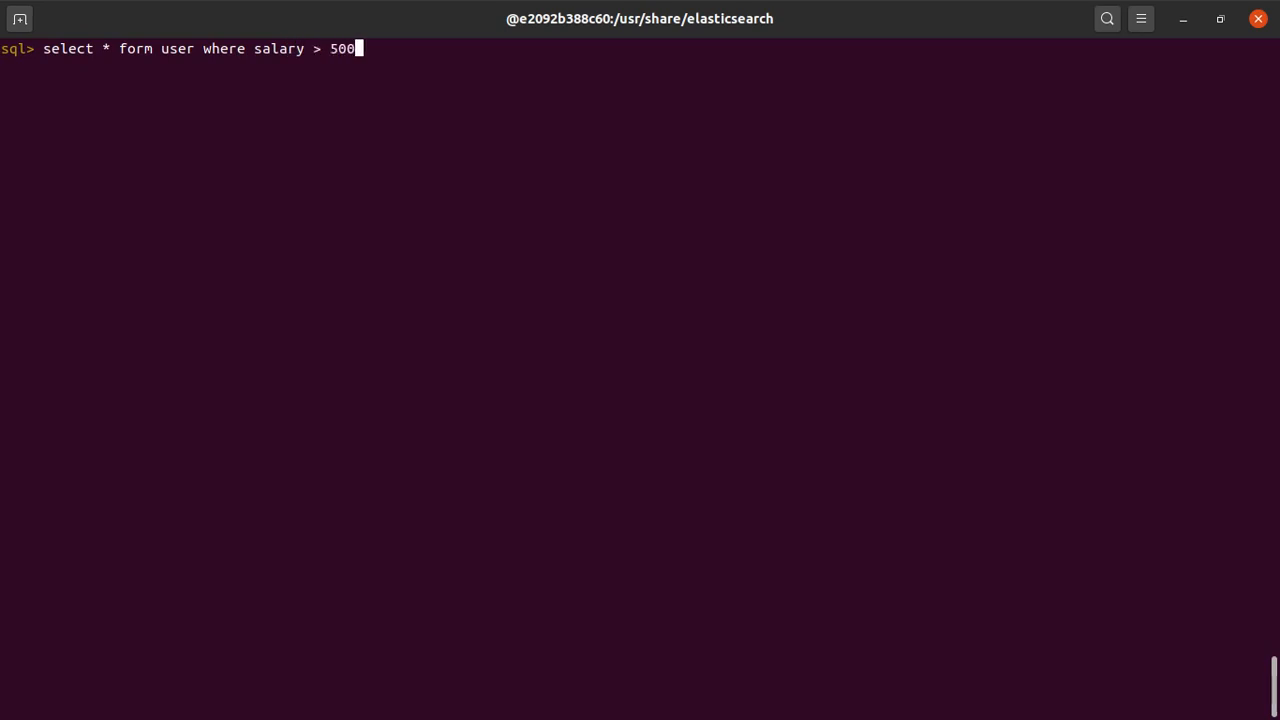
key(Return)
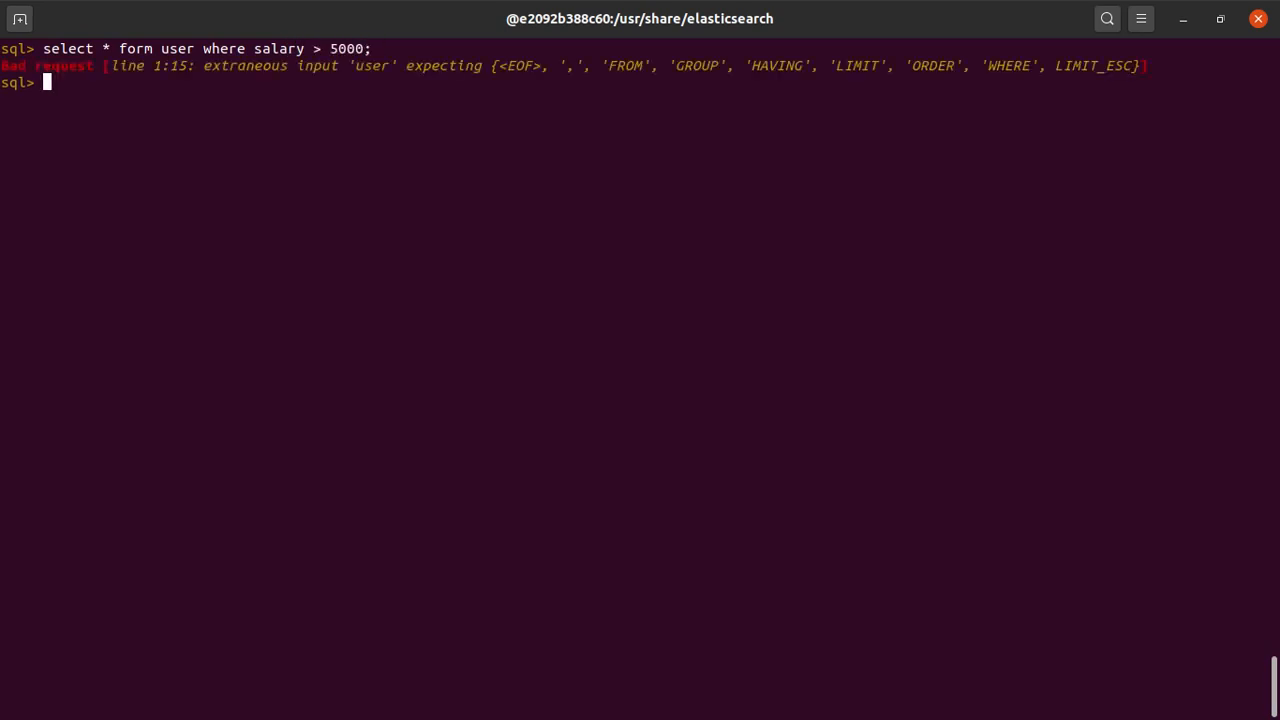
- Recall the failed query and move into the misspelled 'form' to correct it
key(Up)
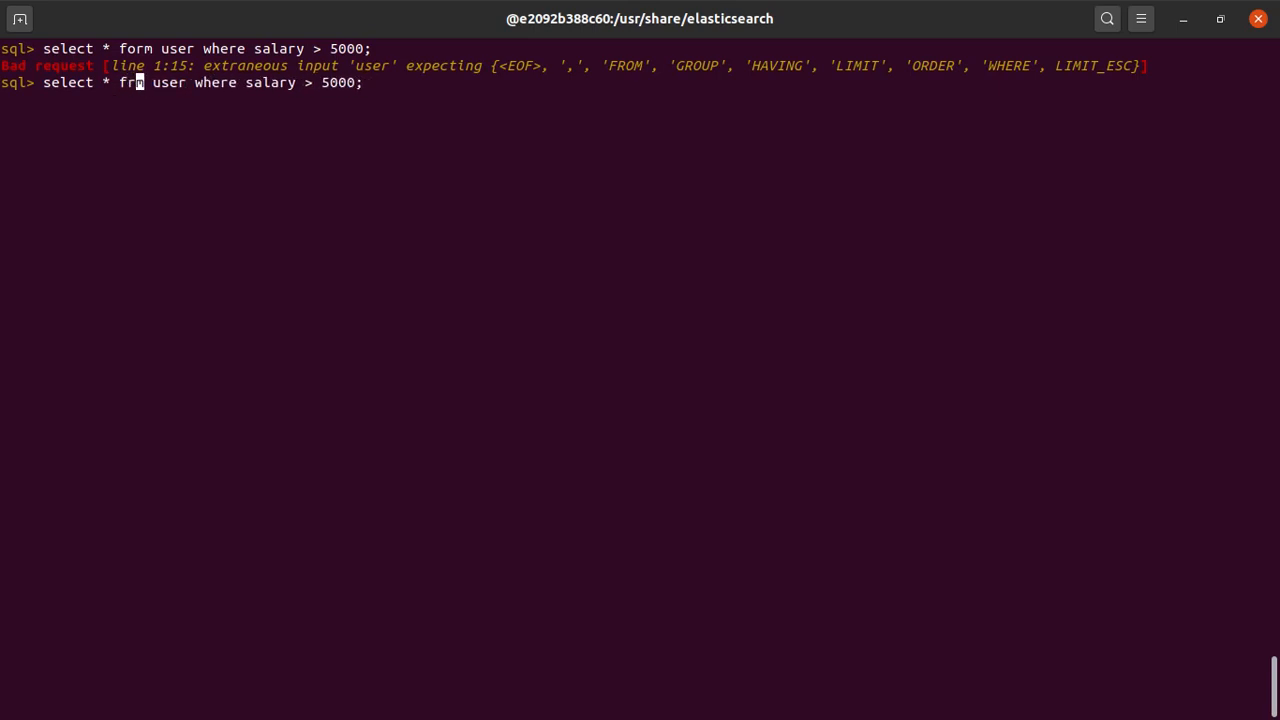
key(Return)
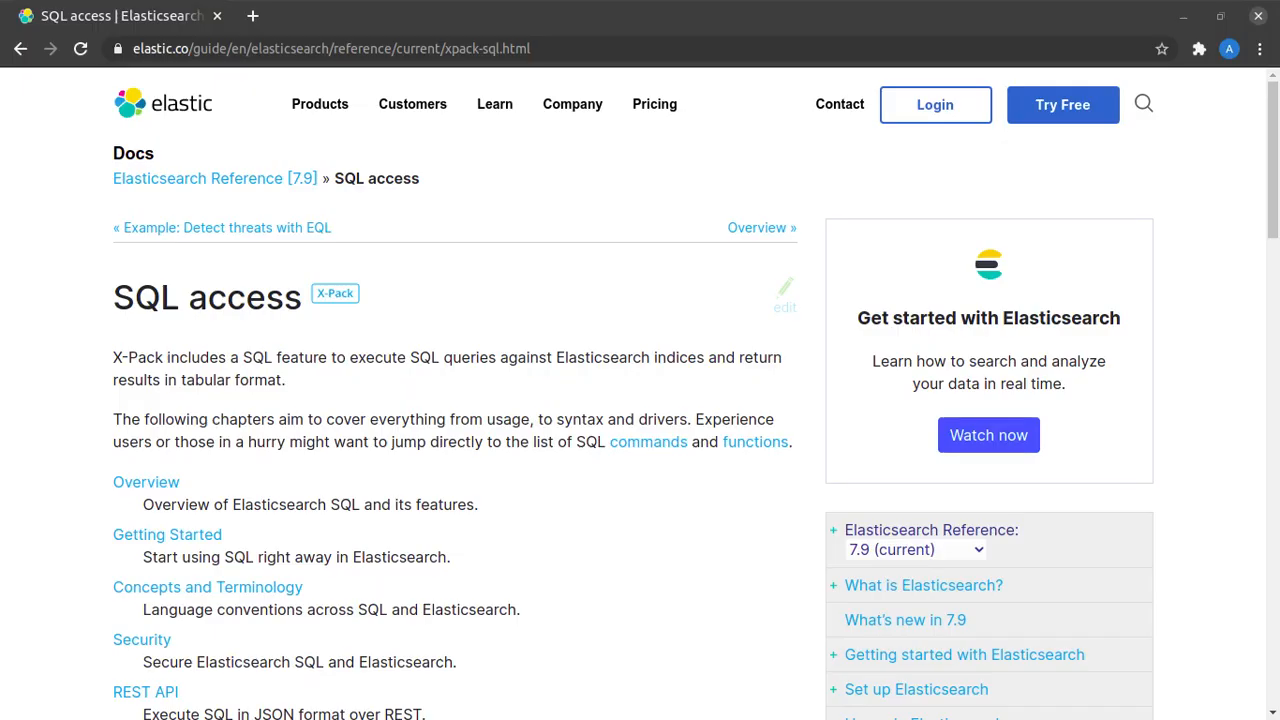
- Scroll the SQL access reference page down through its chapter list to Limitations
scroll(down, 3)
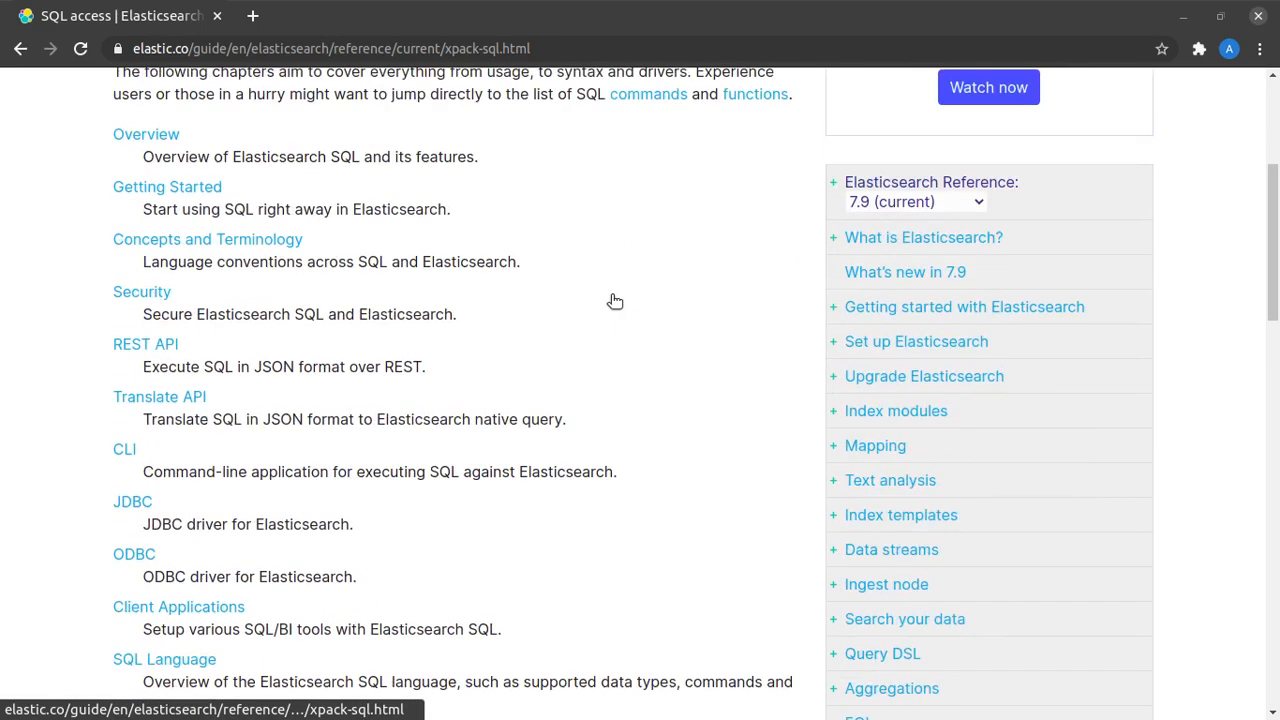
scroll(down, 3)
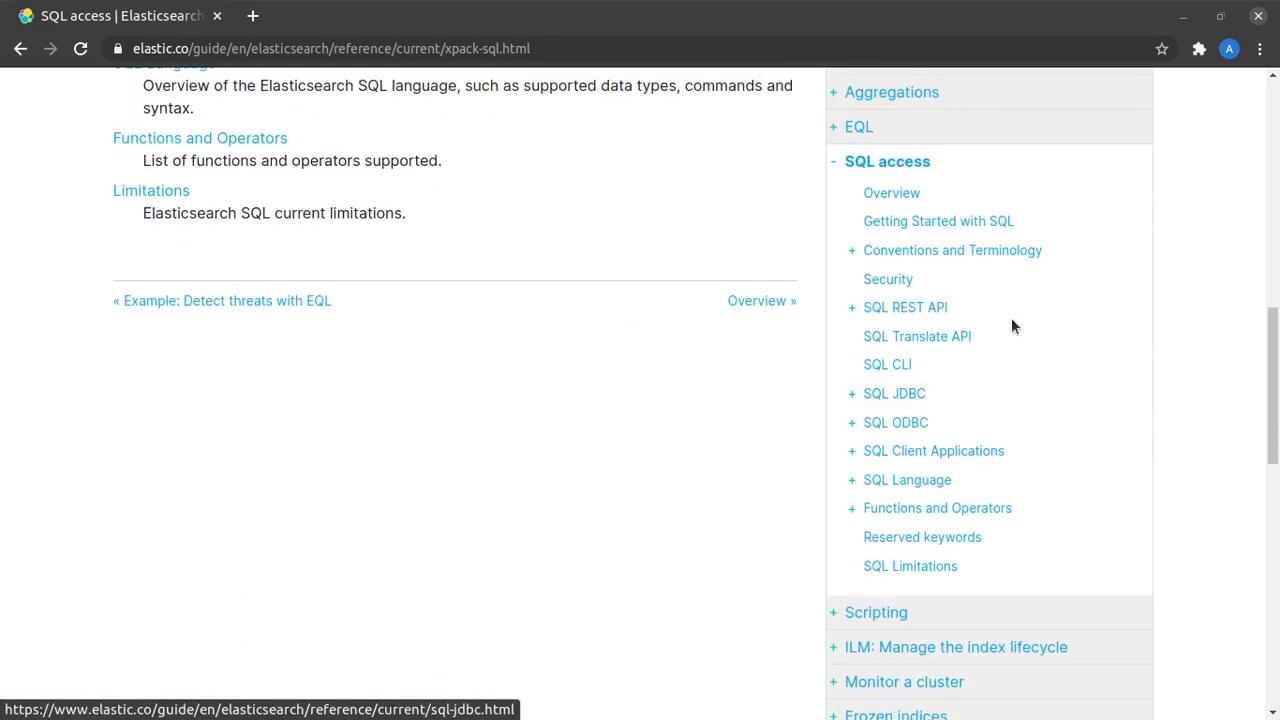
mouse_move(658, 585)
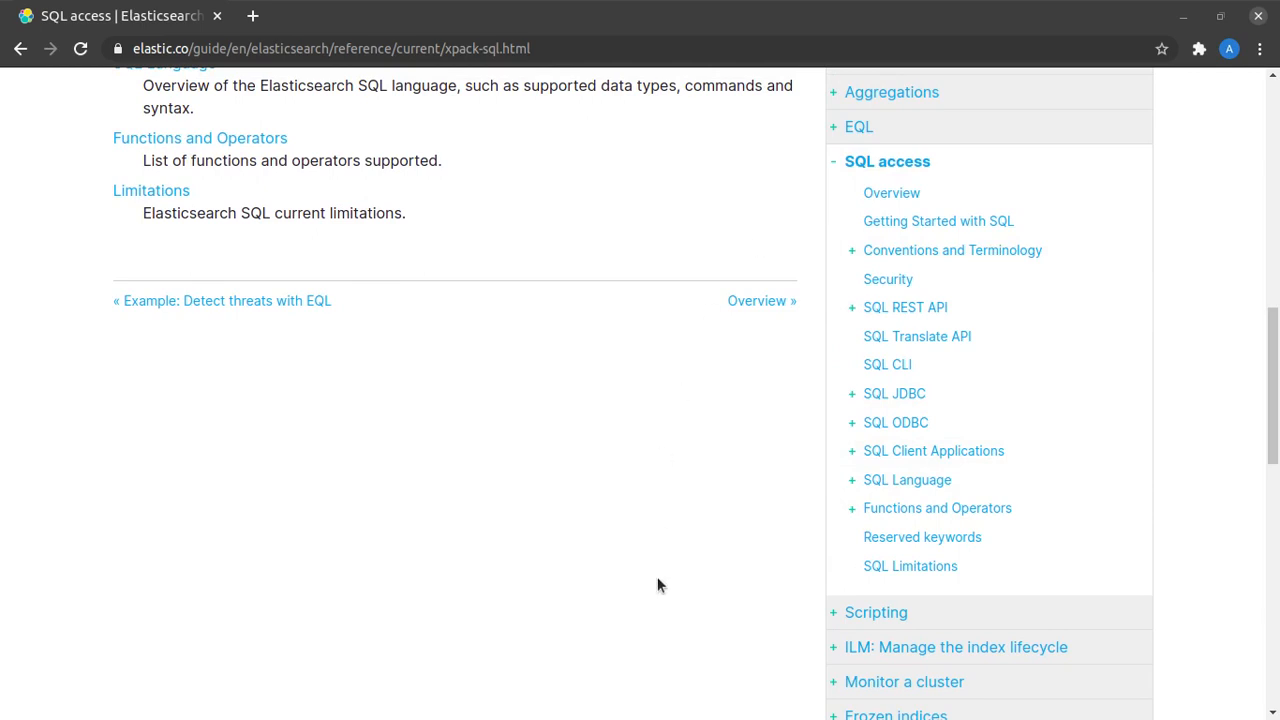